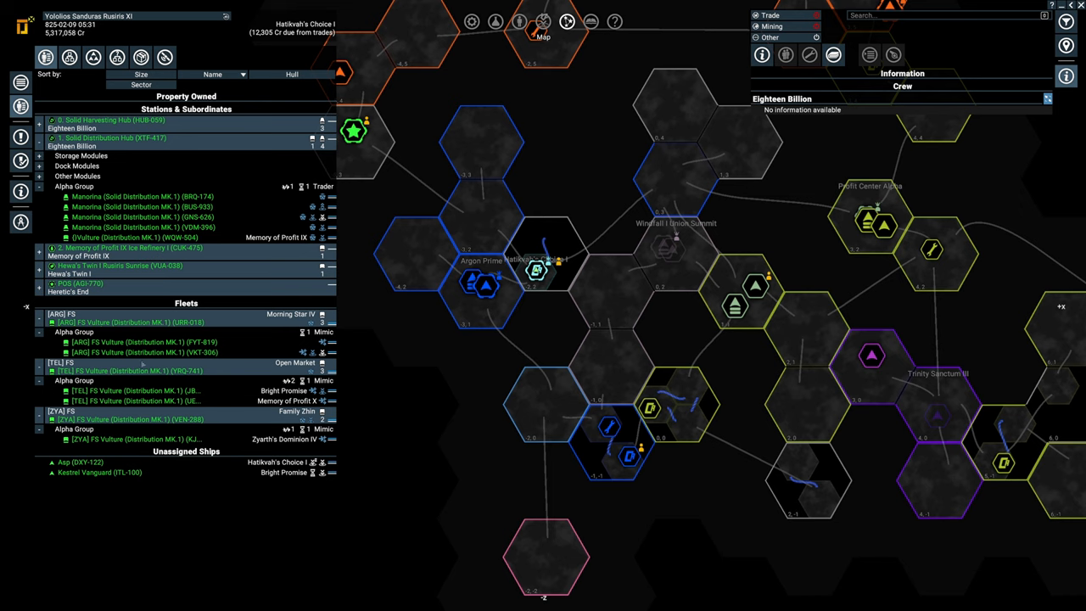
mouse_move(104, 357)
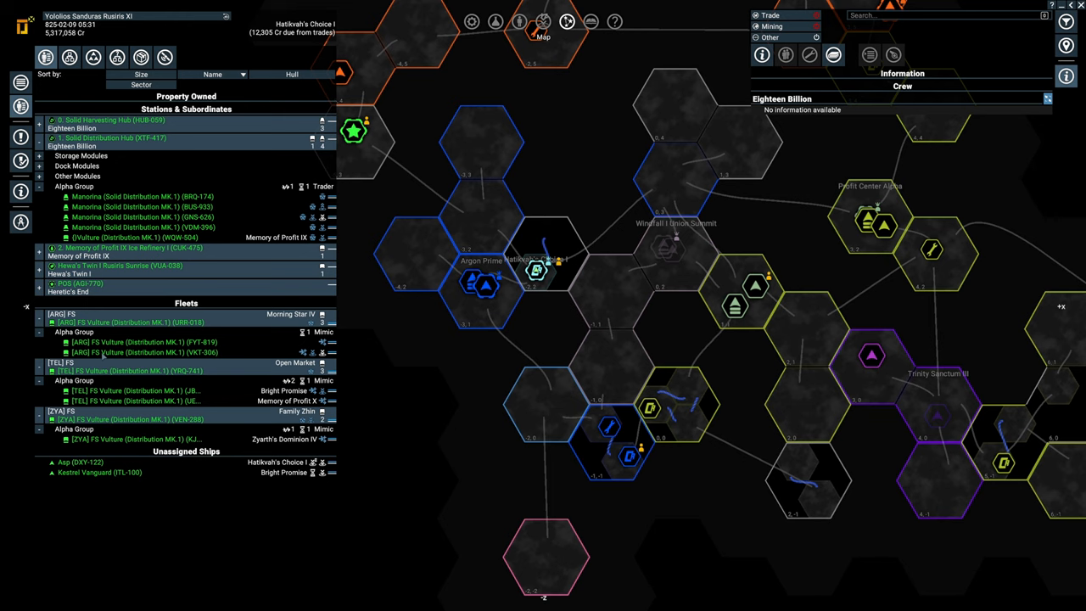
Open Personnel Management and view the top-listed manager aboard the ice refinery.
click(21, 222)
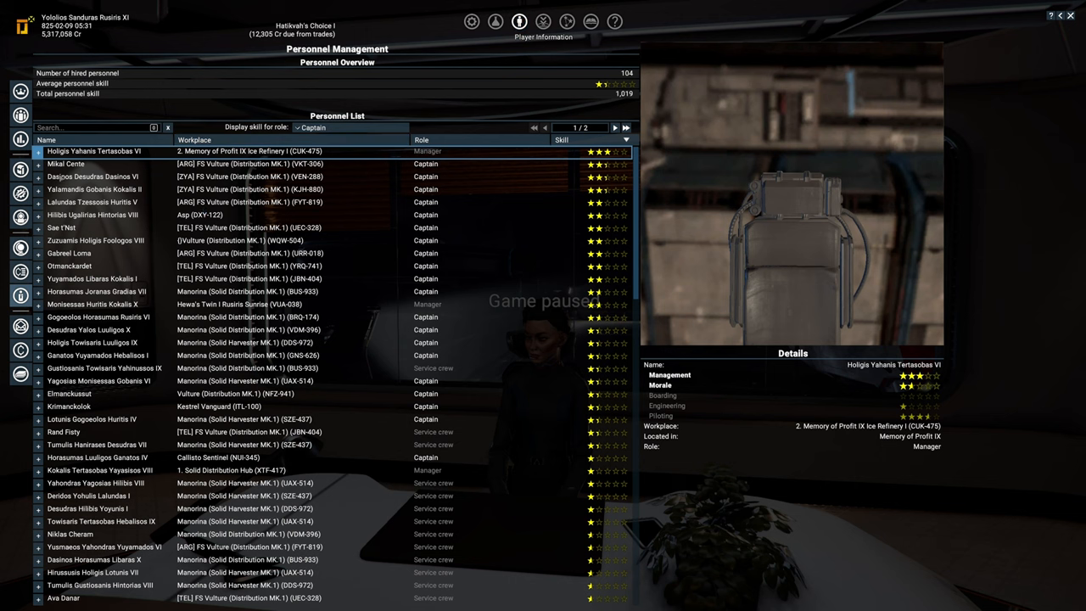
mouse_move(555, 149)
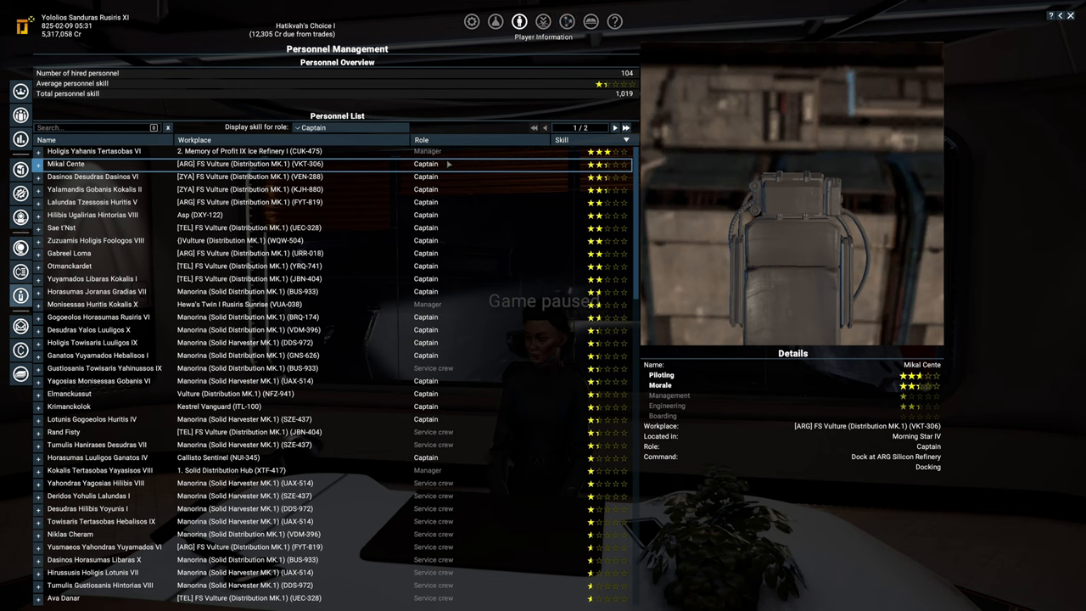
mouse_move(428, 155)
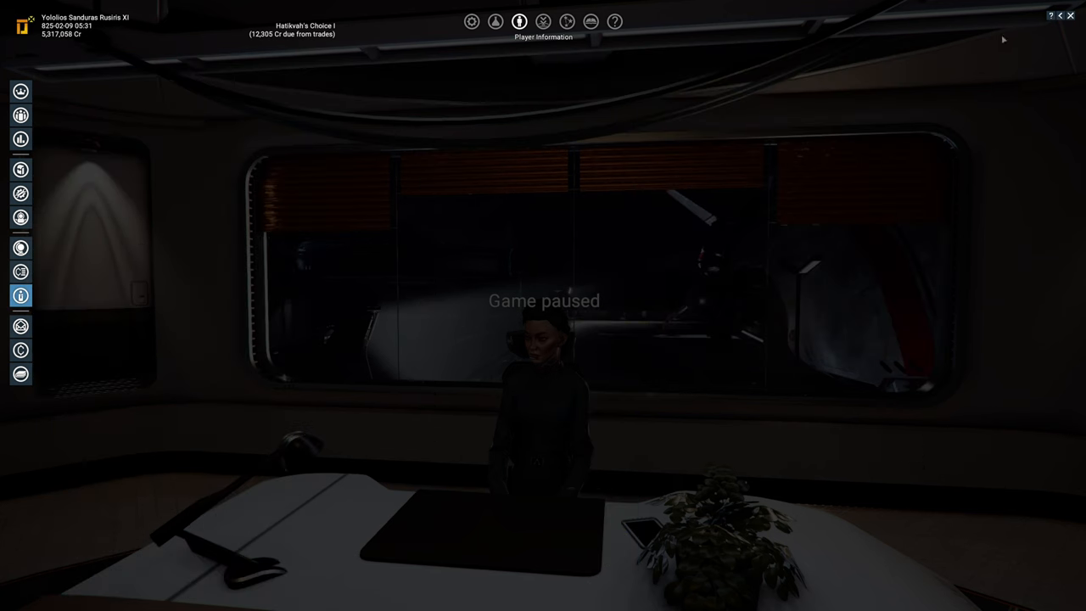
On the map, select Vulture WQW-504 and view its captain, docking order and water cargo.
click(542, 21)
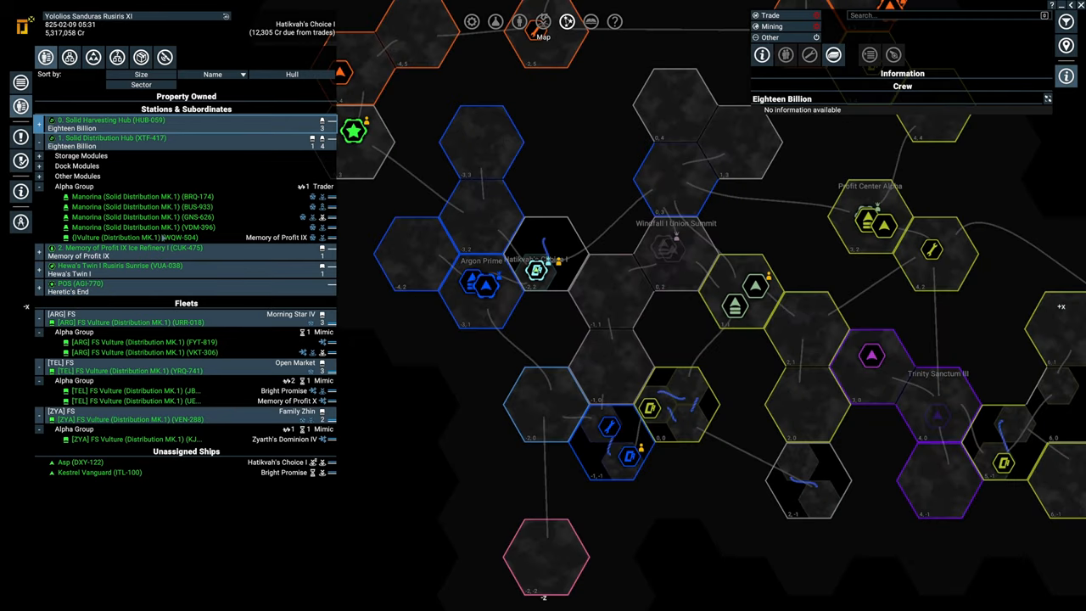
click(136, 236)
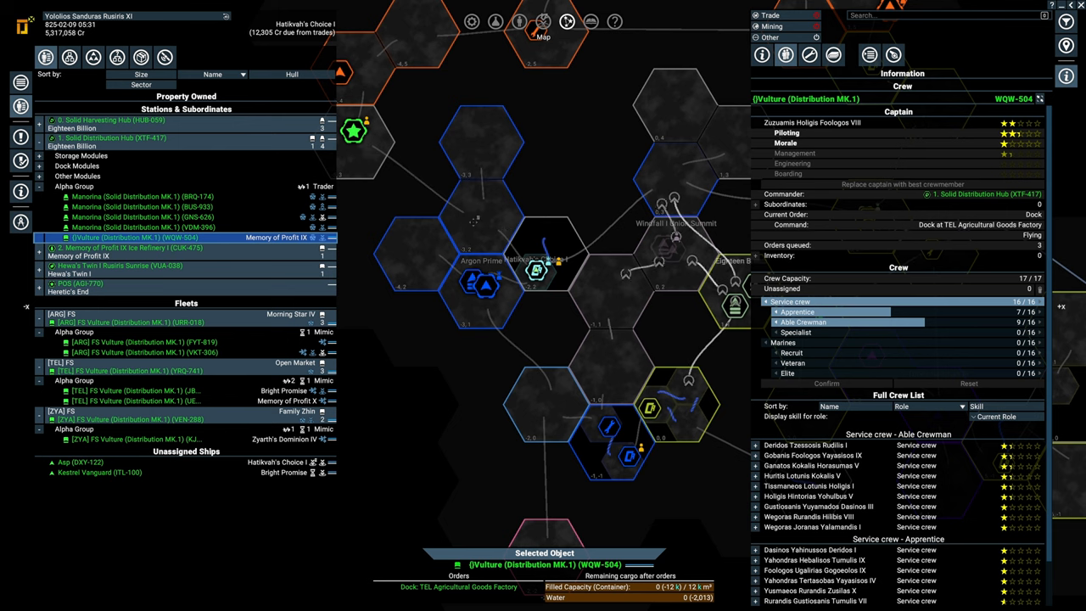
click(760, 55)
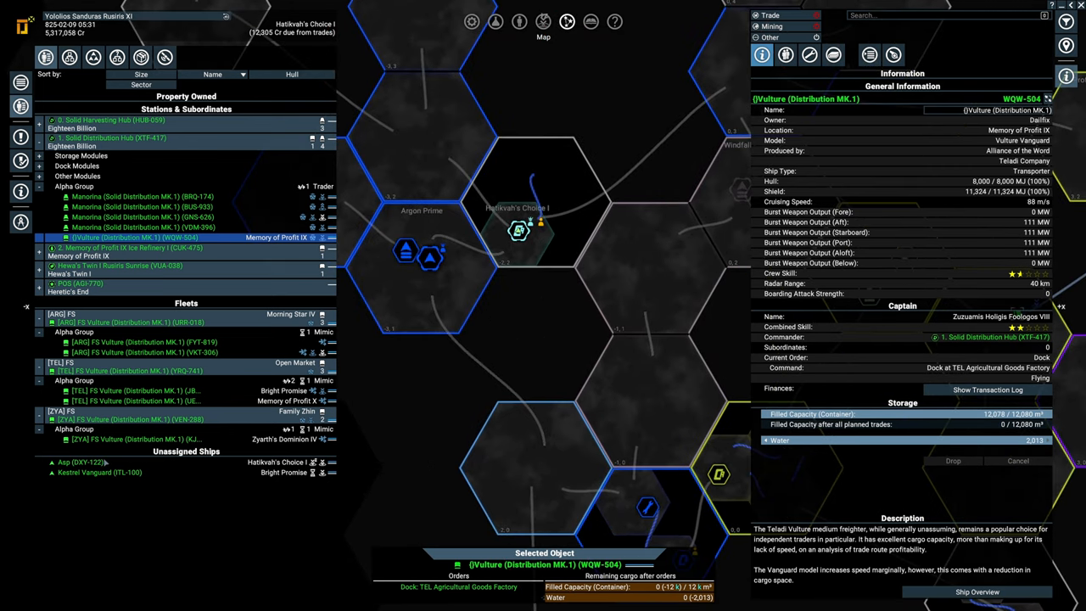
mouse_move(1011, 479)
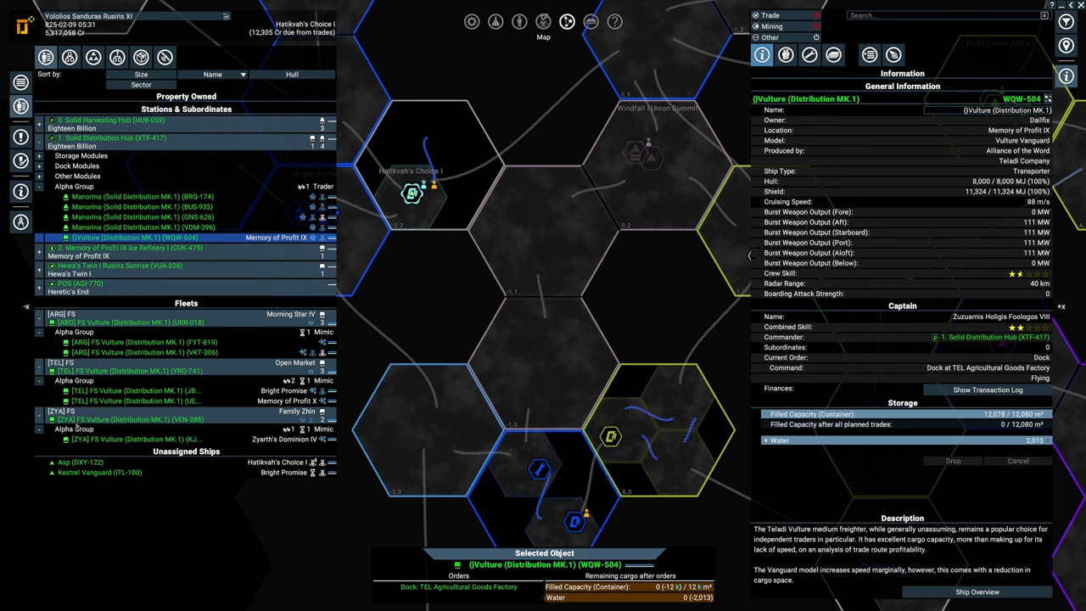
mouse_move(77, 427)
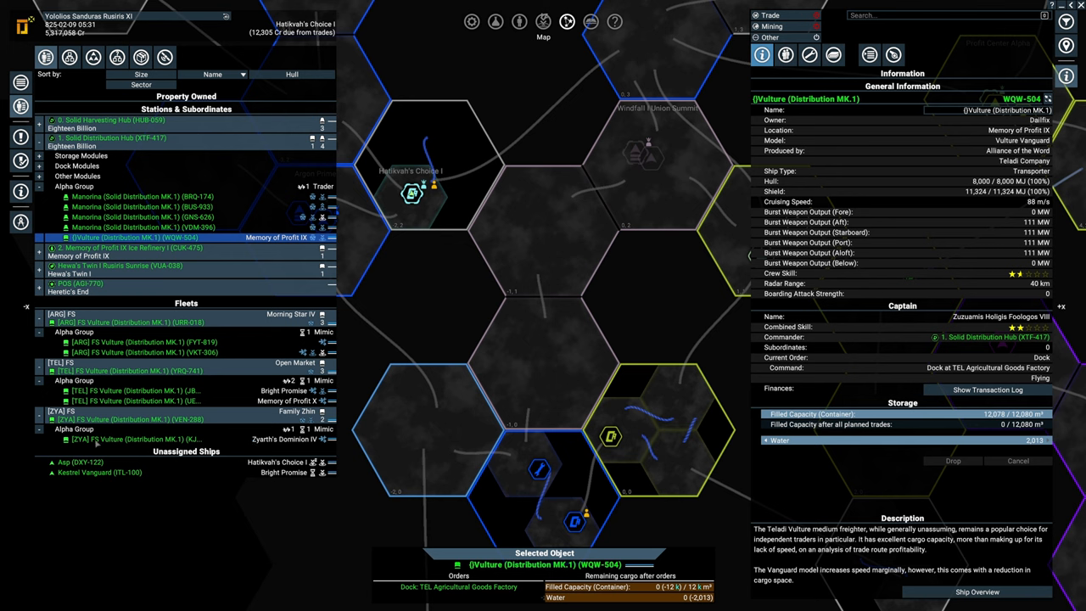
mouse_move(96, 443)
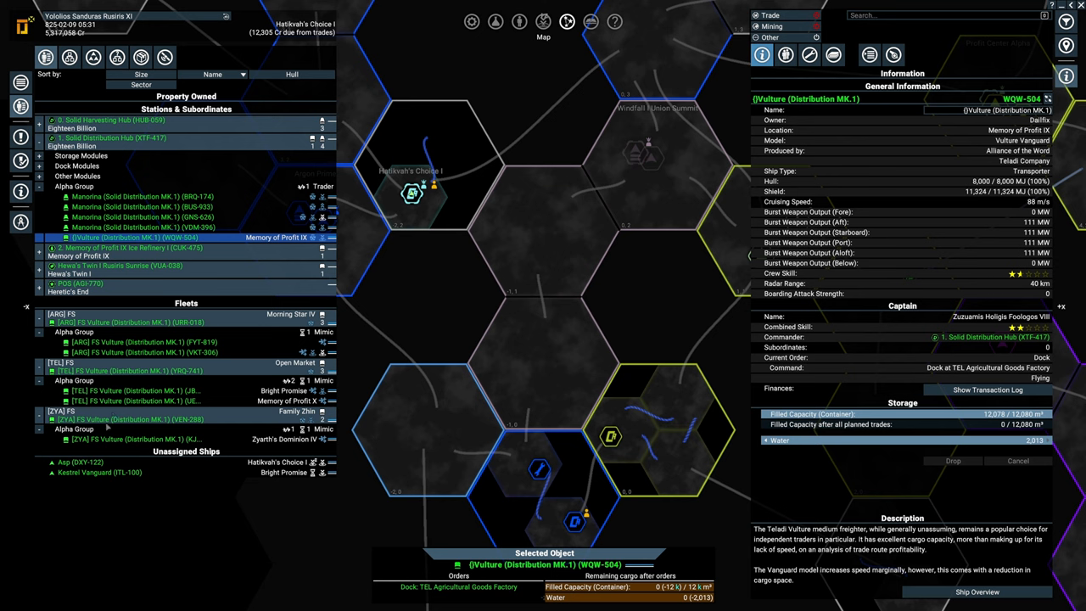
mouse_move(254, 384)
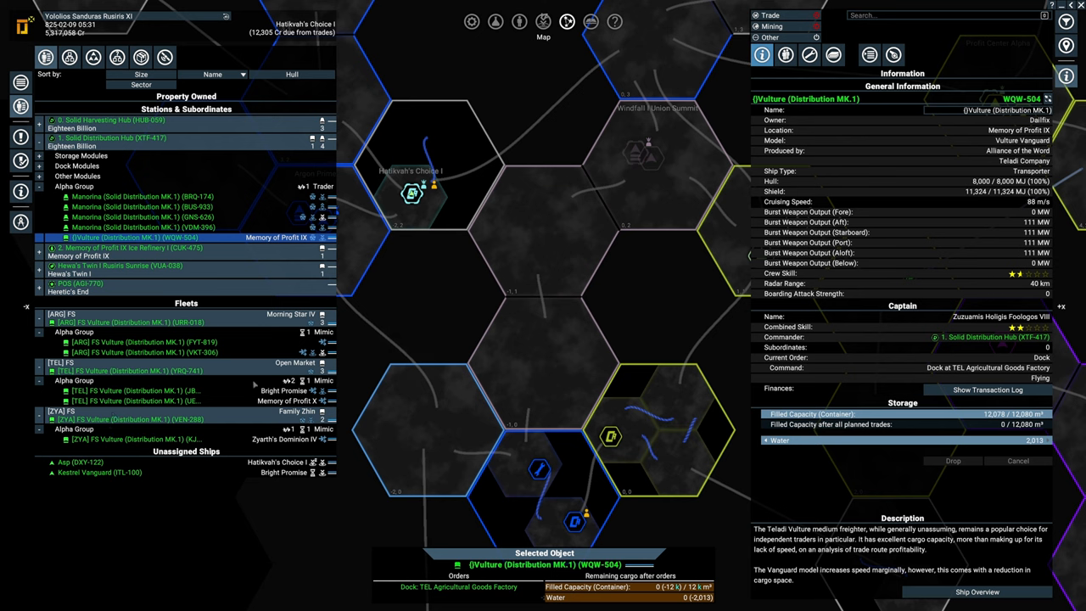
Load the Boa - Transporter into ZYA Split Wharf's ship configuration.
click(127, 323)
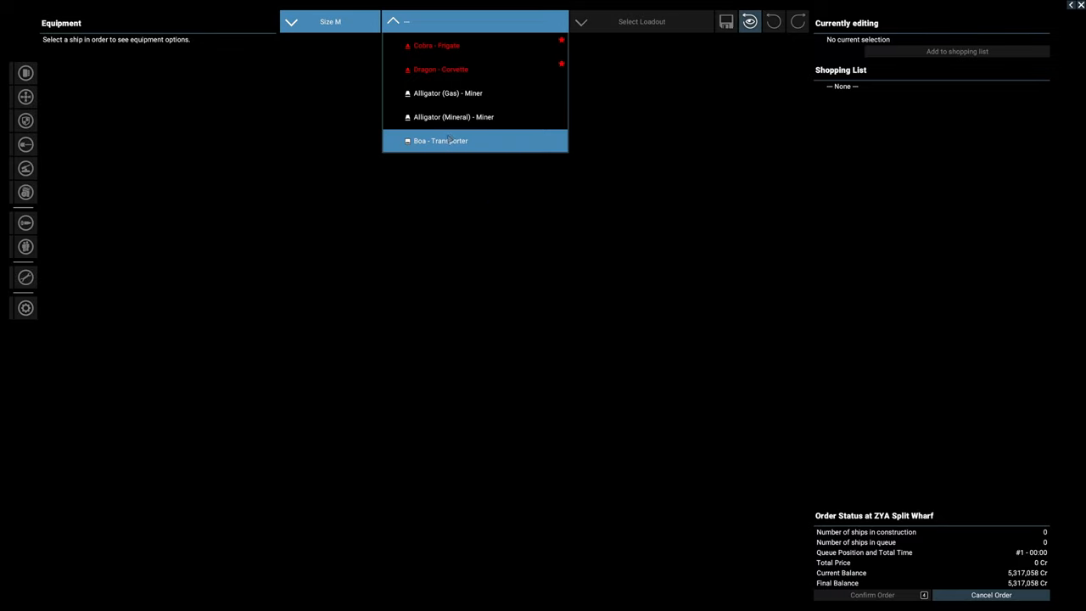
click(439, 140)
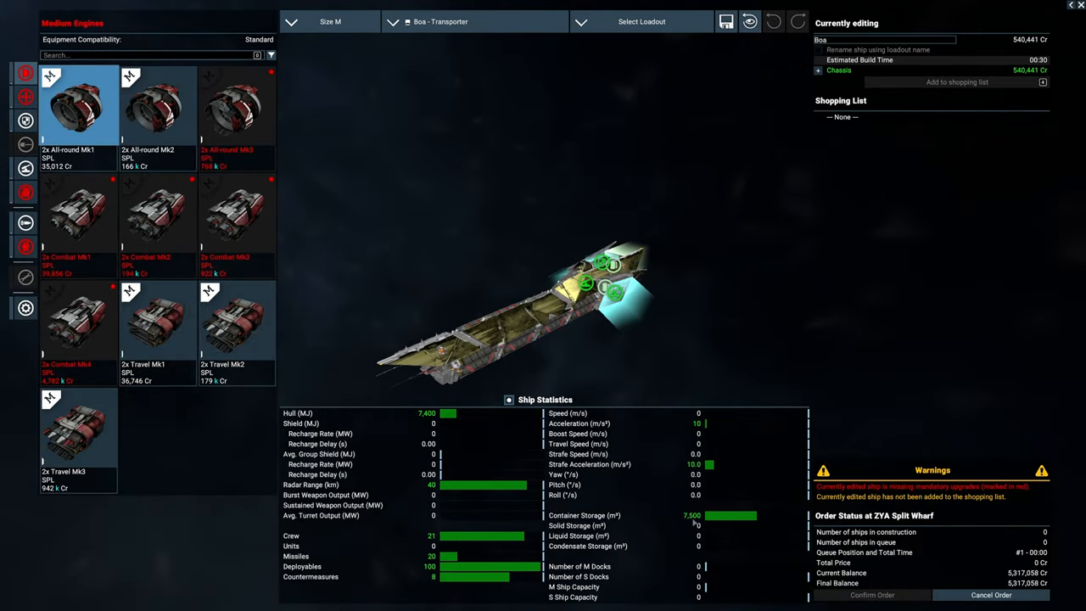
mouse_move(684, 317)
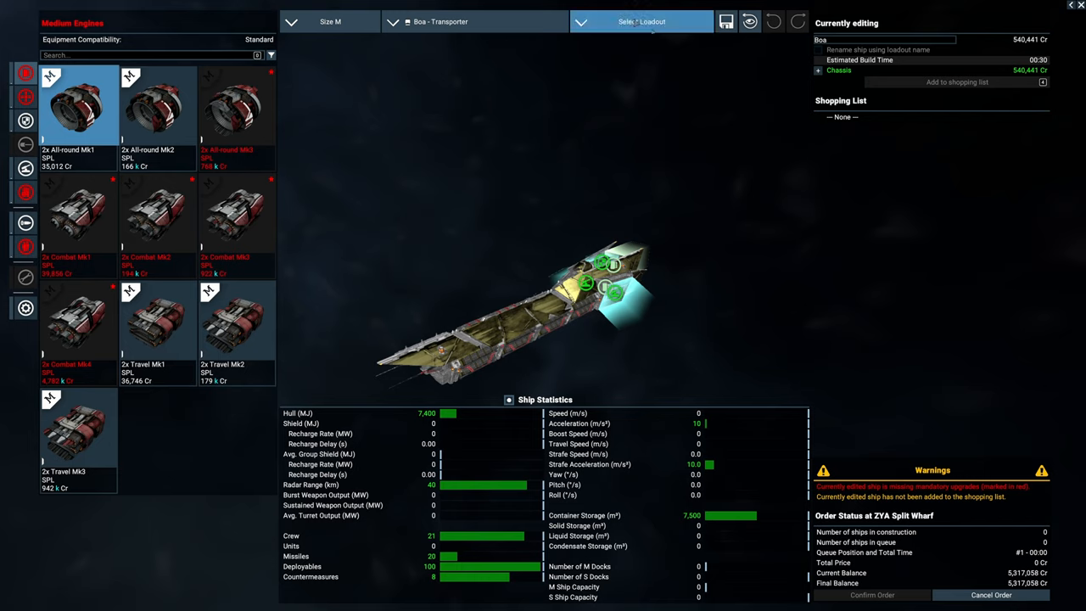
List the Boa's loadout presets, from minimum through high plus a saved custom one.
click(641, 21)
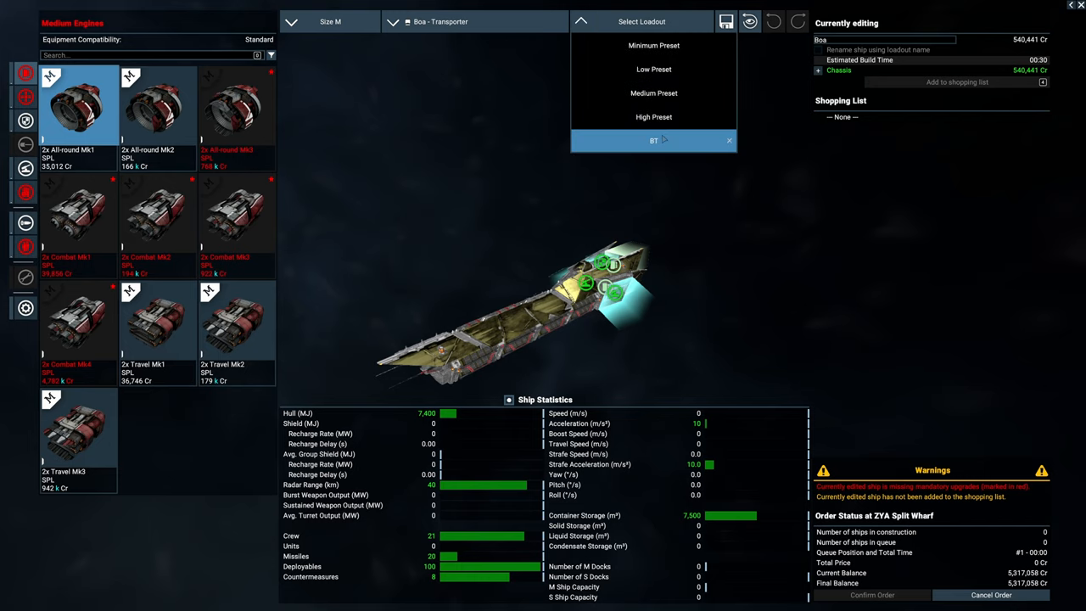
mouse_move(759, 180)
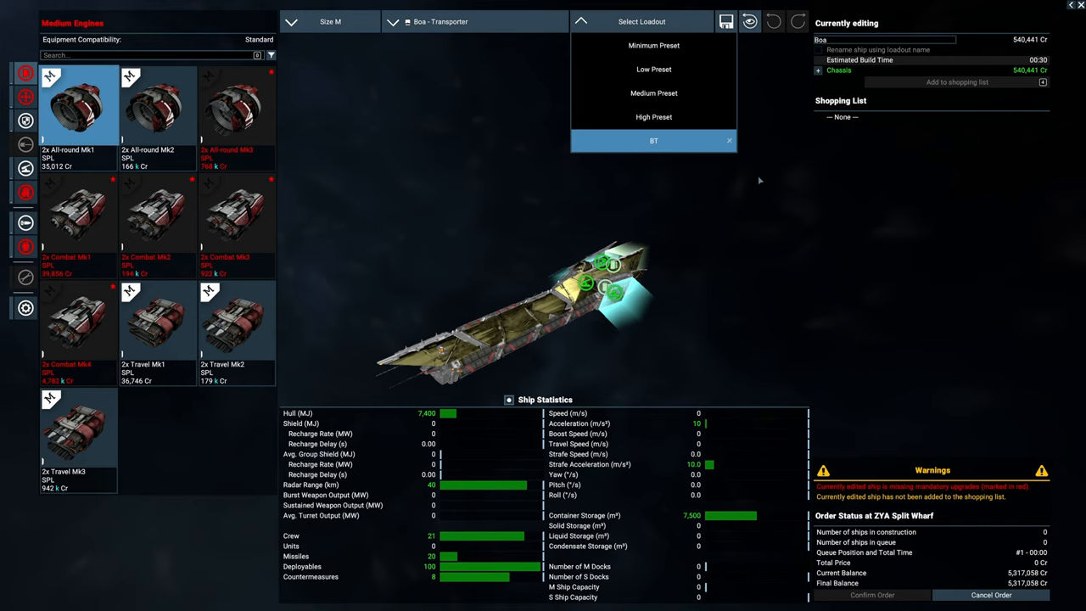
mouse_move(756, 180)
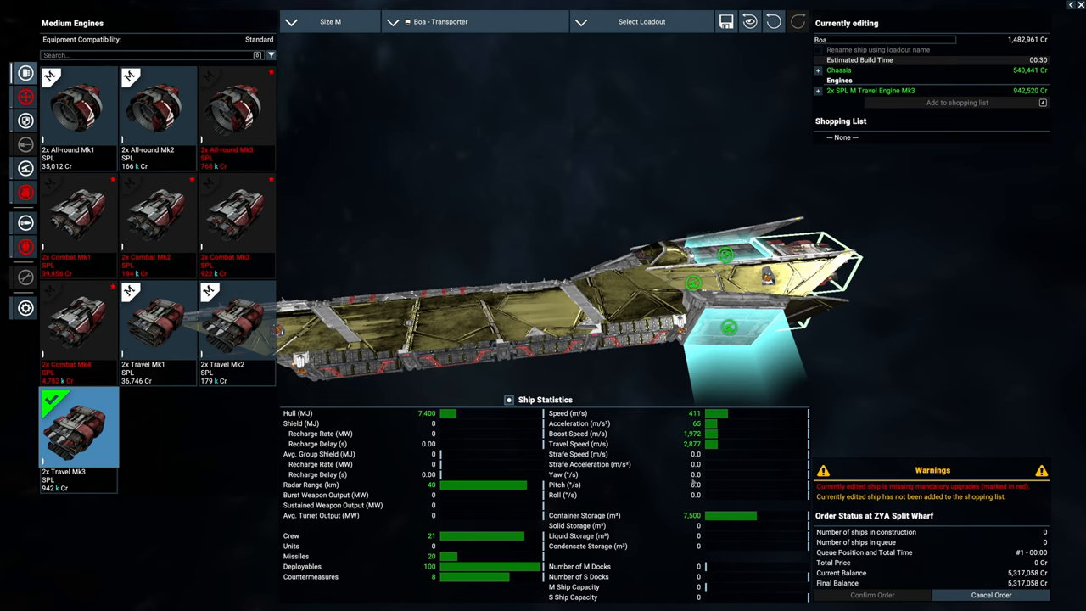
mouse_move(694, 481)
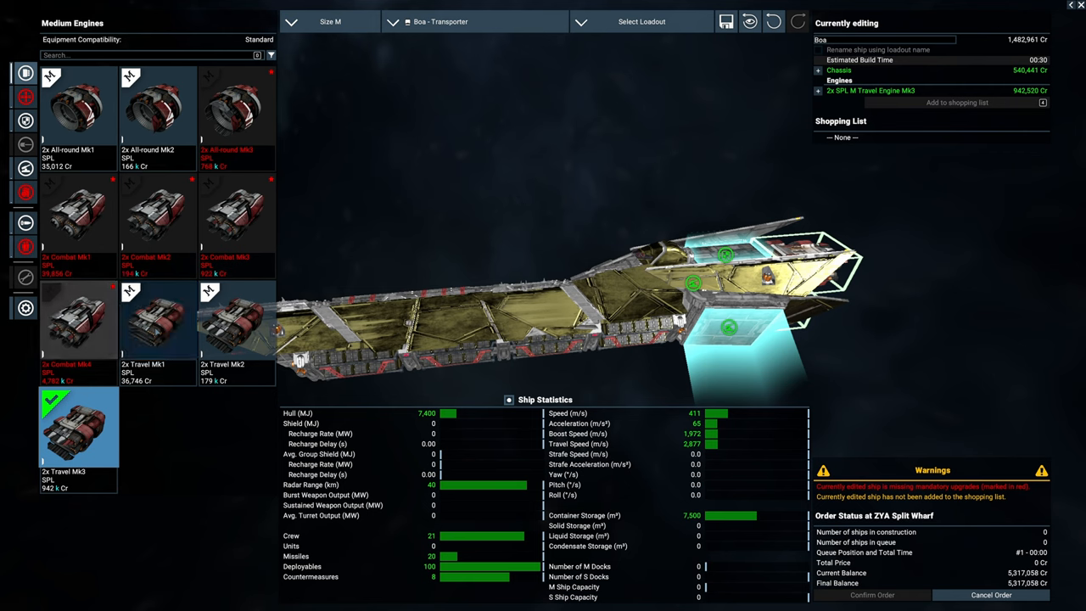
Fit the Boa with SPL Travel Mk1 engines and Combat Mk1 thrusters, totaling 596,631 credits.
click(157, 318)
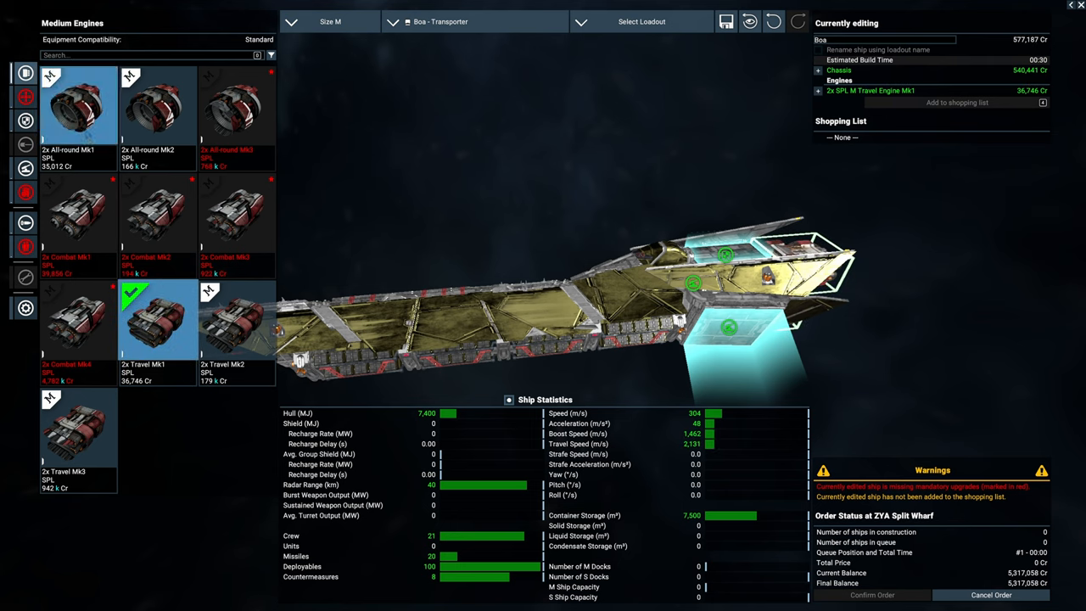
click(78, 102)
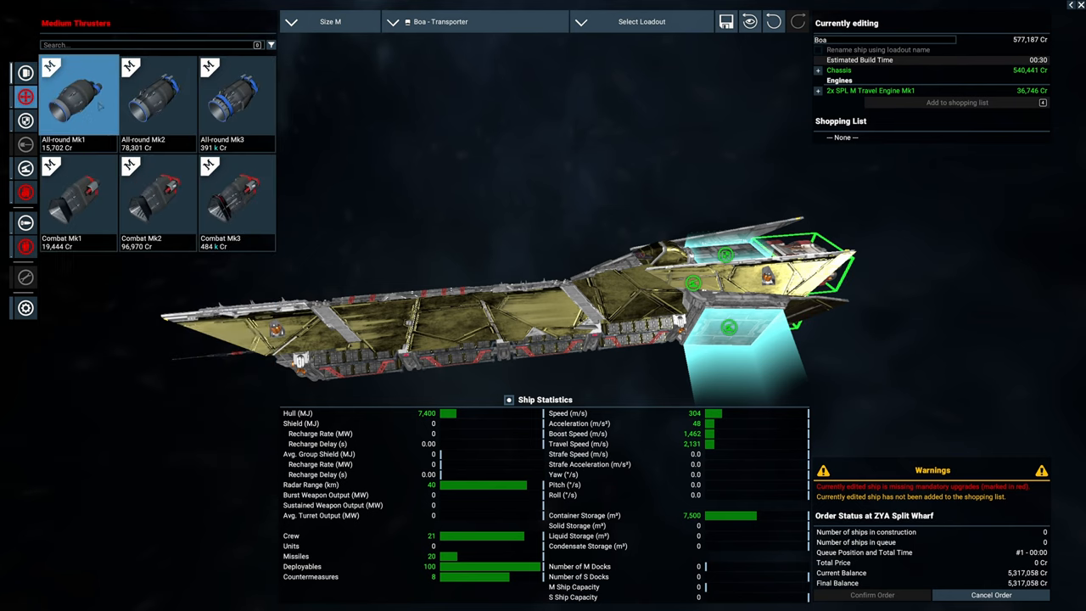
click(78, 95)
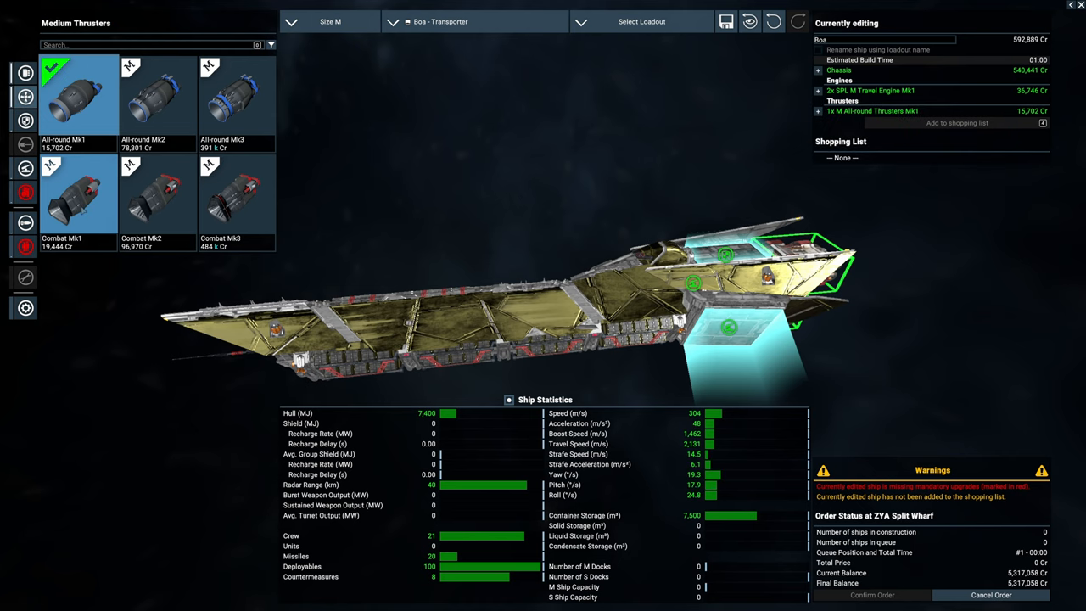
click(78, 193)
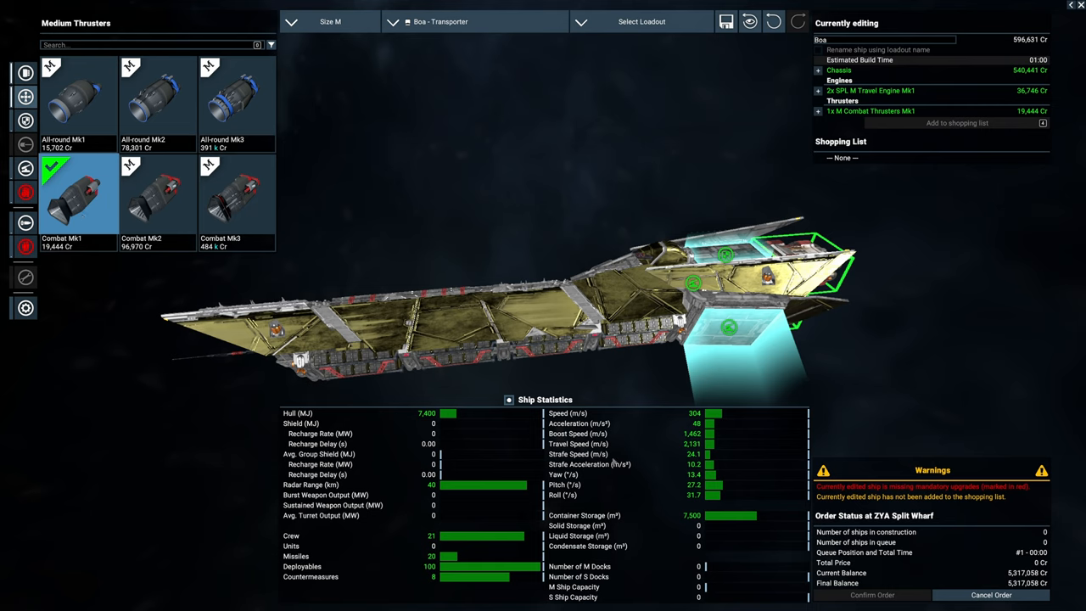
mouse_move(621, 460)
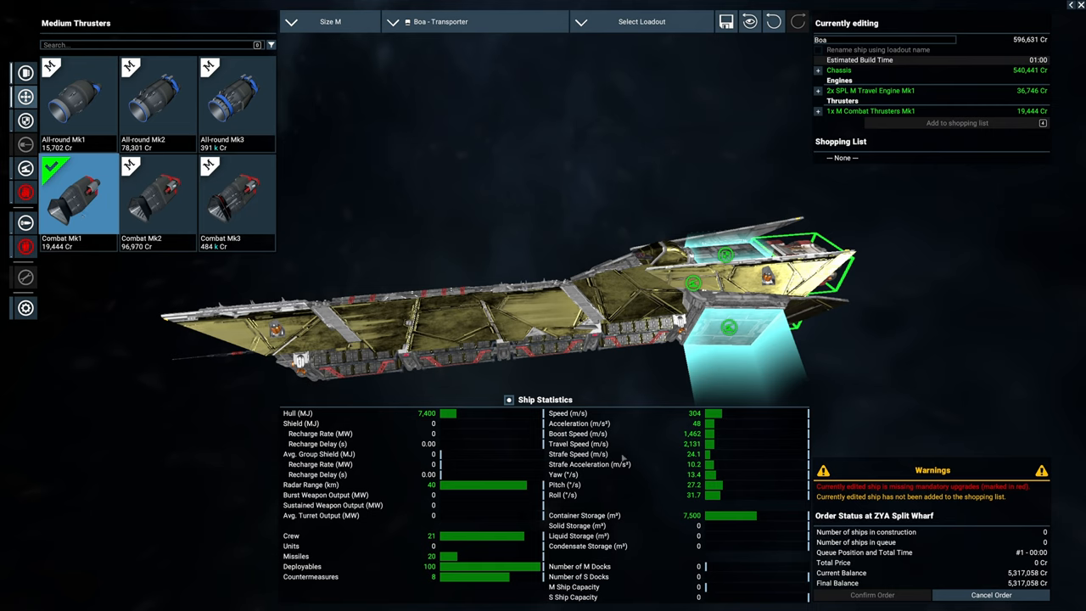
mouse_move(573, 210)
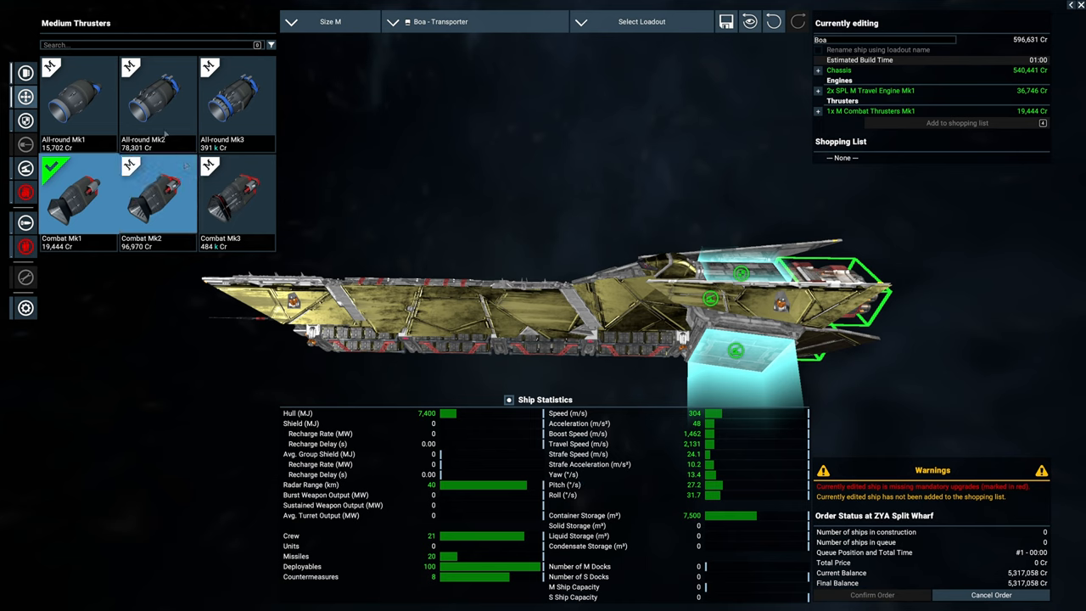
click(157, 190)
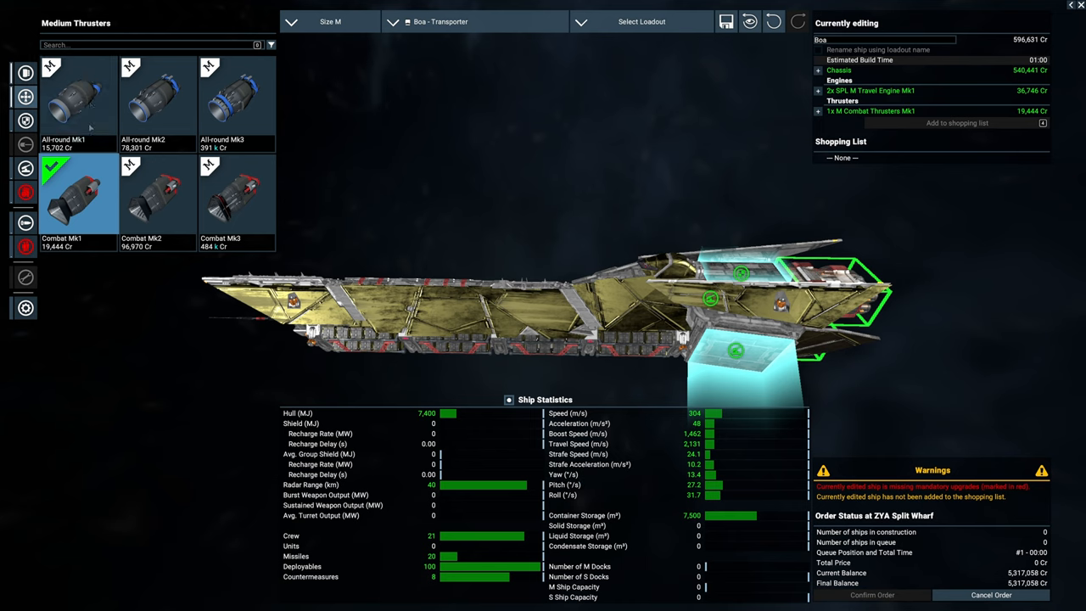
mouse_move(573, 426)
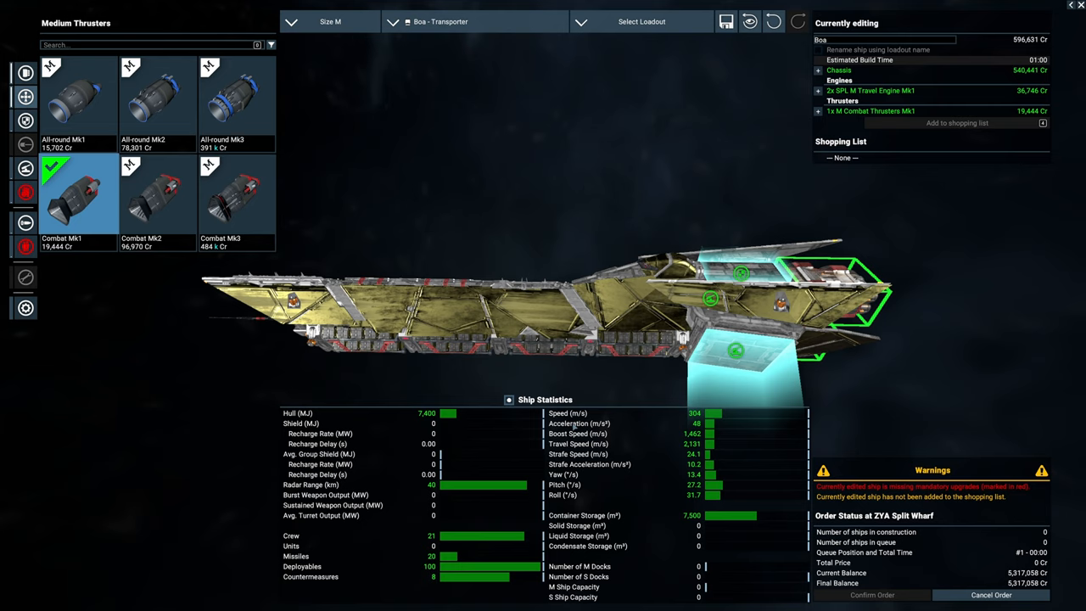
mouse_move(572, 427)
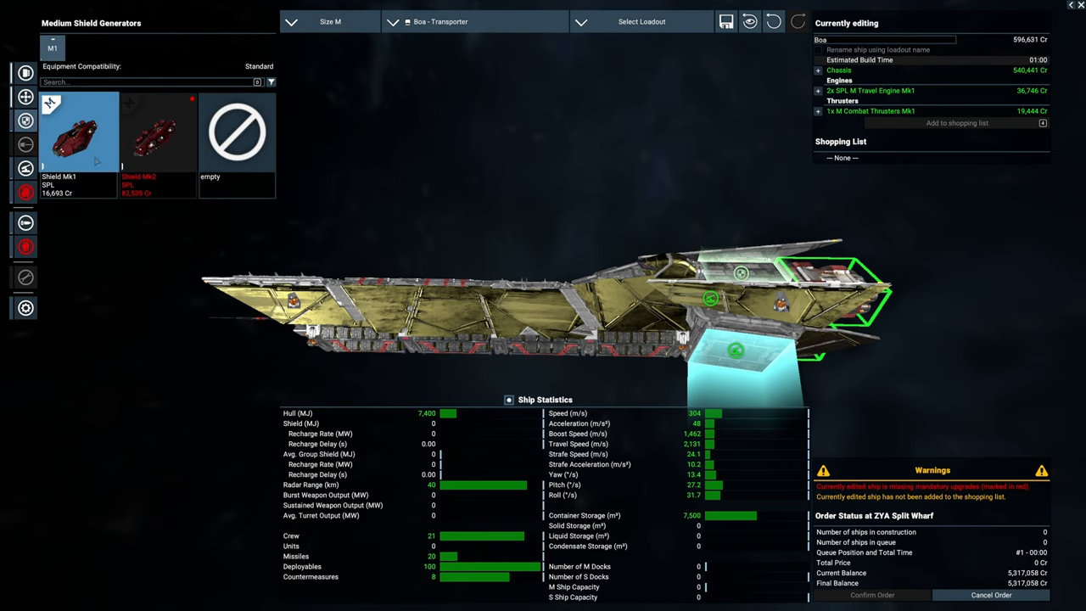
Equip an SPL Shield Generator Mk1, adding 4,375 MJ shields for 613,324 credits.
click(78, 132)
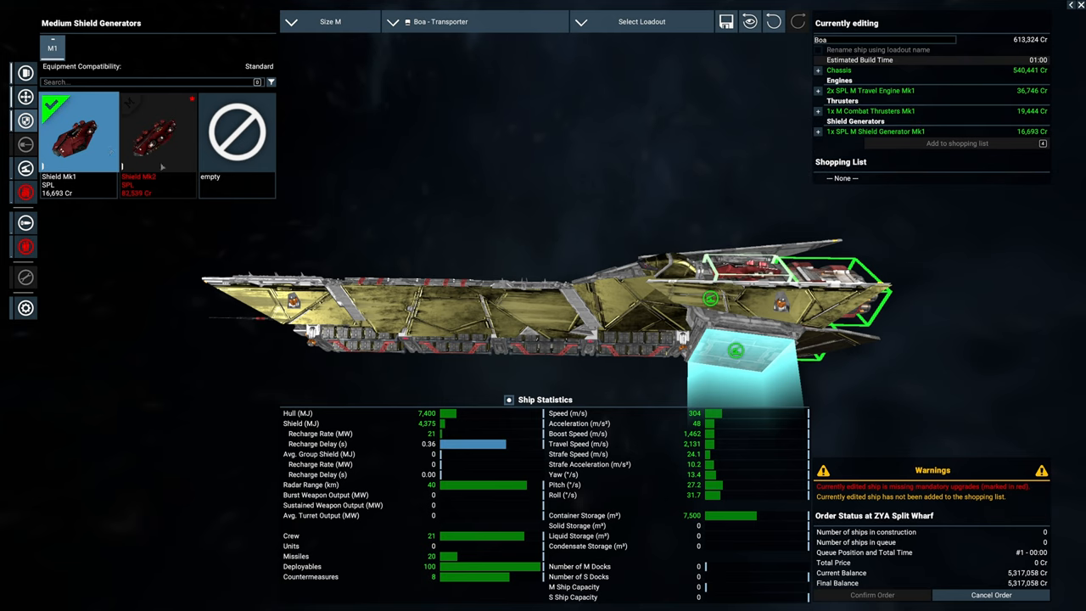
mouse_move(361, 437)
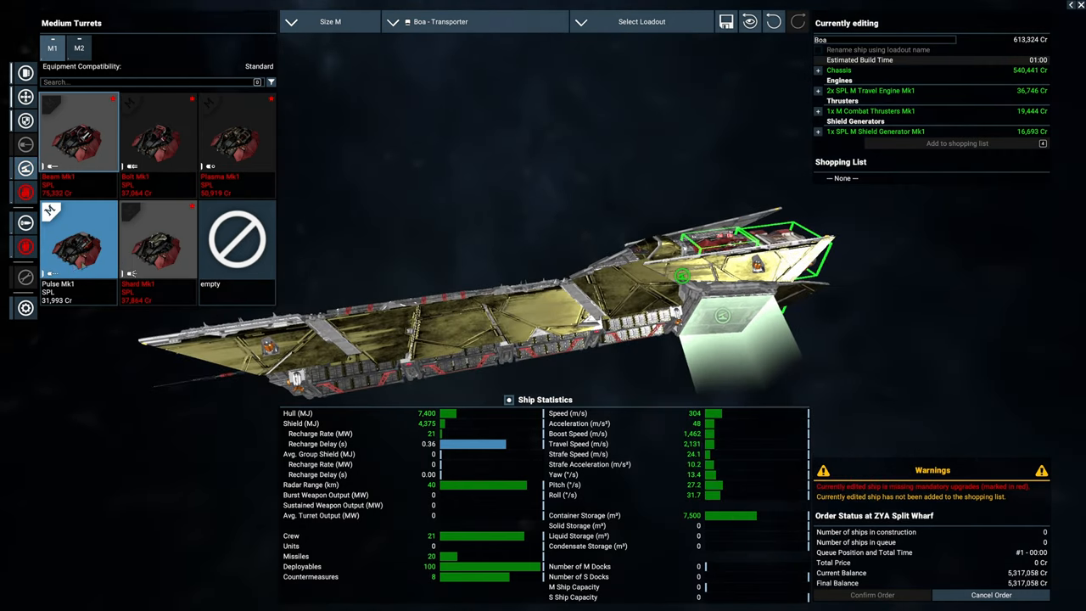
Arm the Boa with two SPL Pulse Turret Mk1s, then bring up the software options.
click(78, 241)
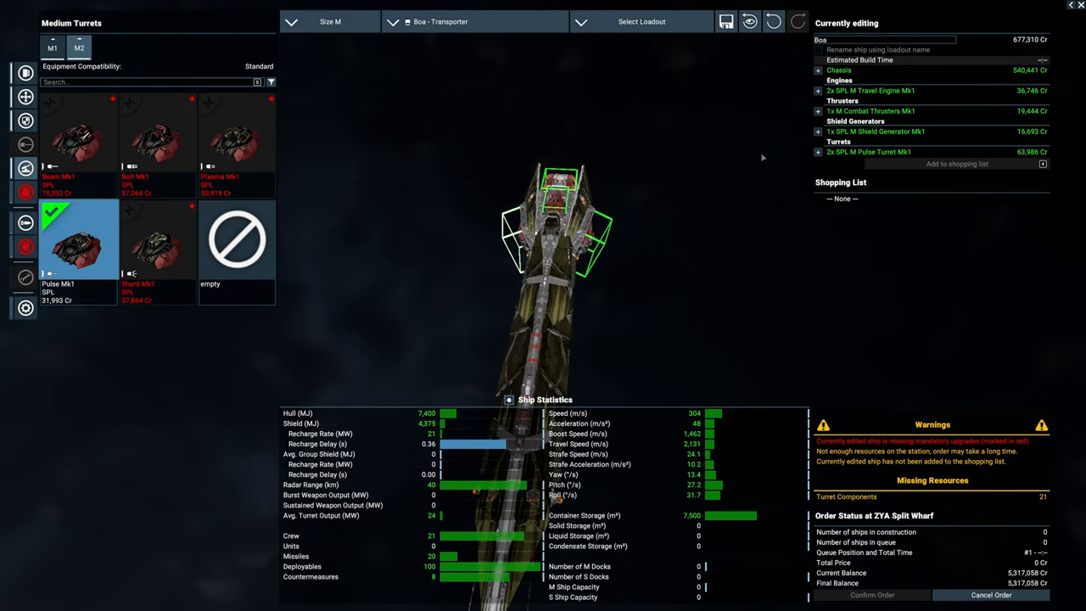
mouse_move(485, 248)
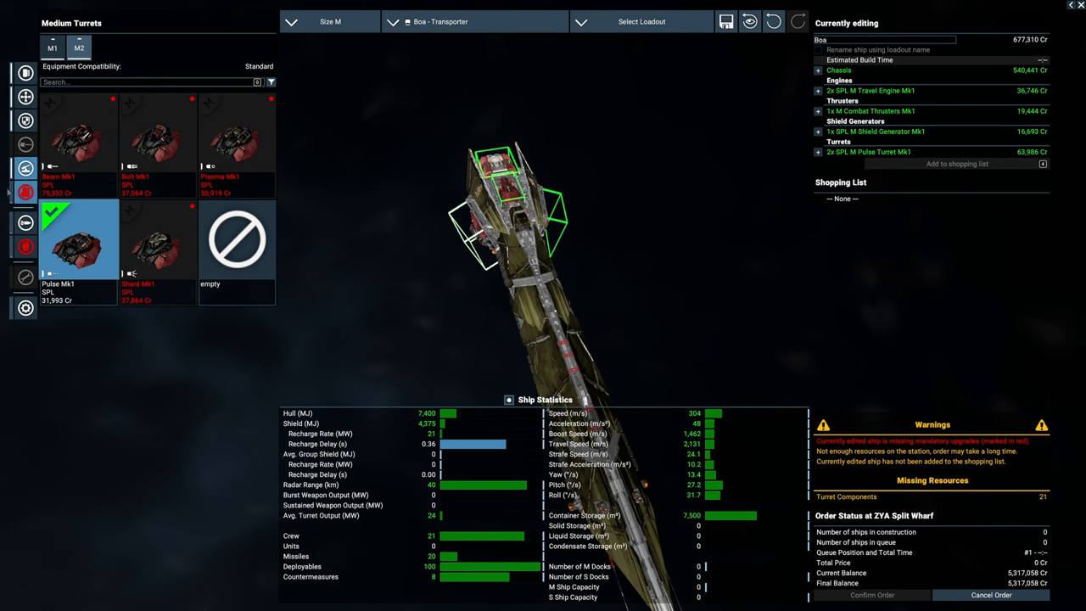
click(25, 168)
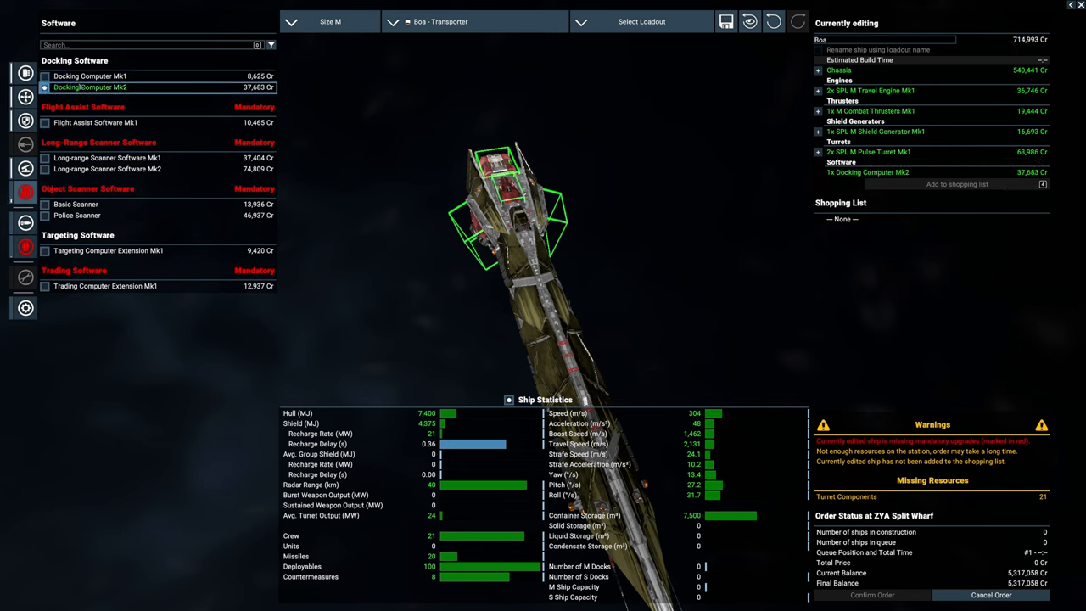
Install Flight Assist Mk1, Long-range Scanner Mk1, Basic Scanner and Trading Computer software (789,737 credits).
click(45, 122)
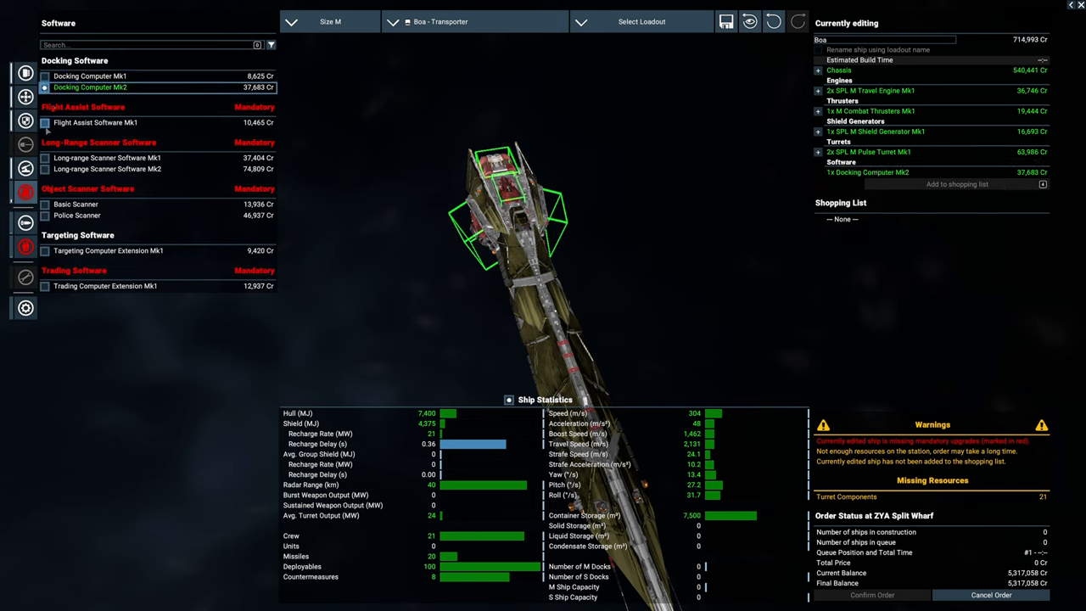
click(44, 123)
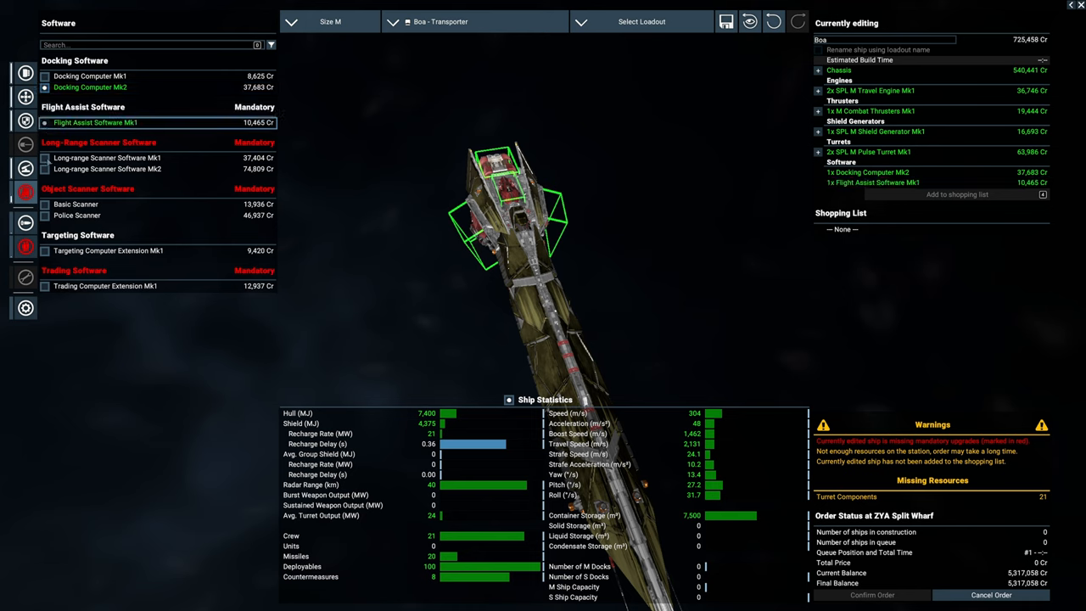
click(106, 157)
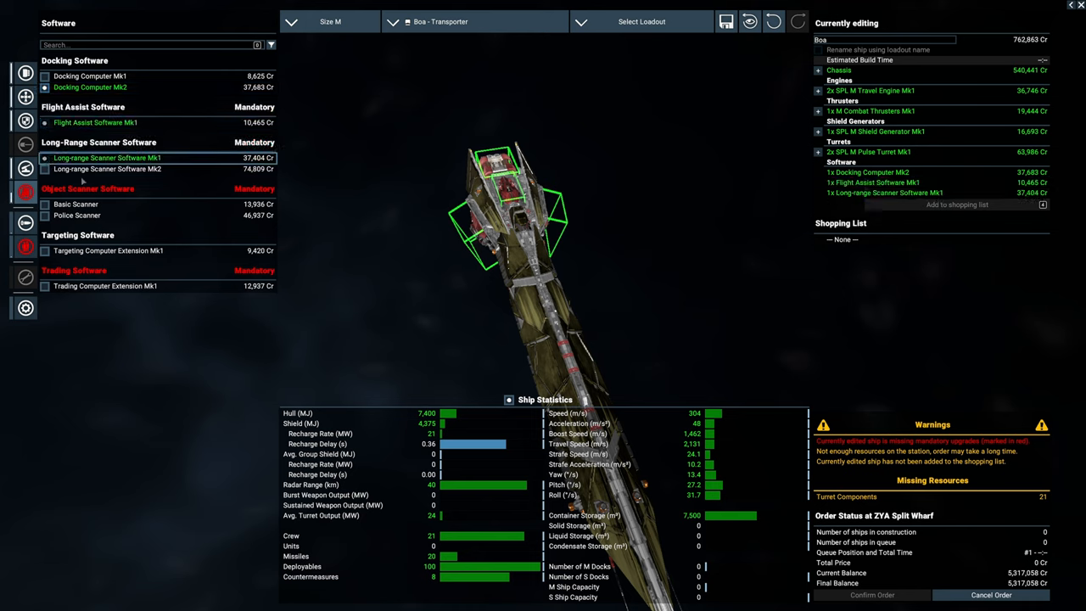
click(75, 203)
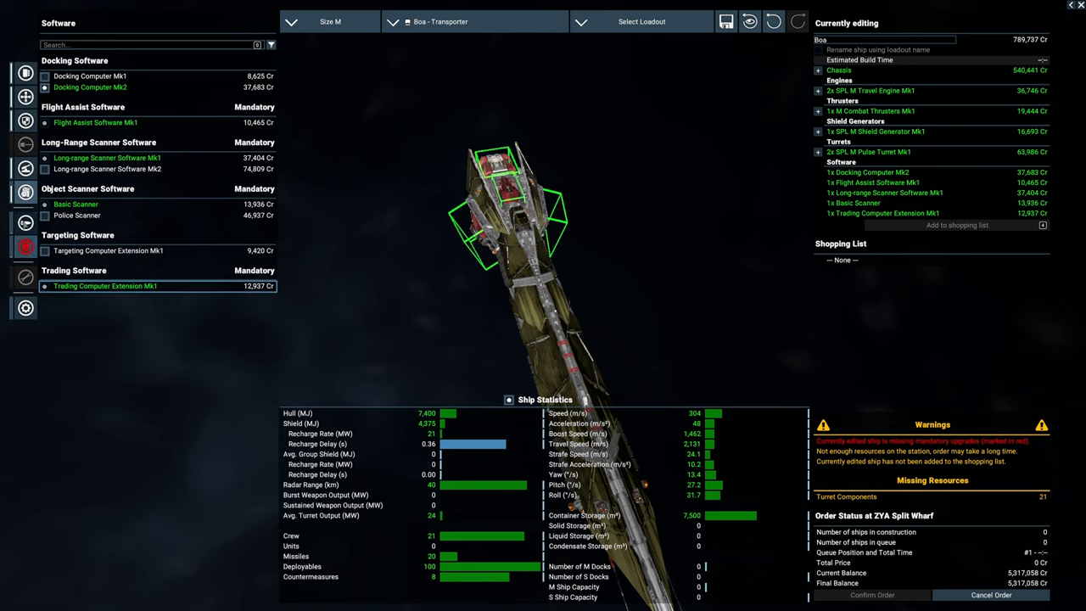
click(25, 221)
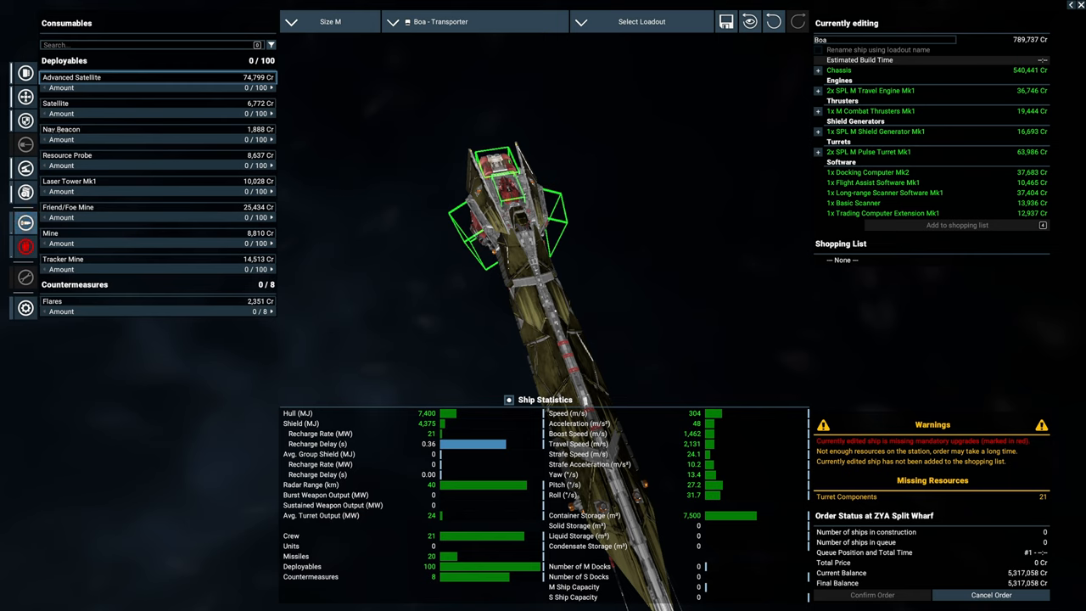
Stock 15 Laser Tower Mk1 and 8 flares, raising the total to 958,965 credits.
click(270, 311)
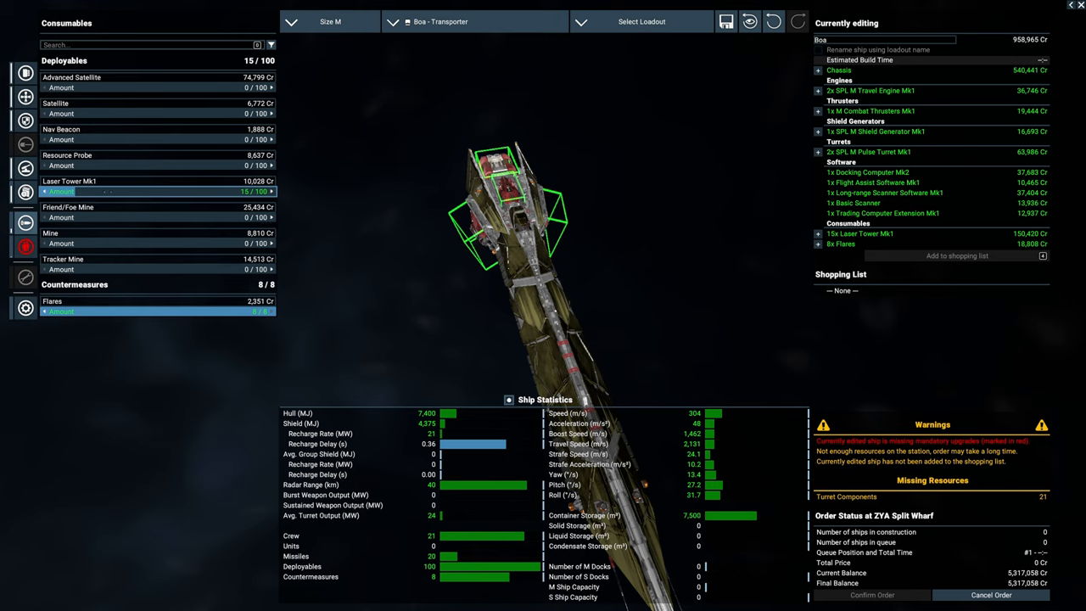
mouse_move(126, 182)
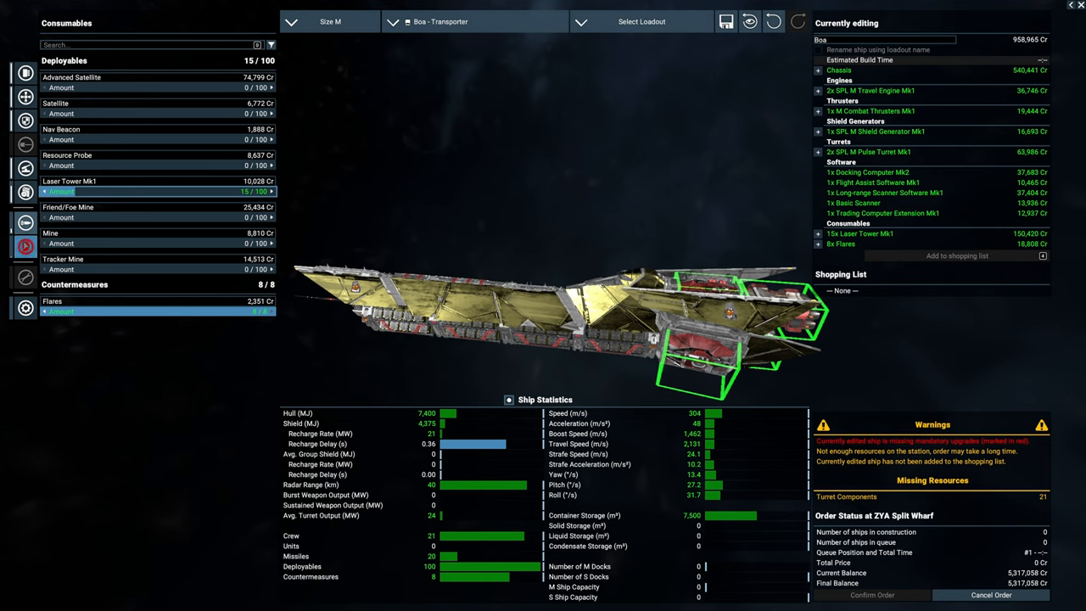
click(25, 247)
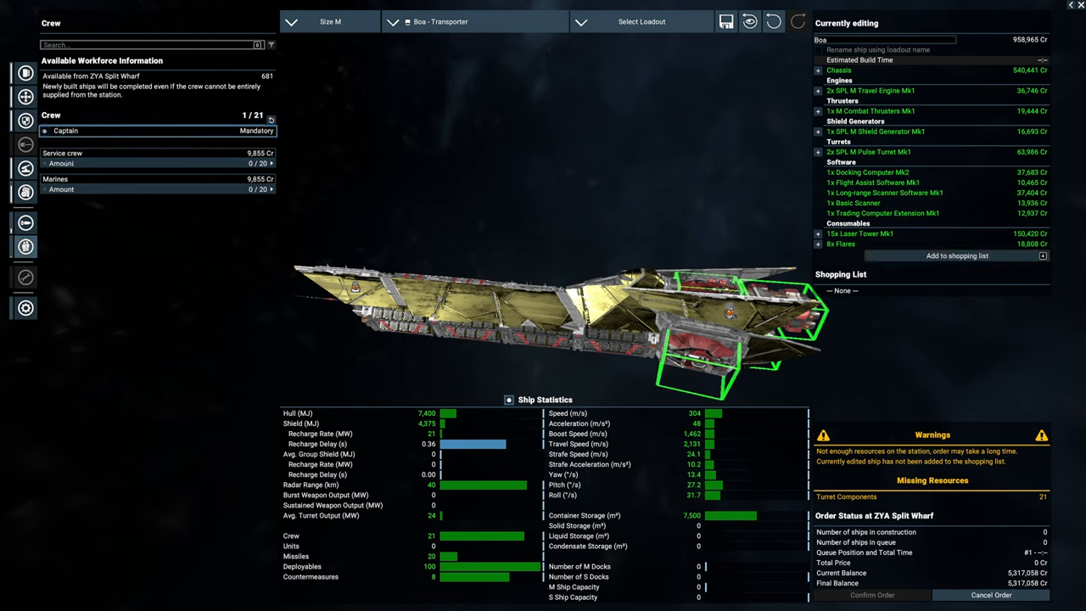
mouse_move(794, 202)
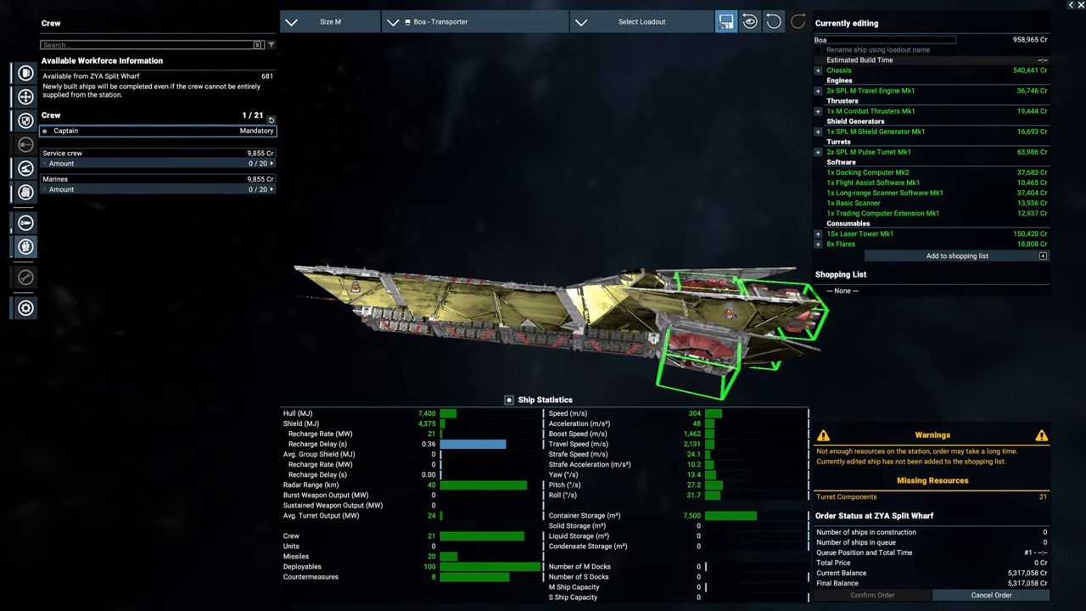
Bring up the Save Loadout prompt for the Boa, name still blank.
click(725, 22)
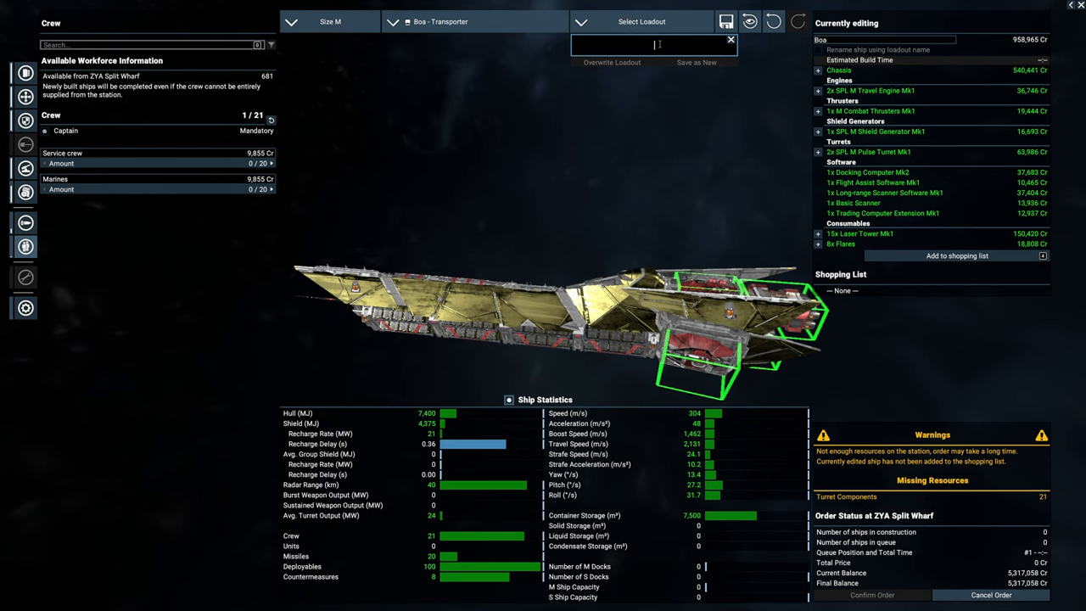
text(B)
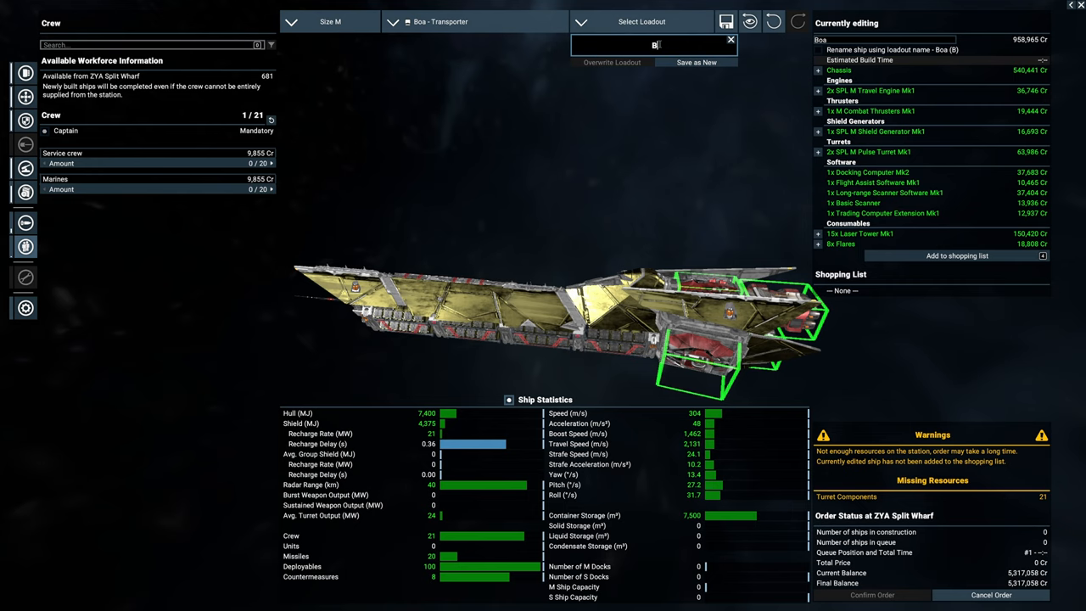
text(T)
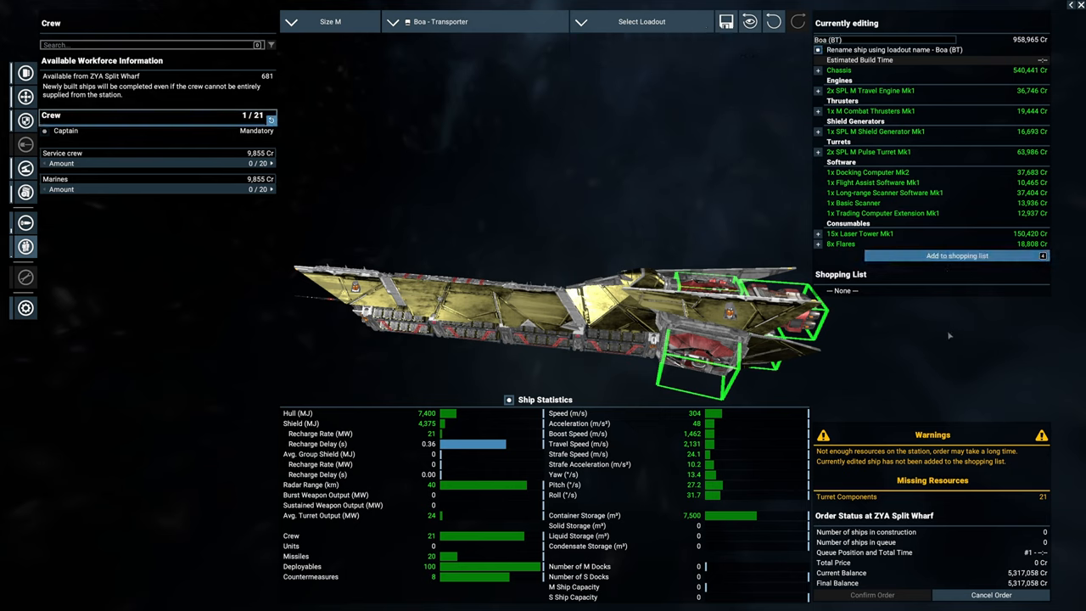
mouse_move(907, 266)
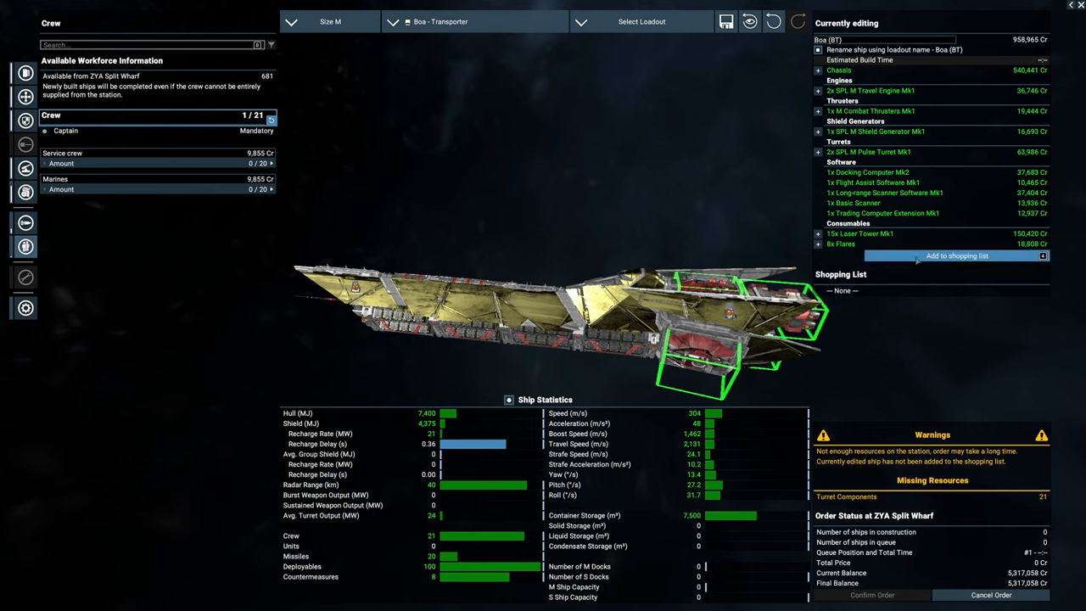
mouse_move(956, 255)
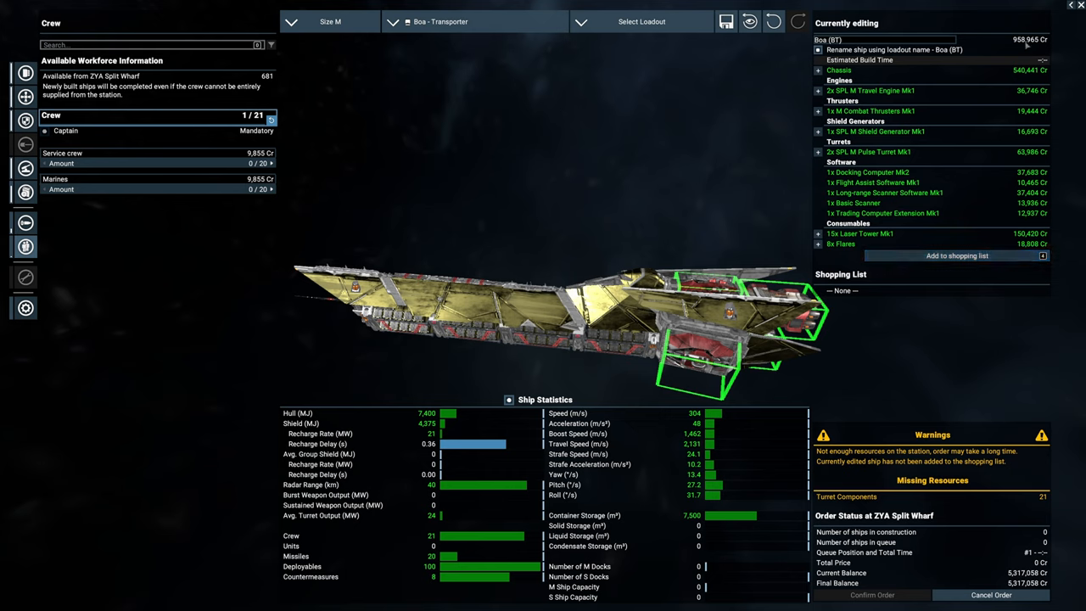
mouse_move(956, 255)
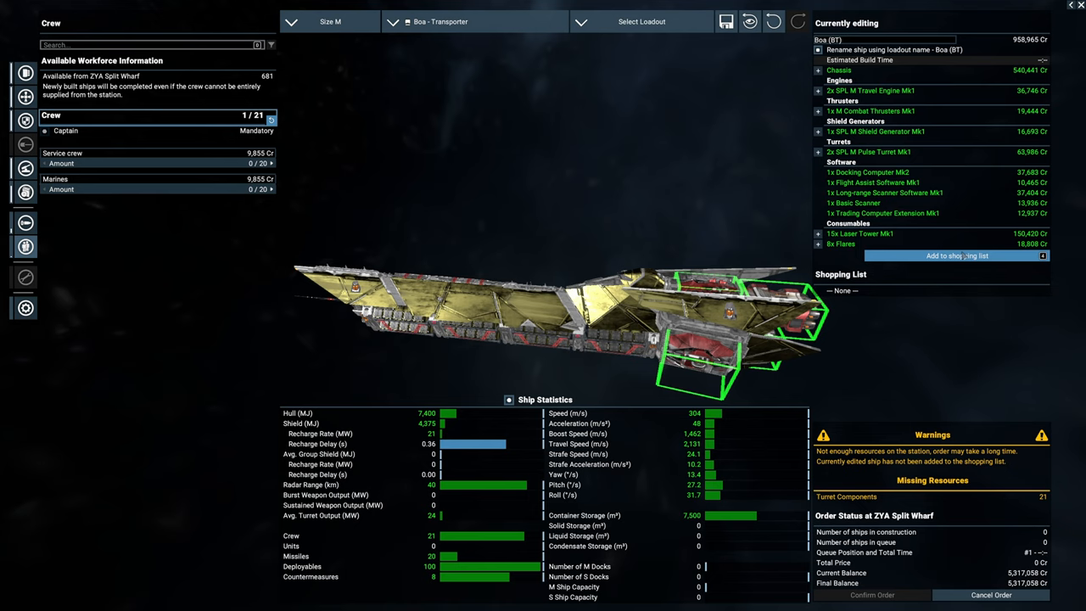
mouse_move(956, 255)
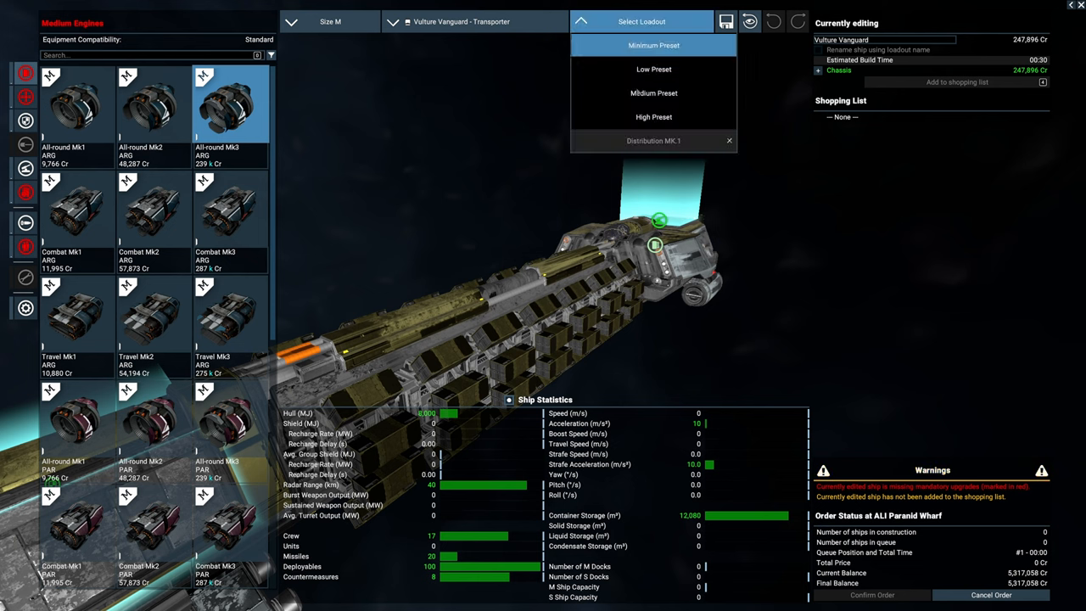
Apply the Minimum Preset loadout to the Vulture Vanguard in the ship configurator.
click(653, 45)
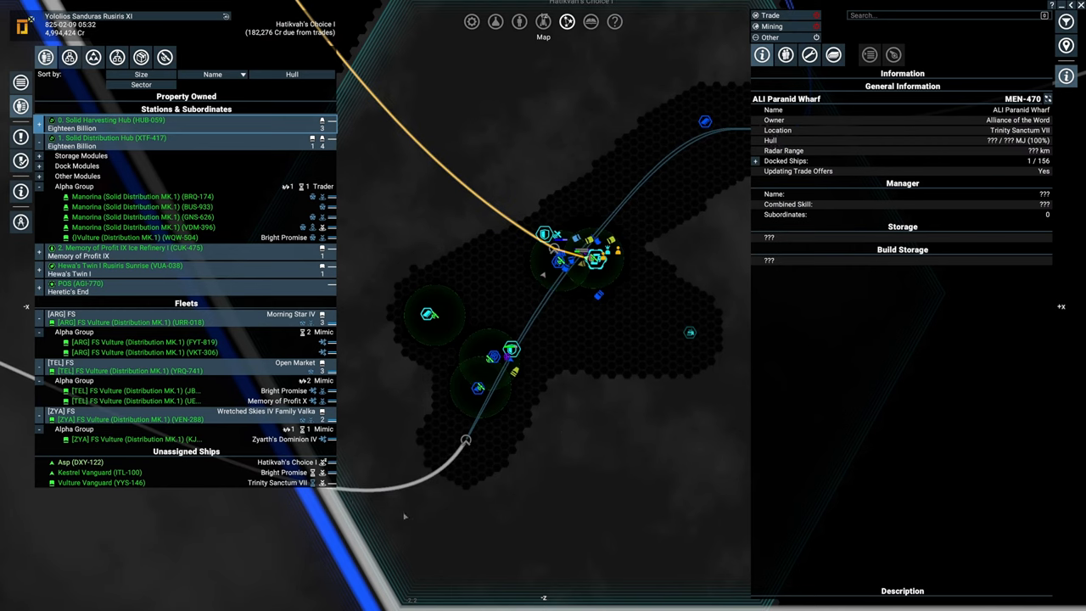
Order the newly bought Vulture Vanguard to upgrade and repair at TEL Teladi Wharf.
click(100, 481)
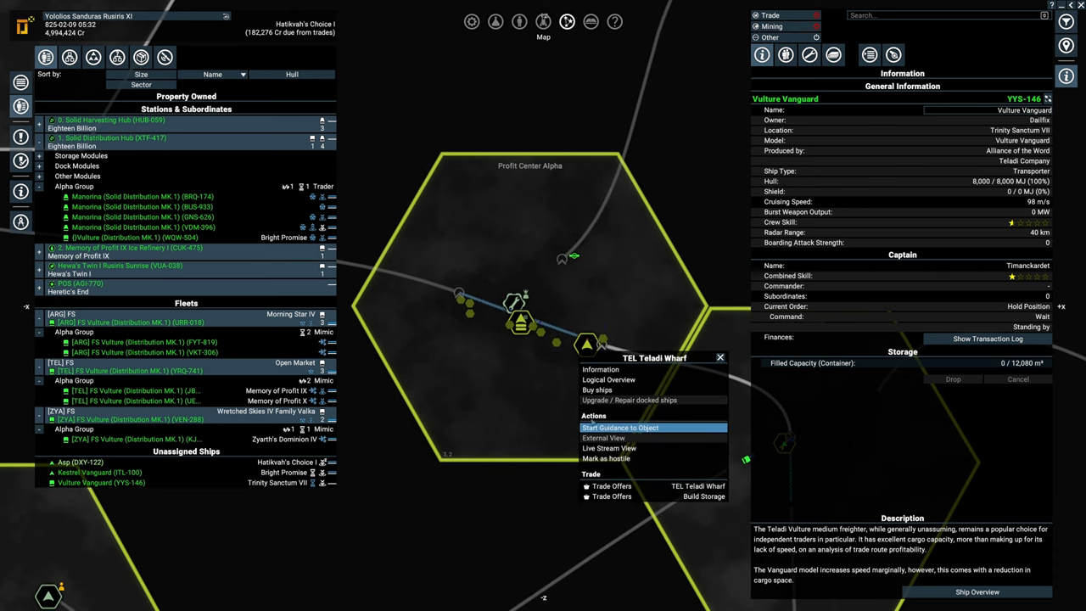
click(101, 481)
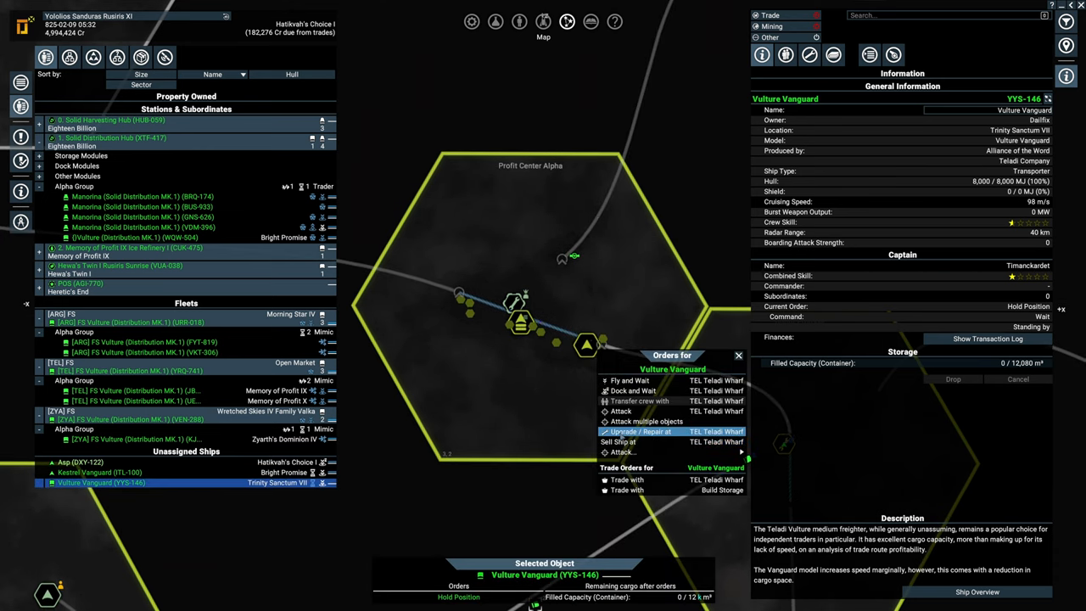
click(641, 432)
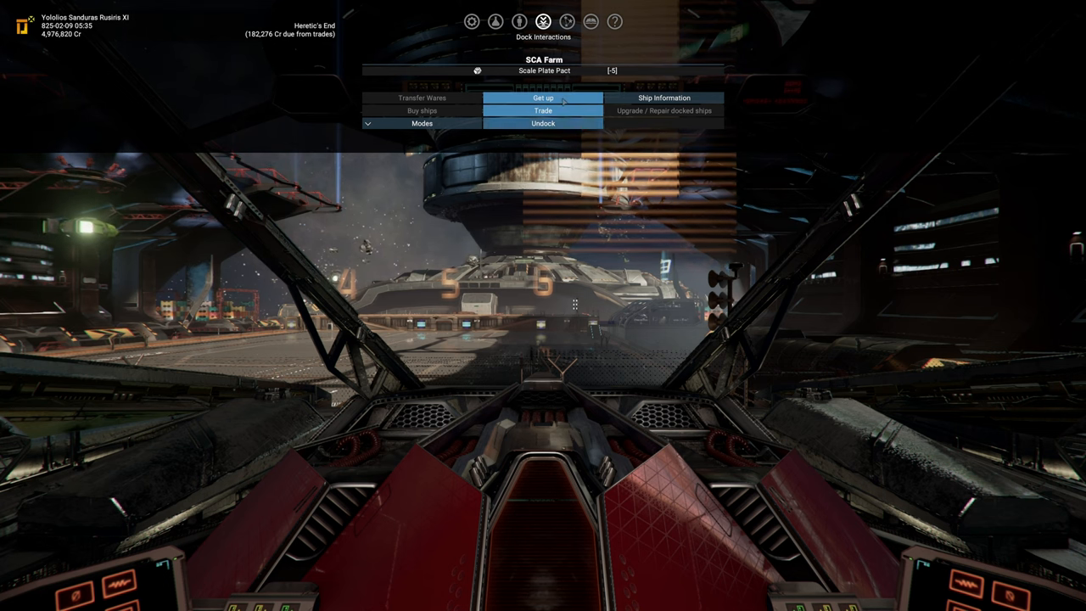
Get up from the pilot seat onto the SCA Farm dock platform.
click(542, 98)
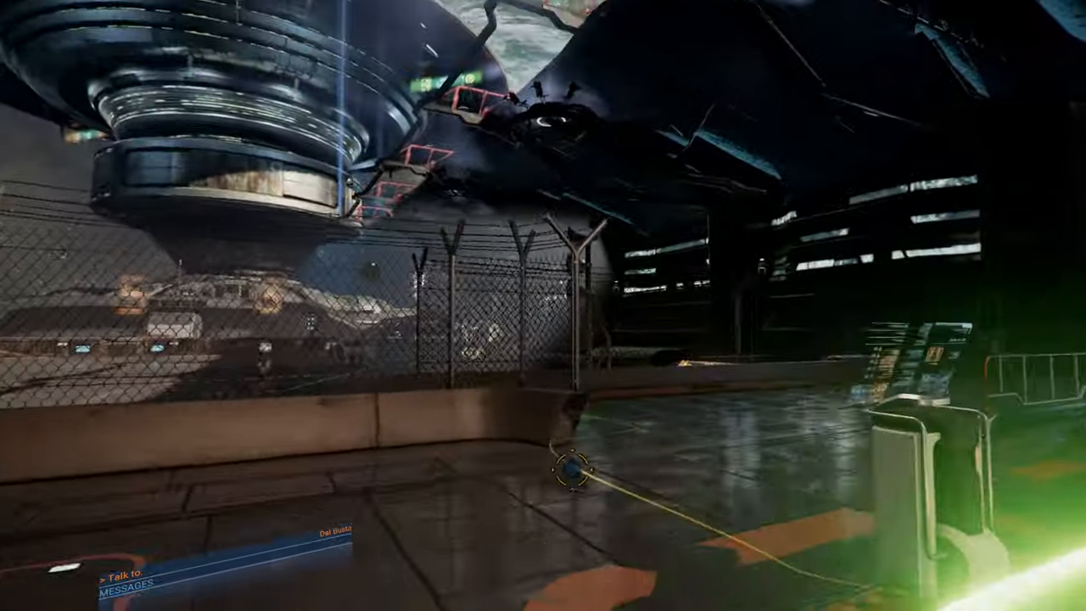
mouse_move(542, 306)
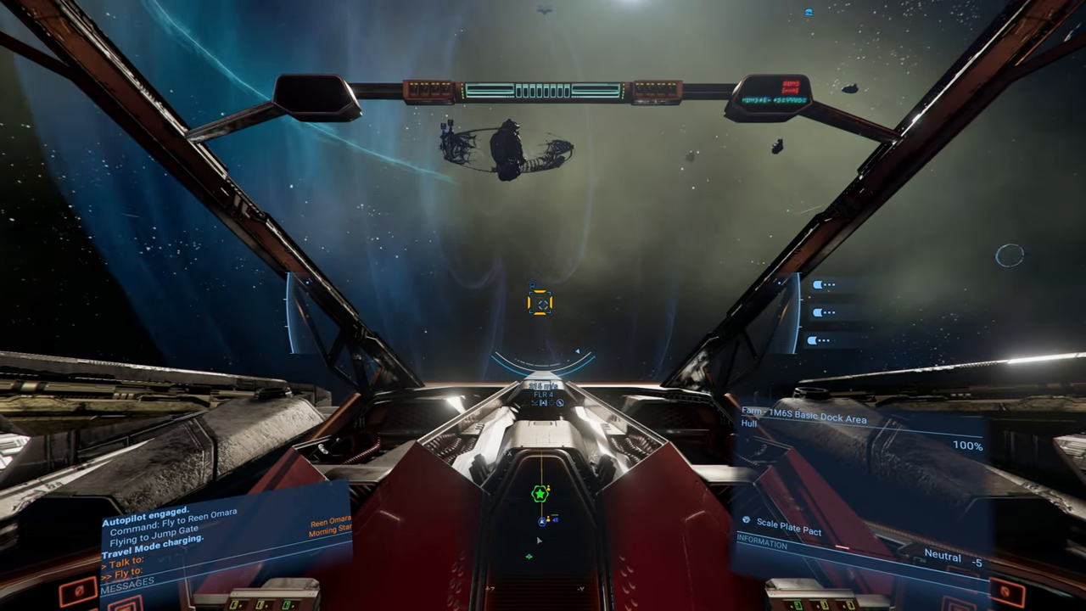
Open the Heretic's End sector map with M while on autopilot.
key(m)
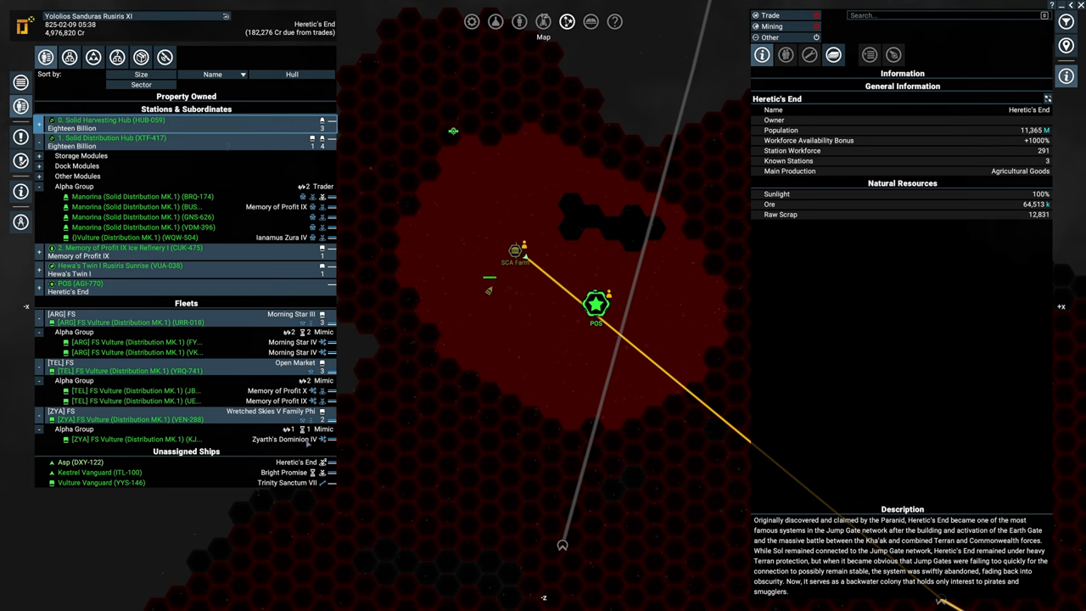
Bring up Ship Interactions for the docked Asp DXY-122.
click(101, 482)
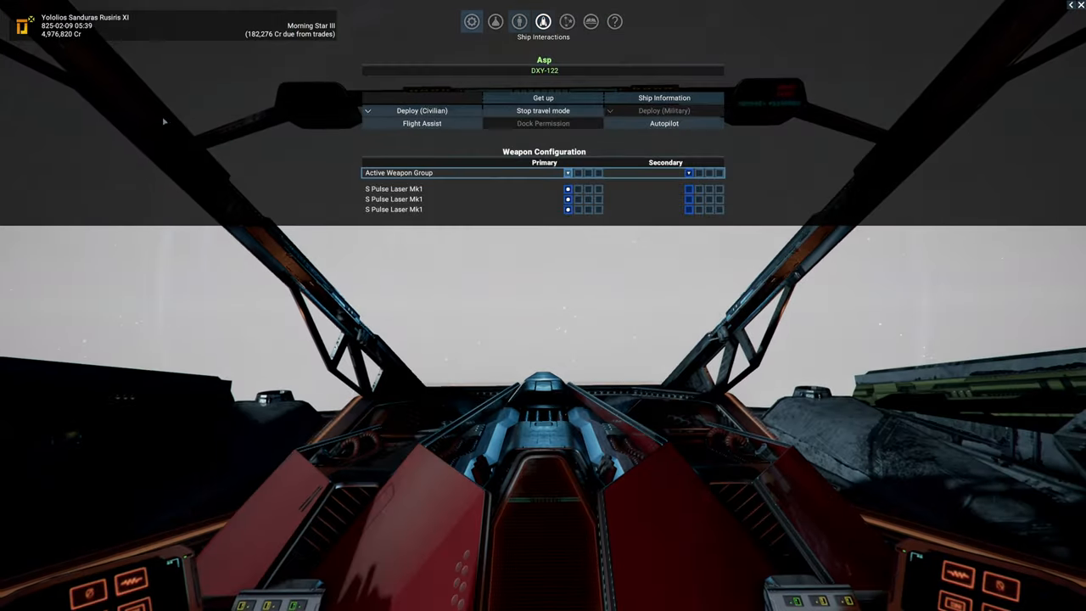
View the ice refinery and distribution hub managers in Personnel Management, then exit.
click(519, 21)
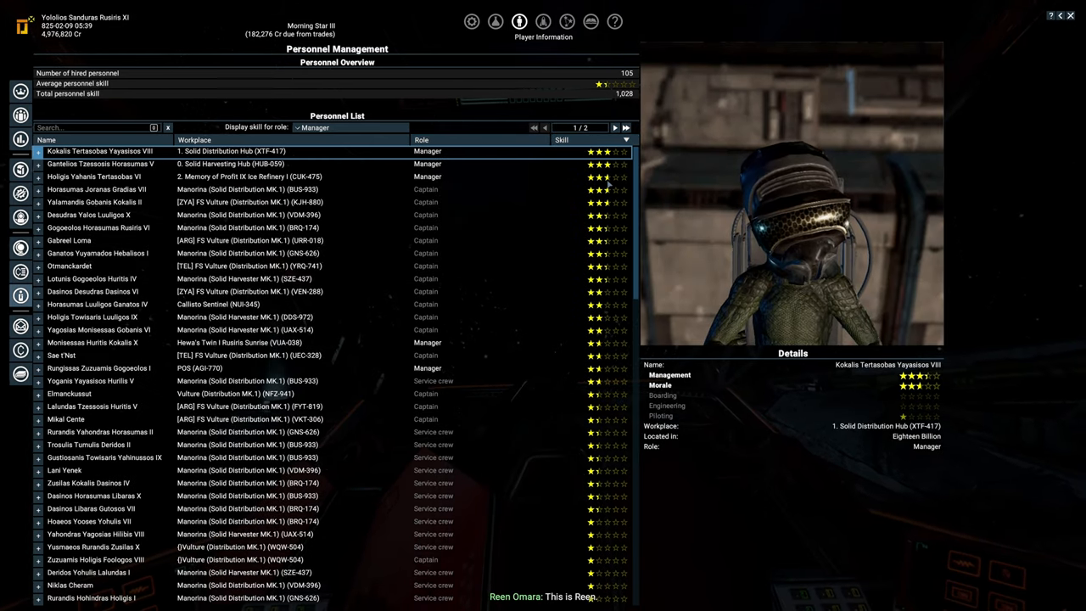
click(93, 176)
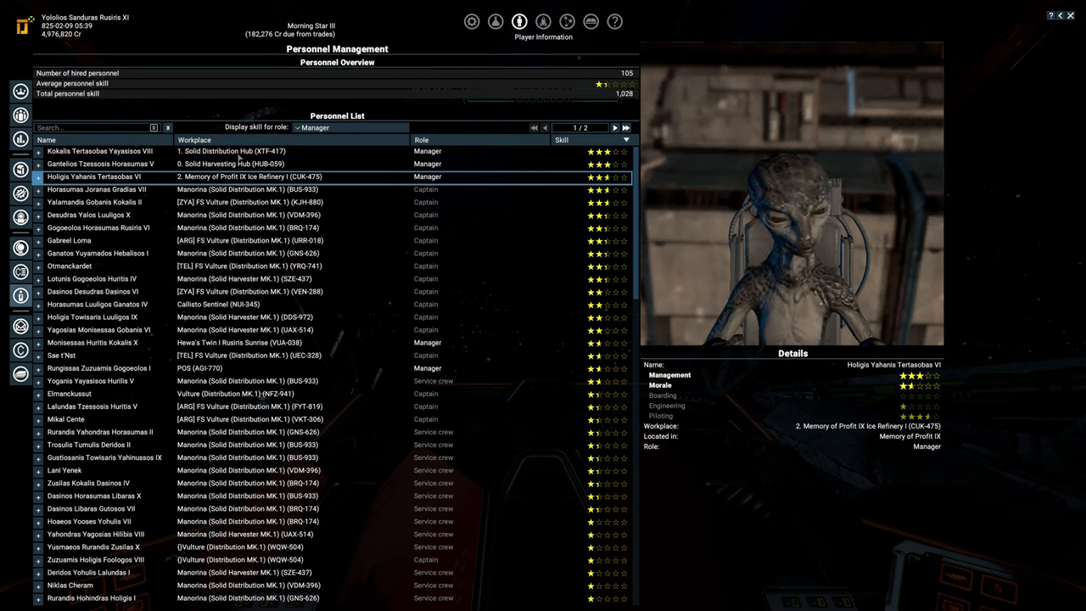
click(100, 151)
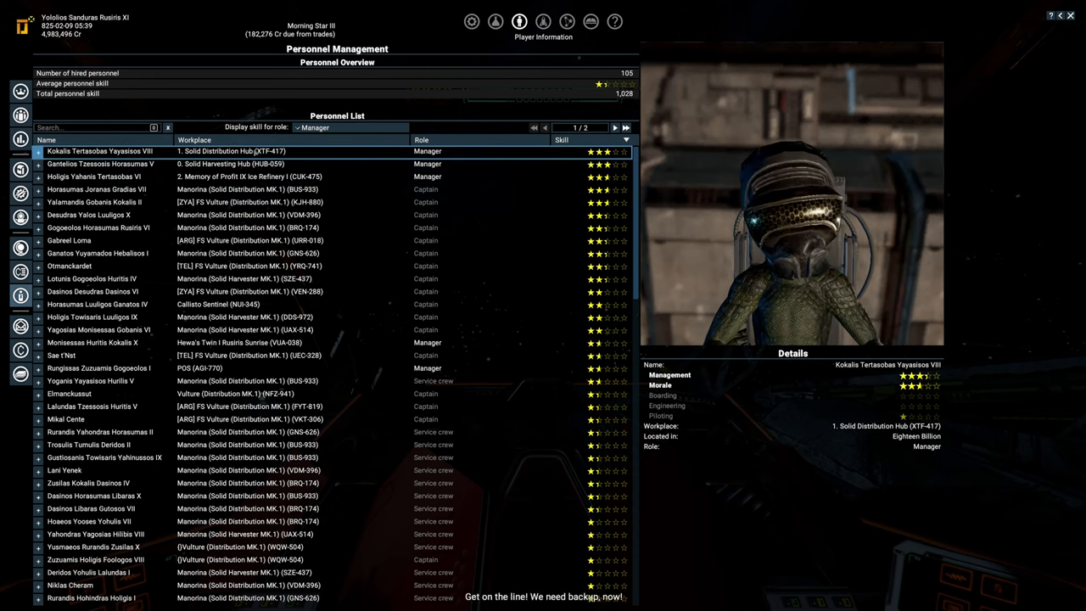
key(Escape)
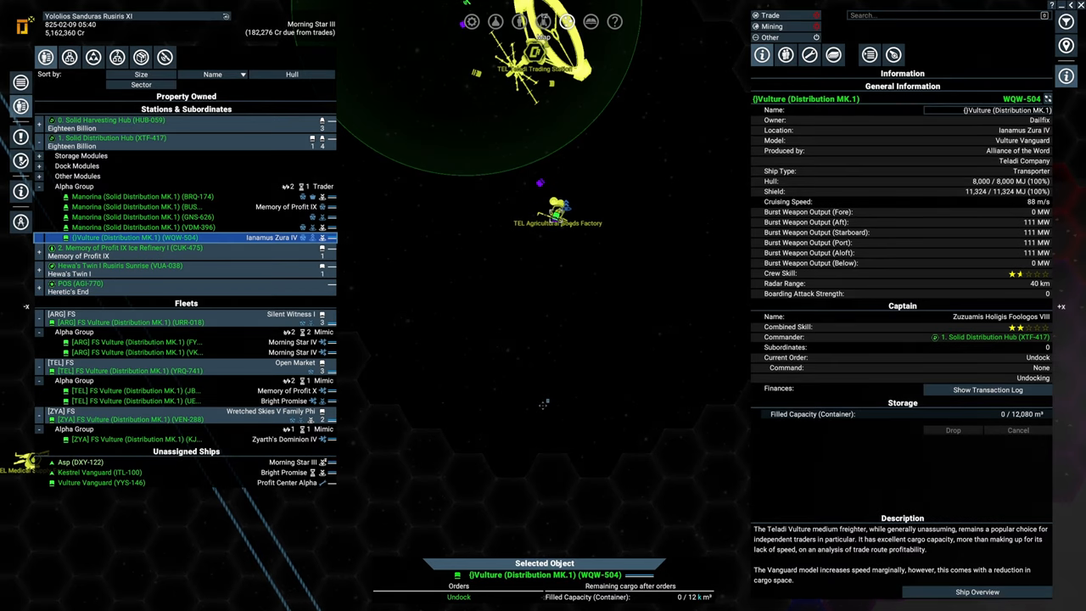
mouse_move(880, 369)
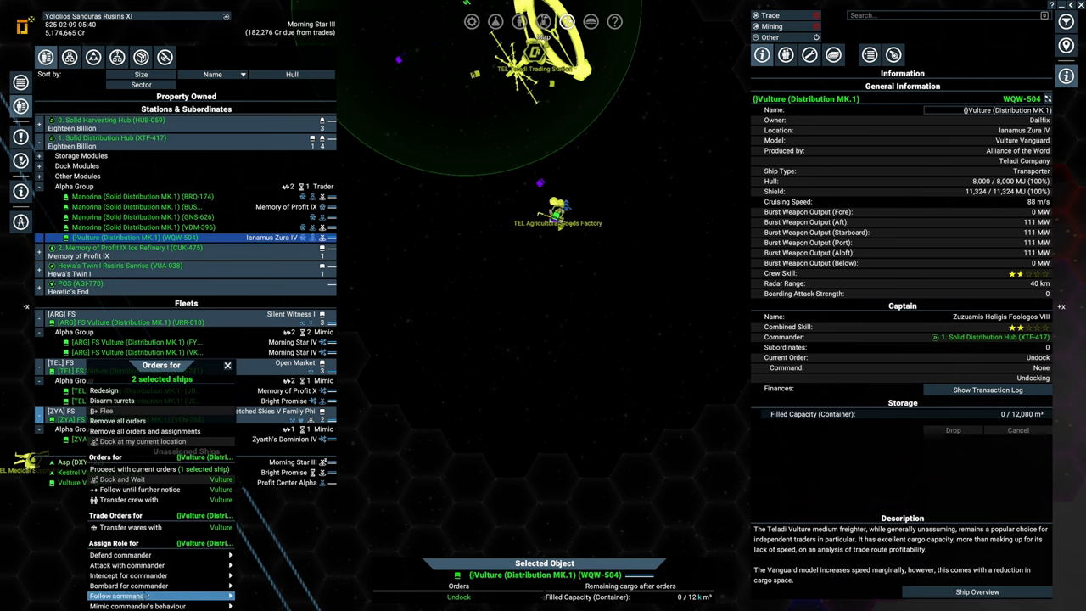
Rename freighter WQW-504 to '[ZYA] FS Vulture (Distribution MK.1)' from Property Owned.
click(117, 420)
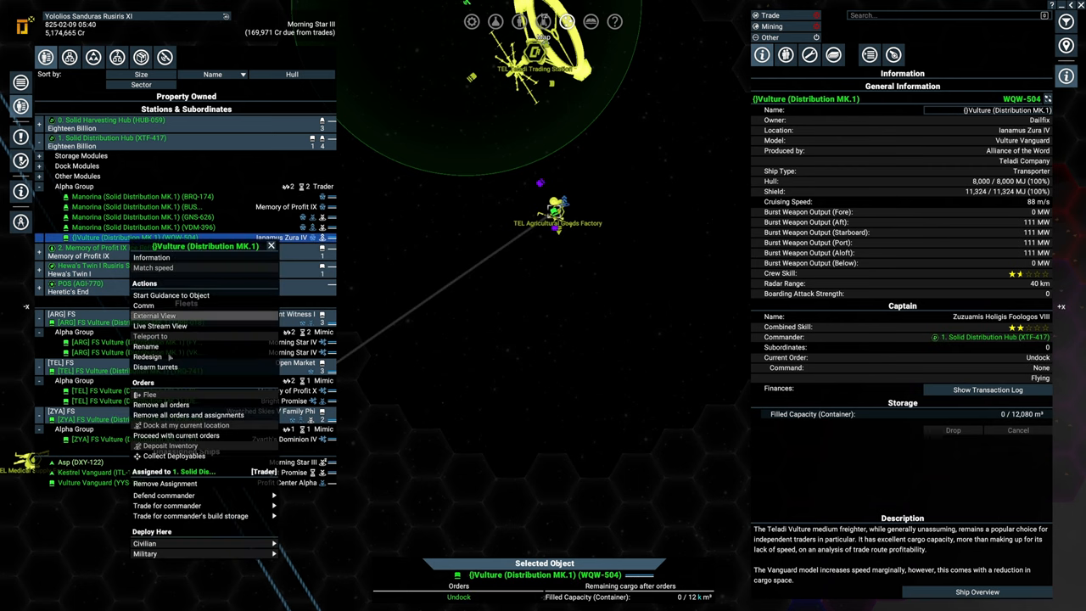
click(147, 346)
text([ZYA] FS )
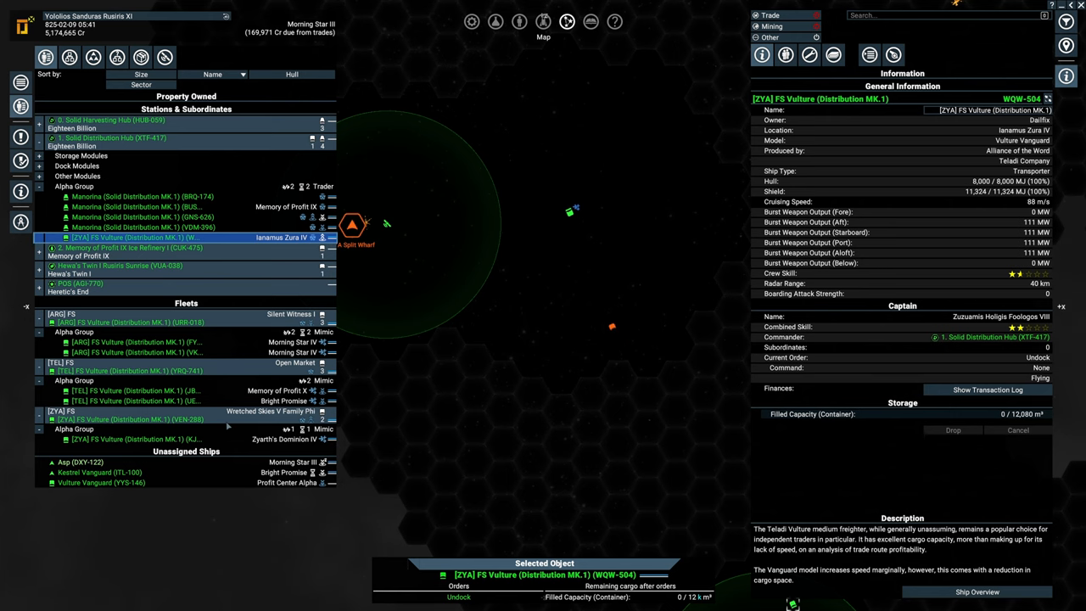
Inspect VEN-288, then reselect WQW-504 and open its Individual Instructions.
click(132, 418)
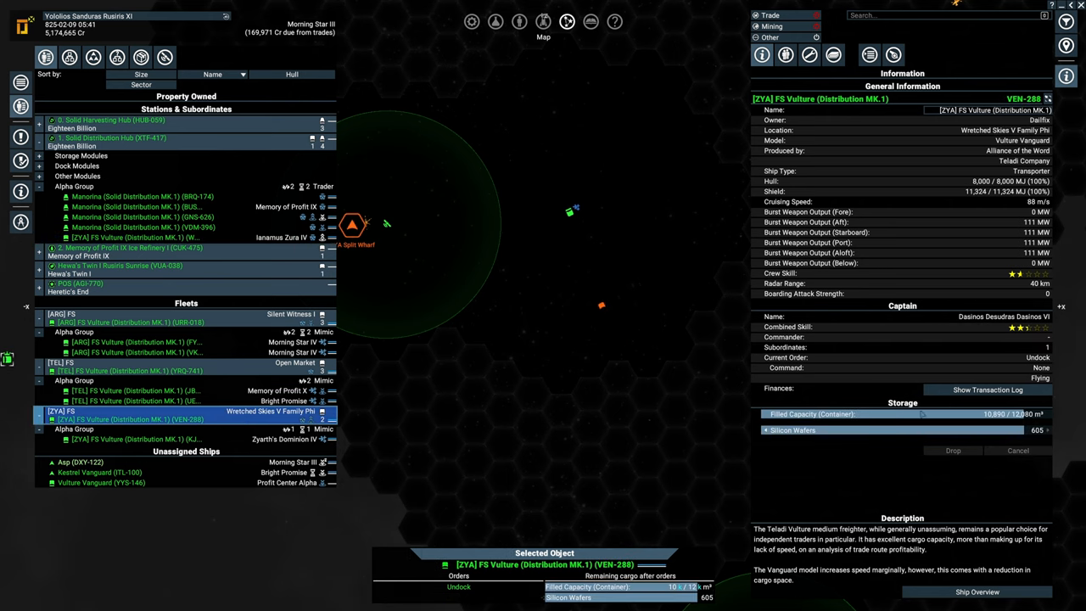
click(868, 54)
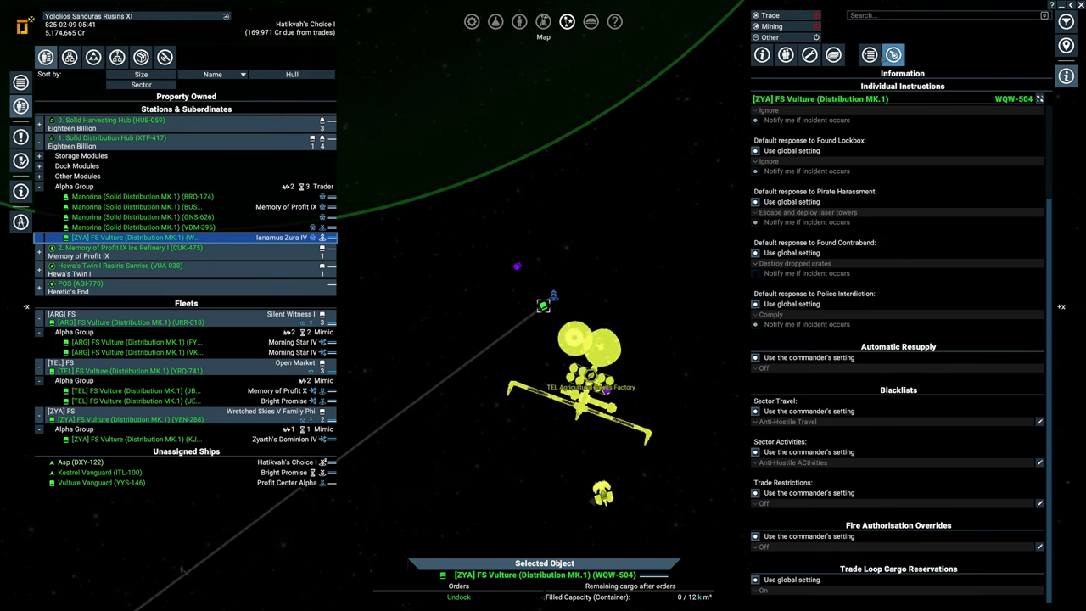
click(869, 55)
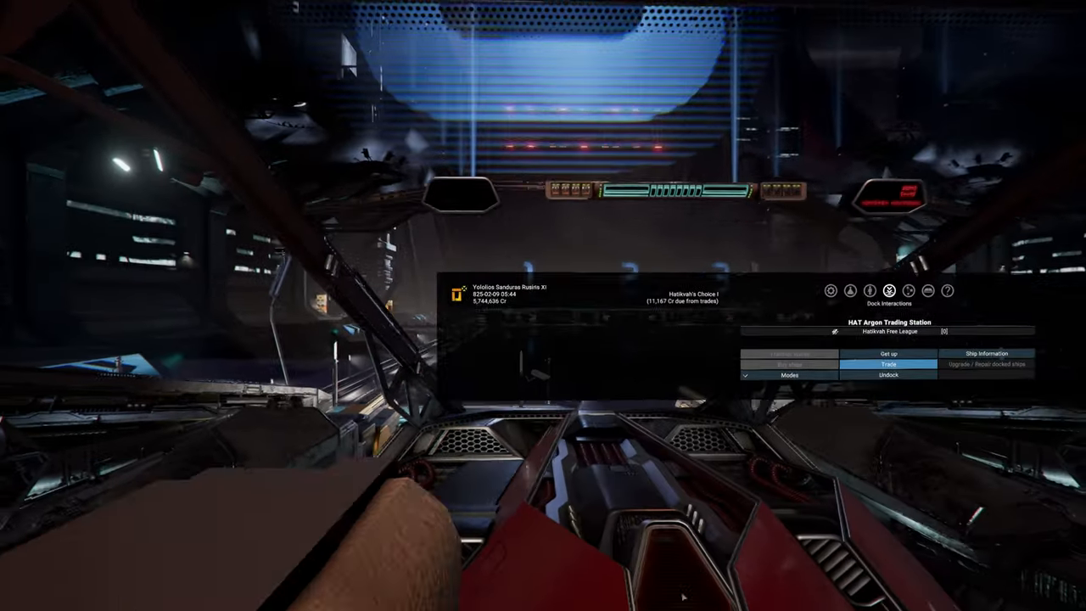
click(888, 375)
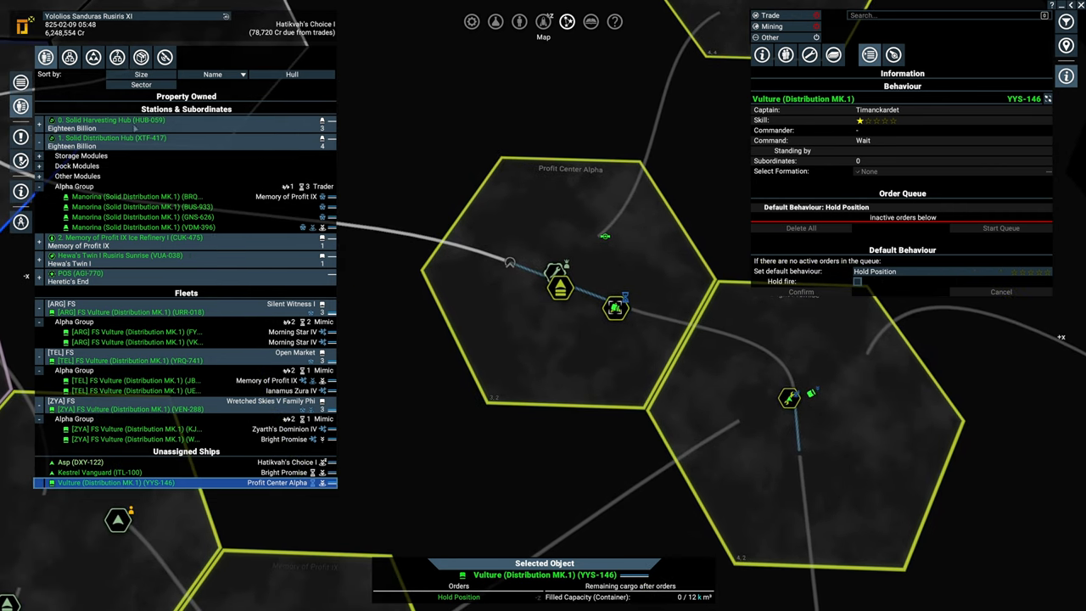
Check the Solid Harvesting Hub's manager, cancel the reassignment, and open Personnel Management.
click(110, 119)
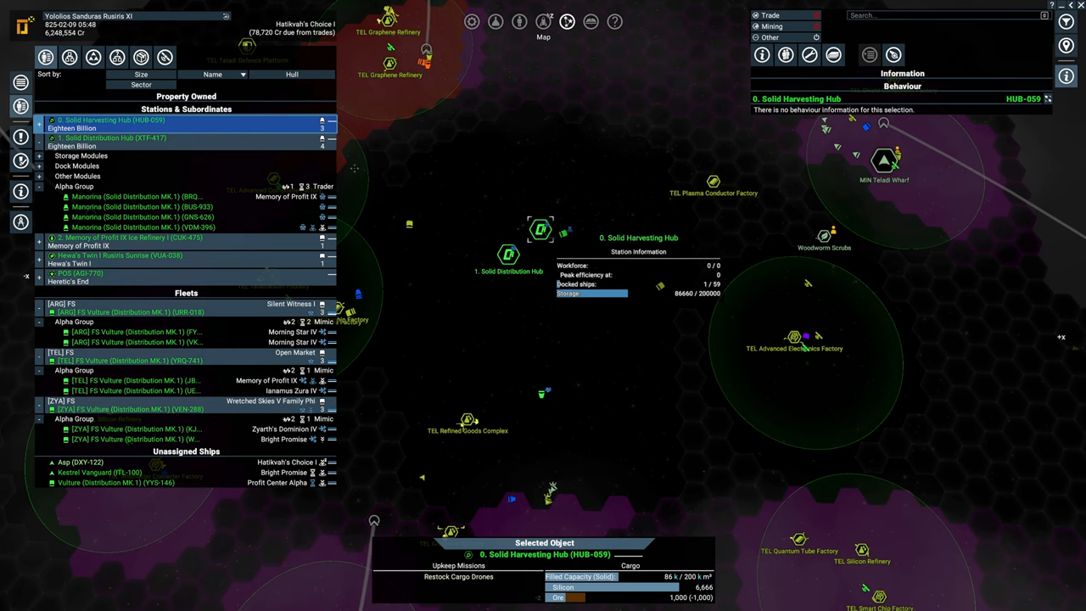
click(784, 54)
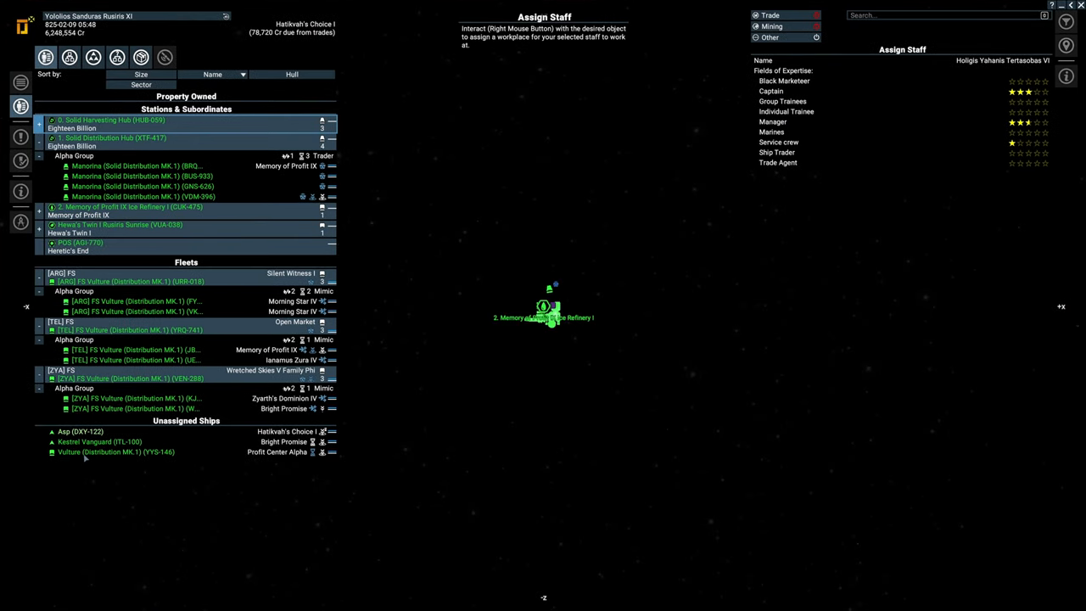
click(115, 452)
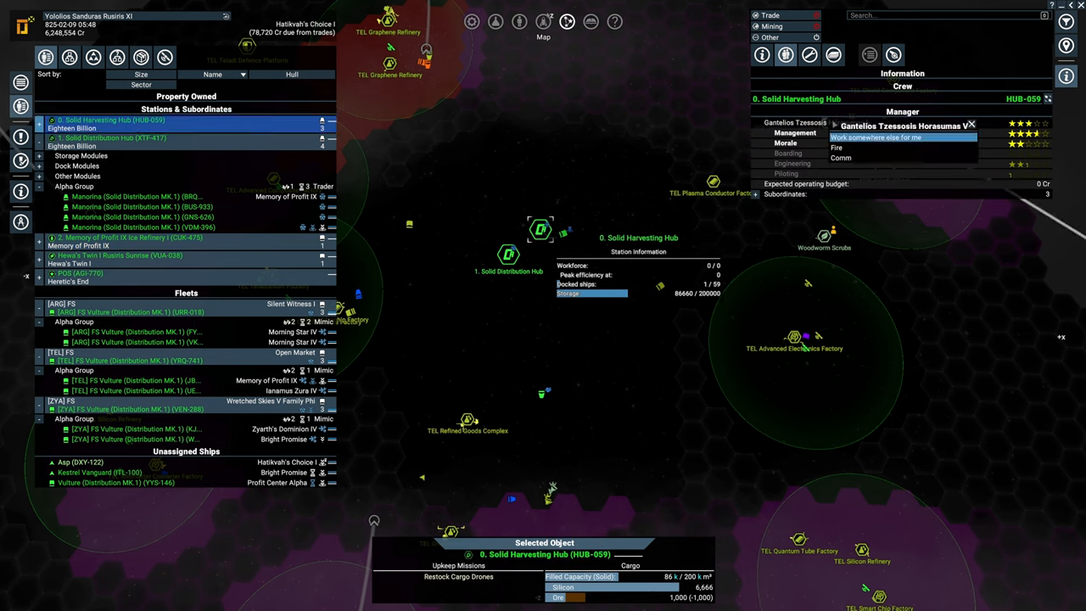
click(875, 136)
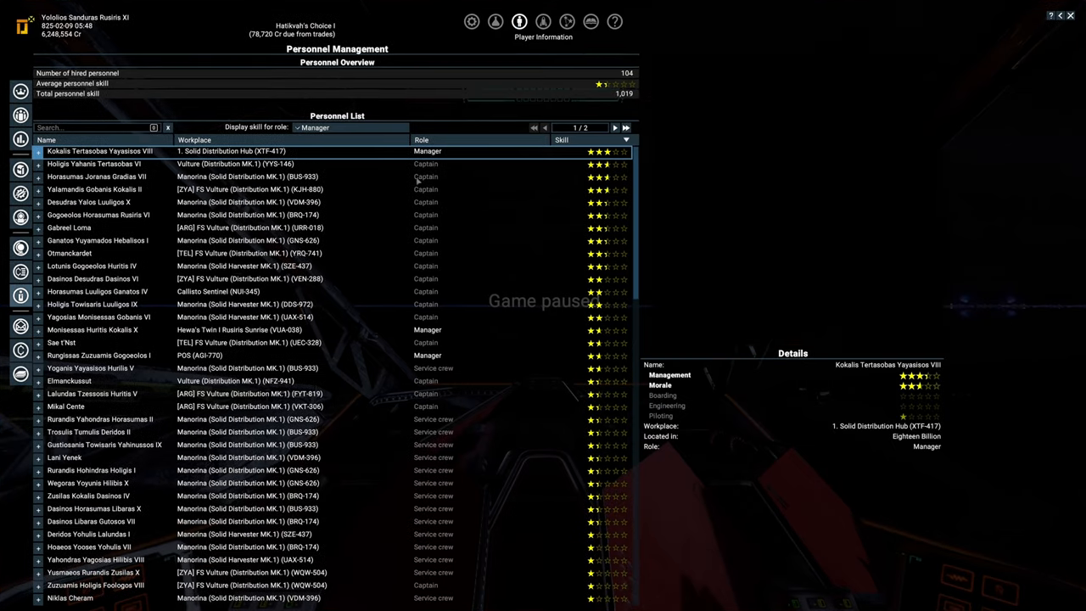
Sort personnel by skill, highest first, and open options for Yoganis Yayasisos Hurilis V.
click(561, 140)
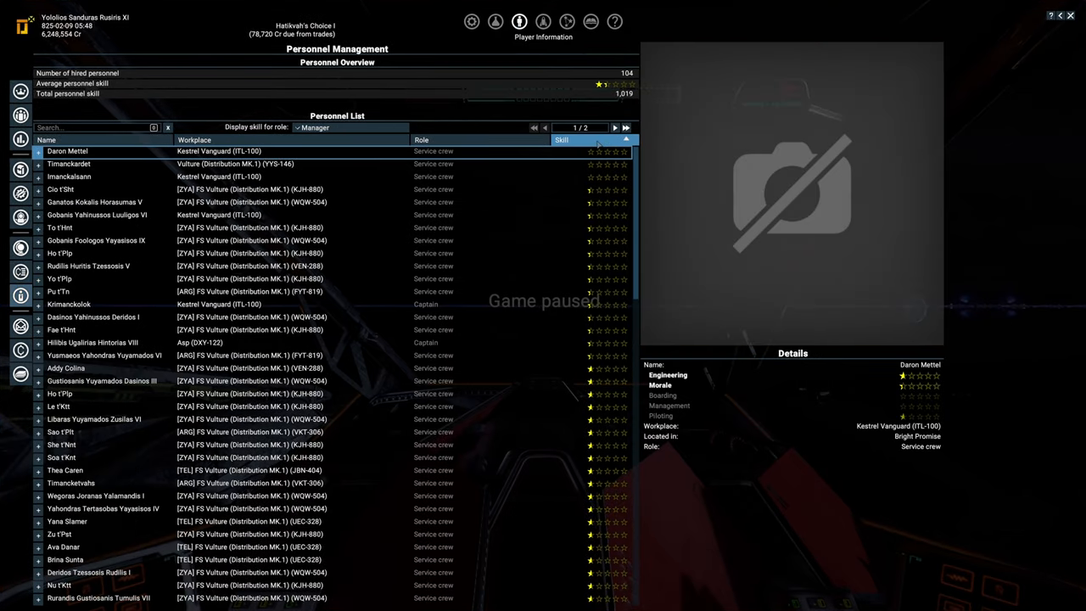
click(561, 139)
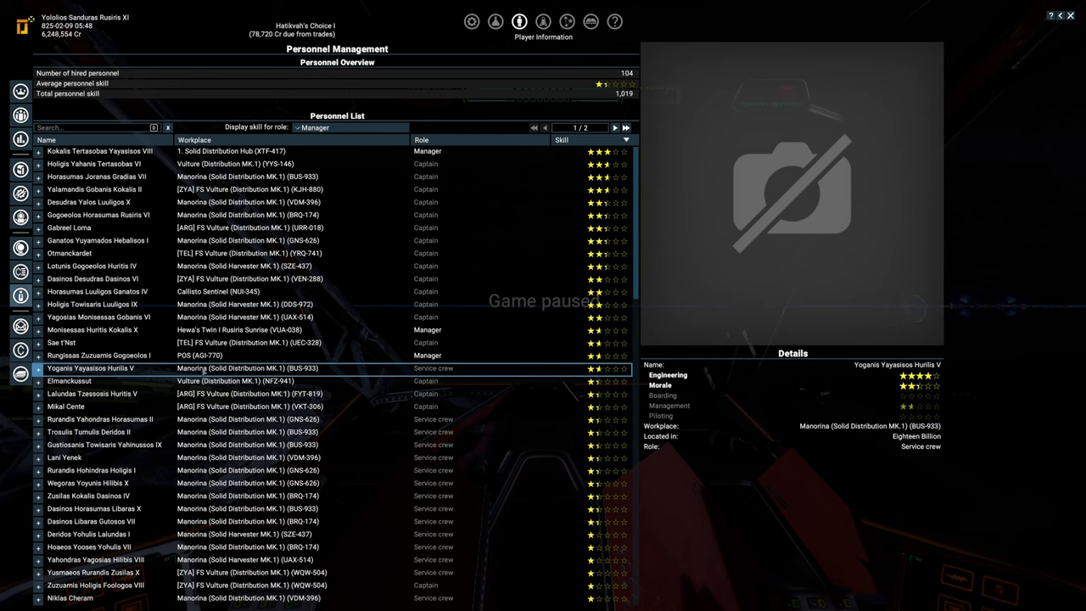
right_click(90, 367)
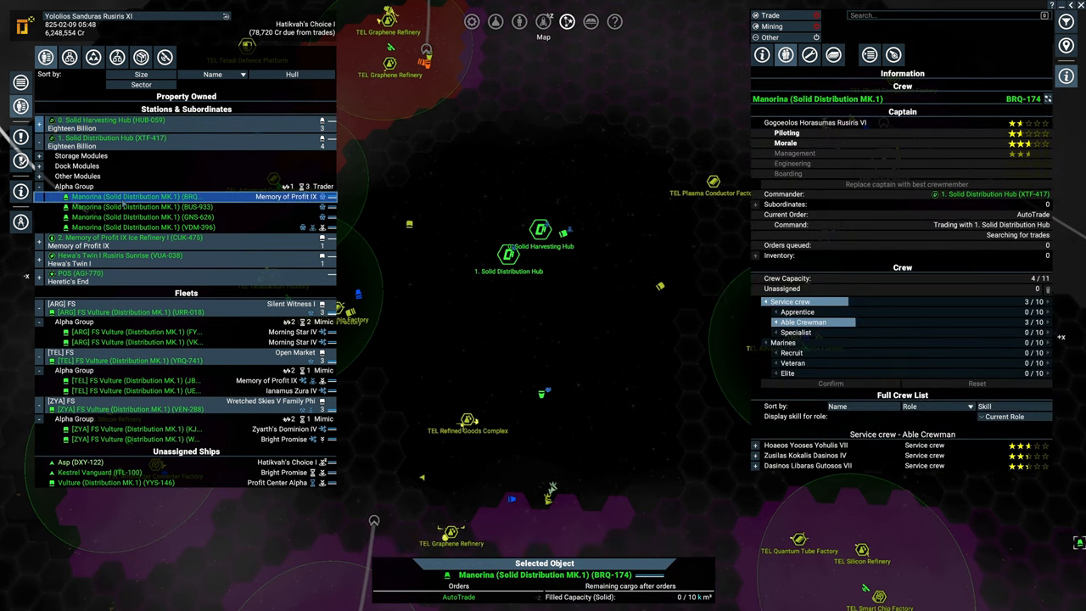
Transfer apprentice crew from ZYA Vulture KJH-880 to Vulture YYS-146, leaving ten apprentices aboard.
click(128, 206)
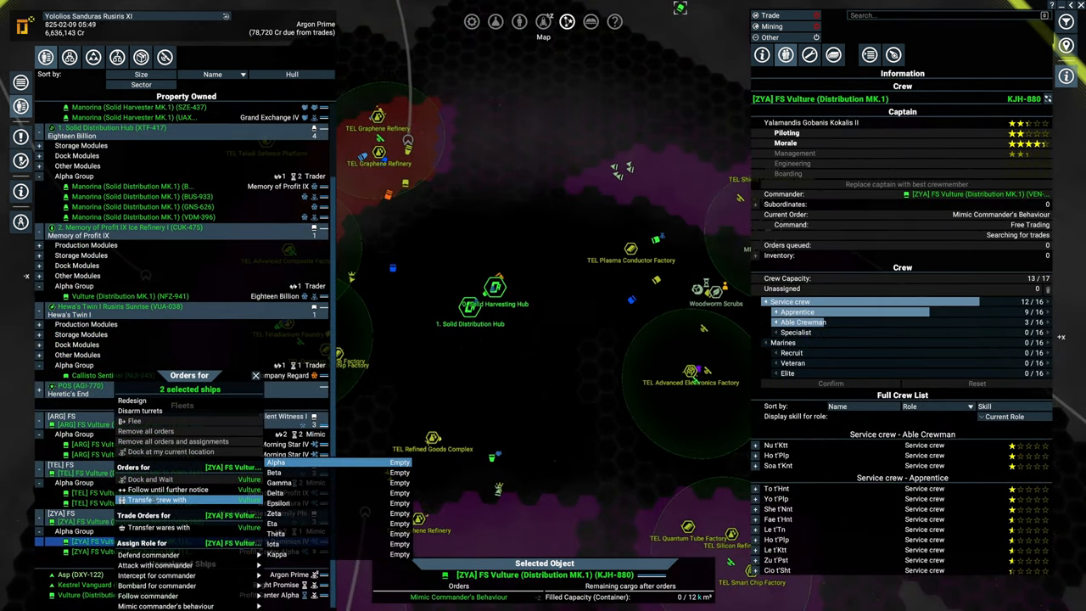
click(156, 499)
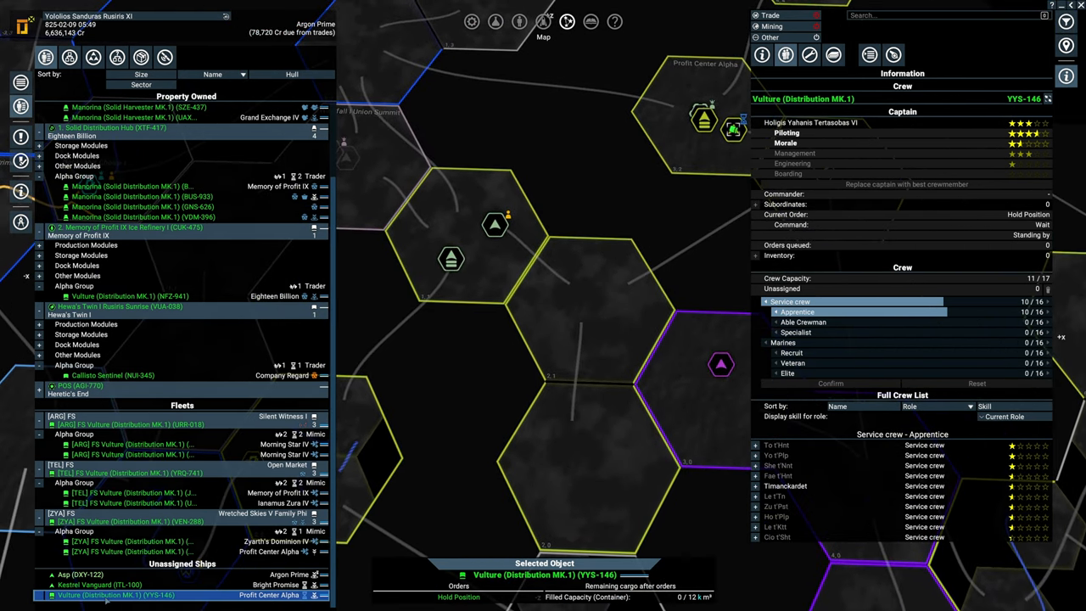
Set Vulture YYS-146's default behaviour to Advanced AutoTrade, trading eight wares from Bright Promise.
click(892, 54)
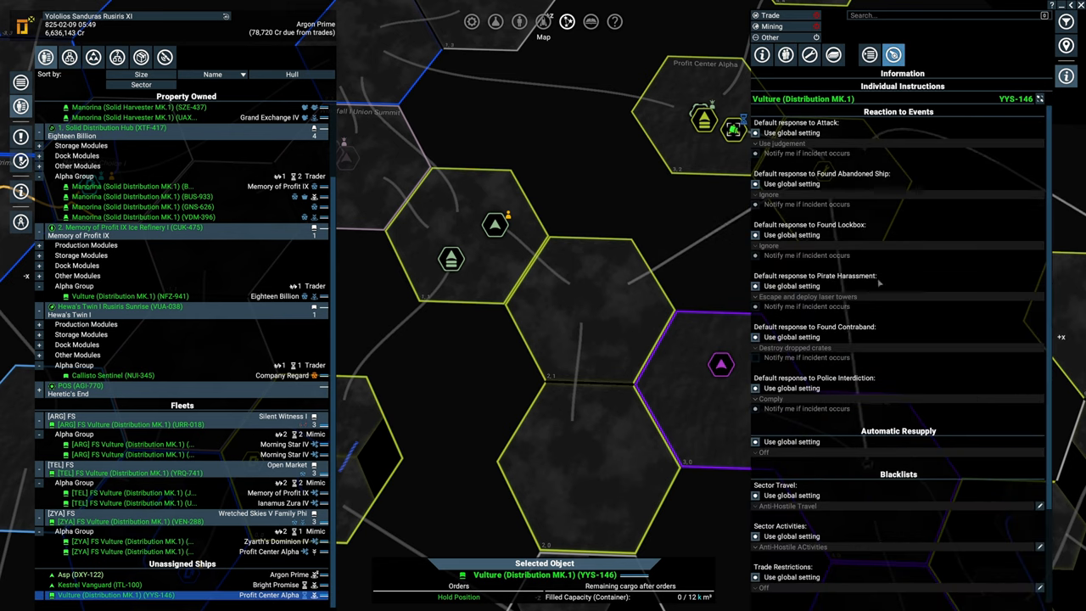
scroll(down, 3)
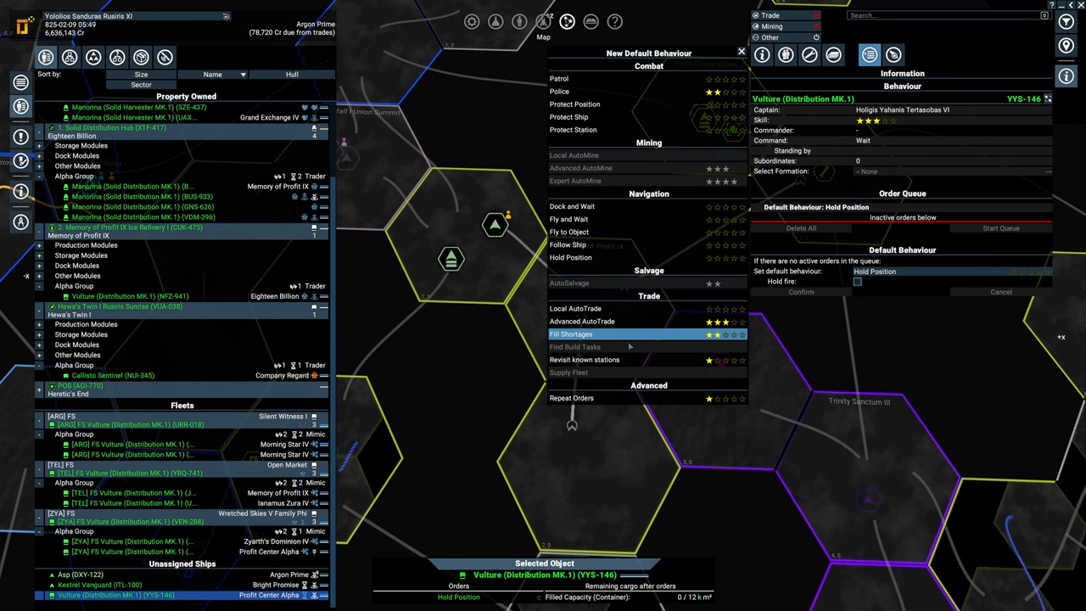
click(581, 321)
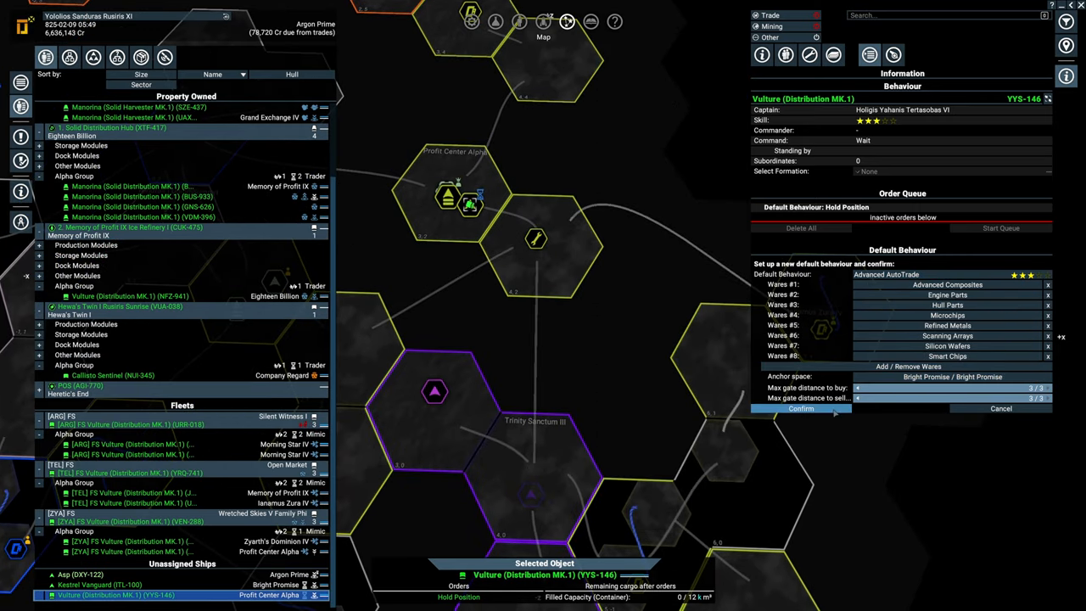
click(800, 408)
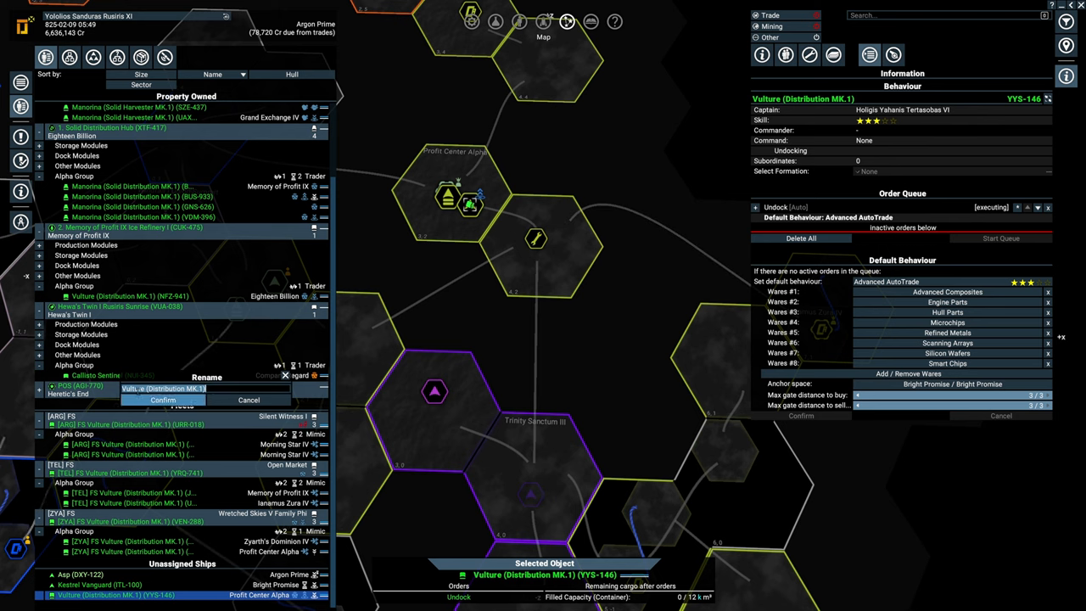
Rename Vulture YYS-146 to '[TEL] AAT Vulture (Distribution MK.1)'.
triple_click(164, 388)
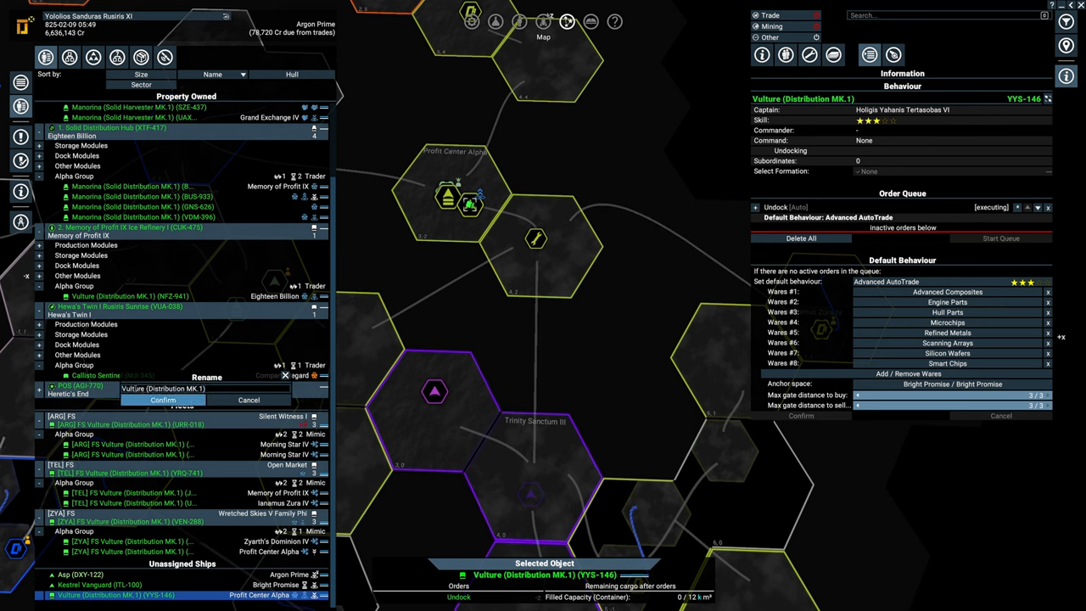
text([TE)
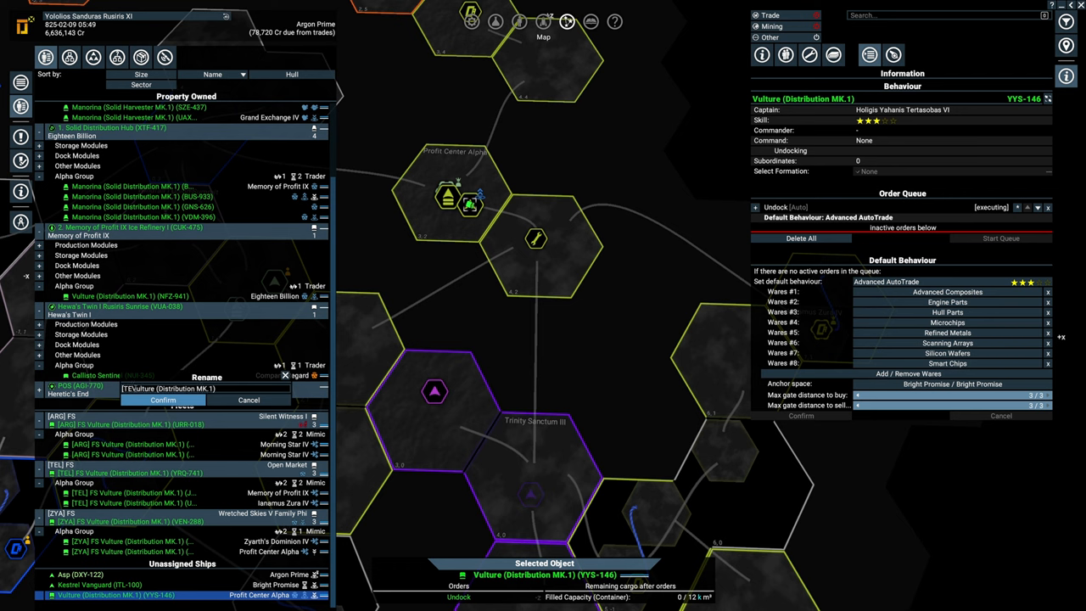
text([TEL] AAT)
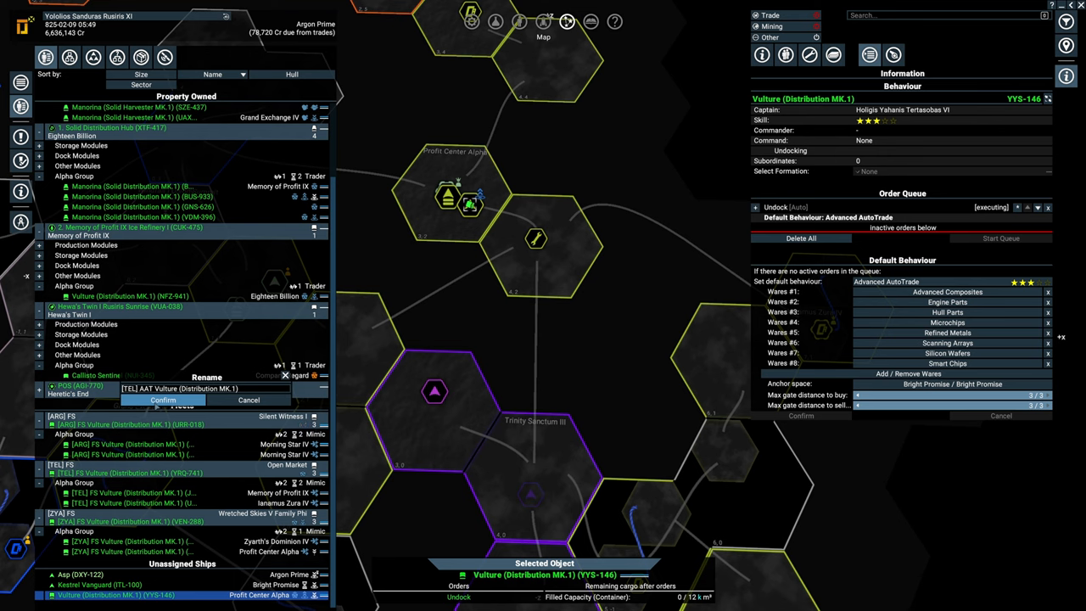
click(162, 399)
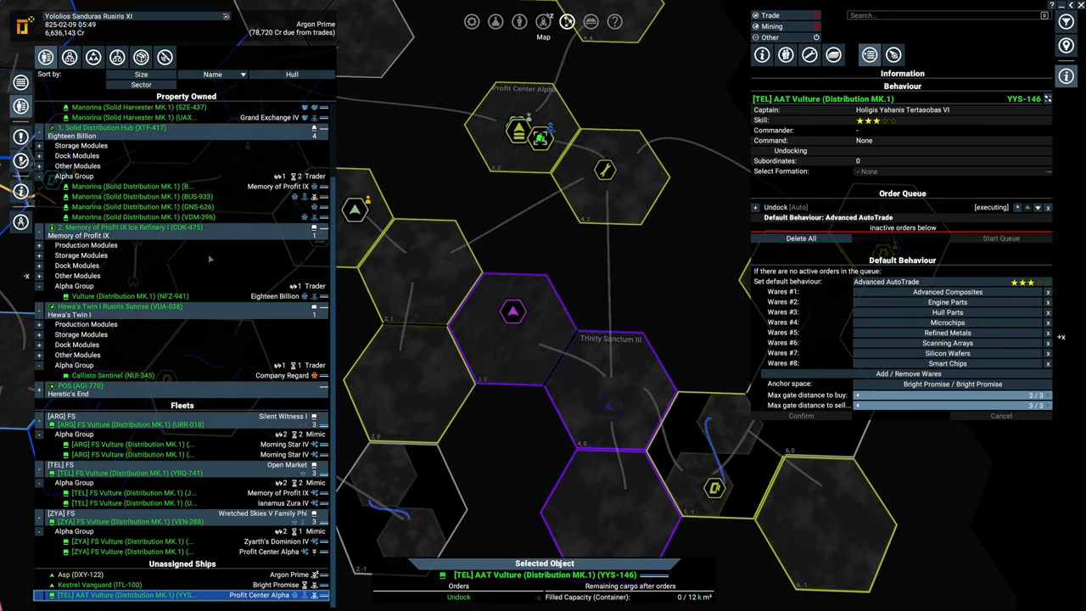
Open the Vulture Vanguard Transporter's configuration and its Select Loadout dropdown.
click(108, 127)
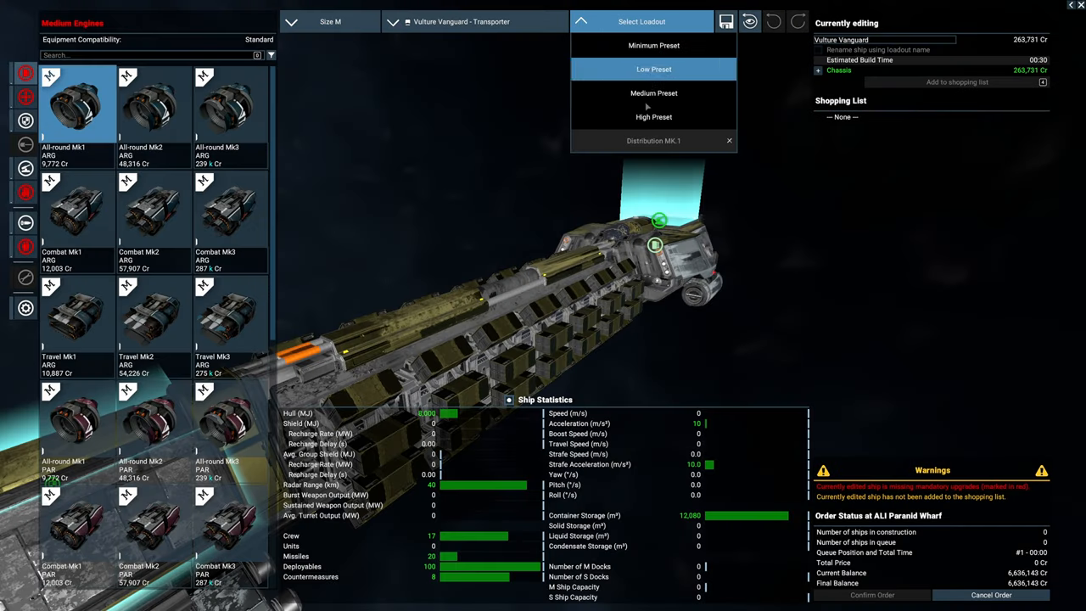
click(653, 45)
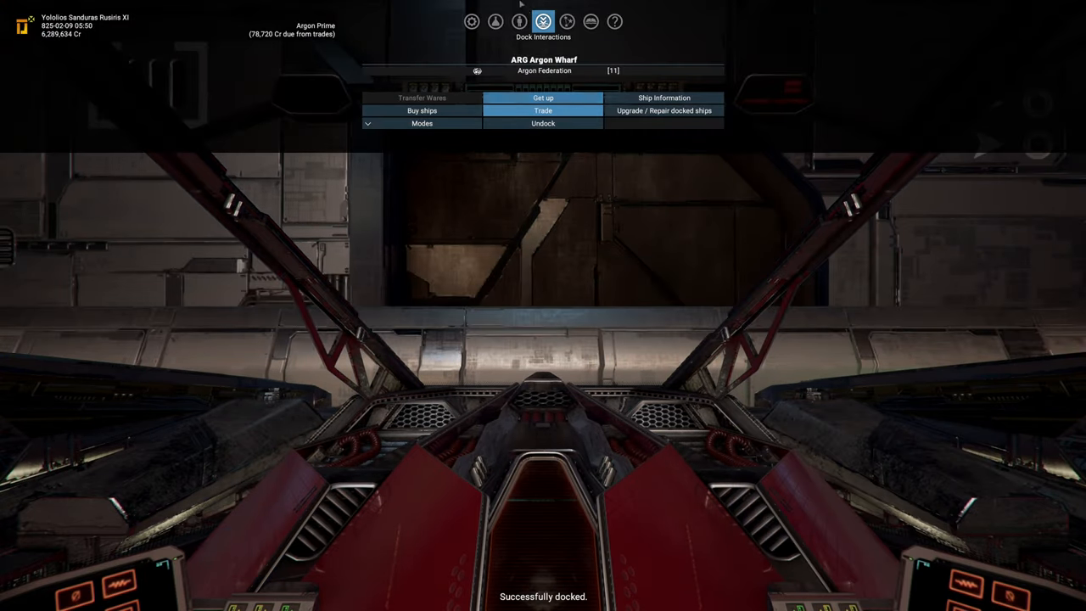
mouse_move(664, 110)
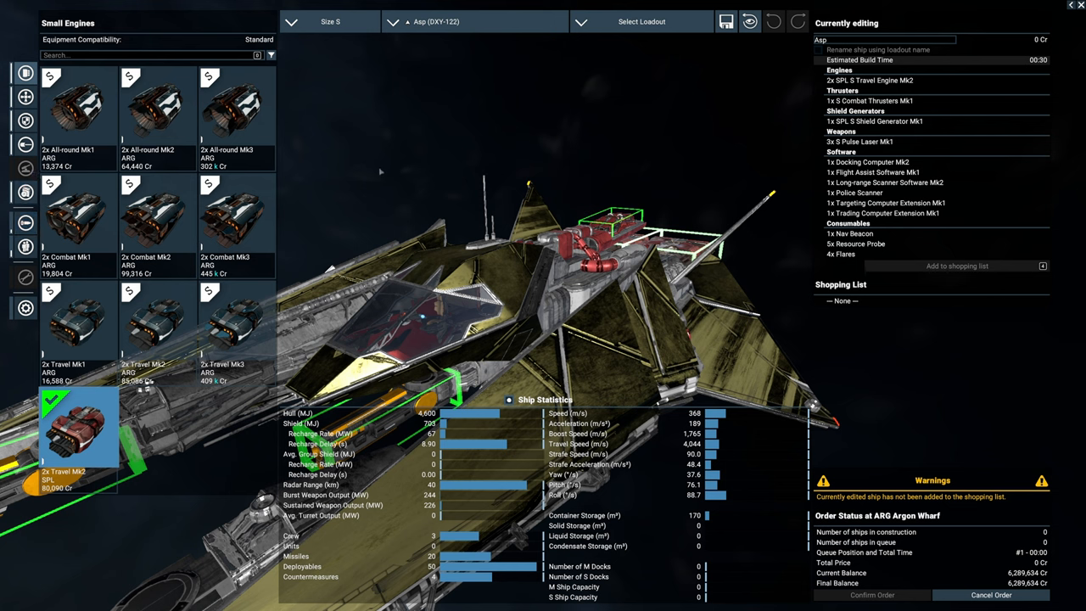
Add 5 Laser Tower Mk1, 10 Satellites and 4 Nav Beacons to the Asp's consumables.
click(25, 224)
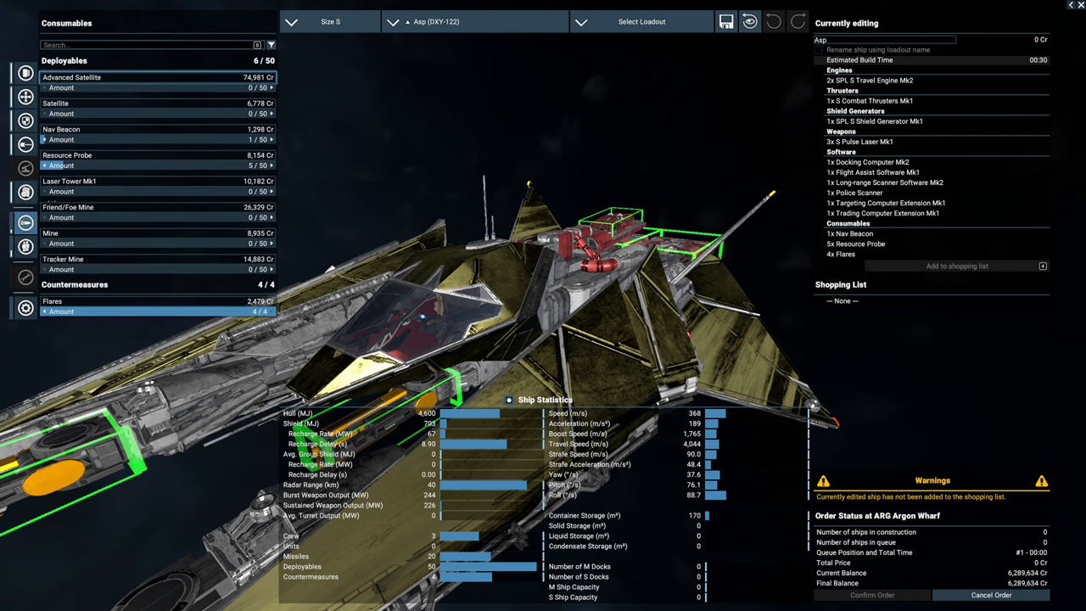
click(251, 191)
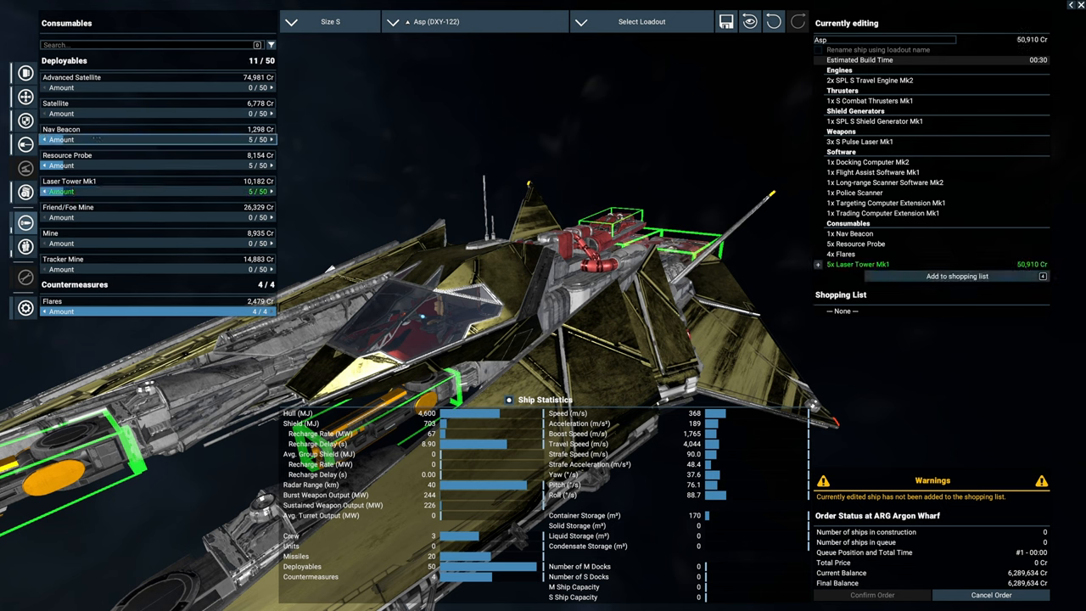
click(271, 112)
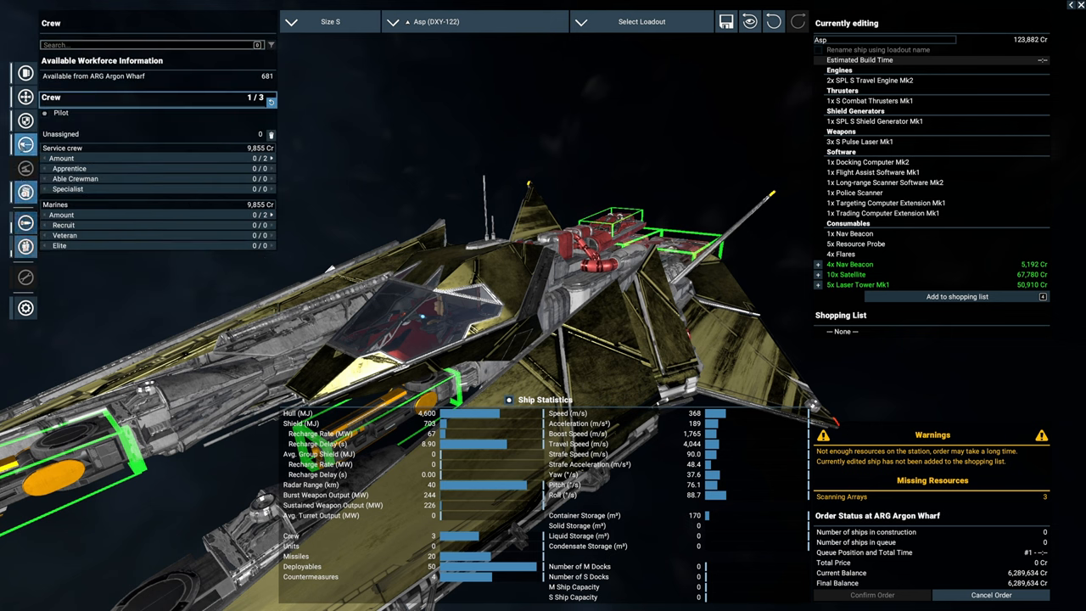
click(25, 145)
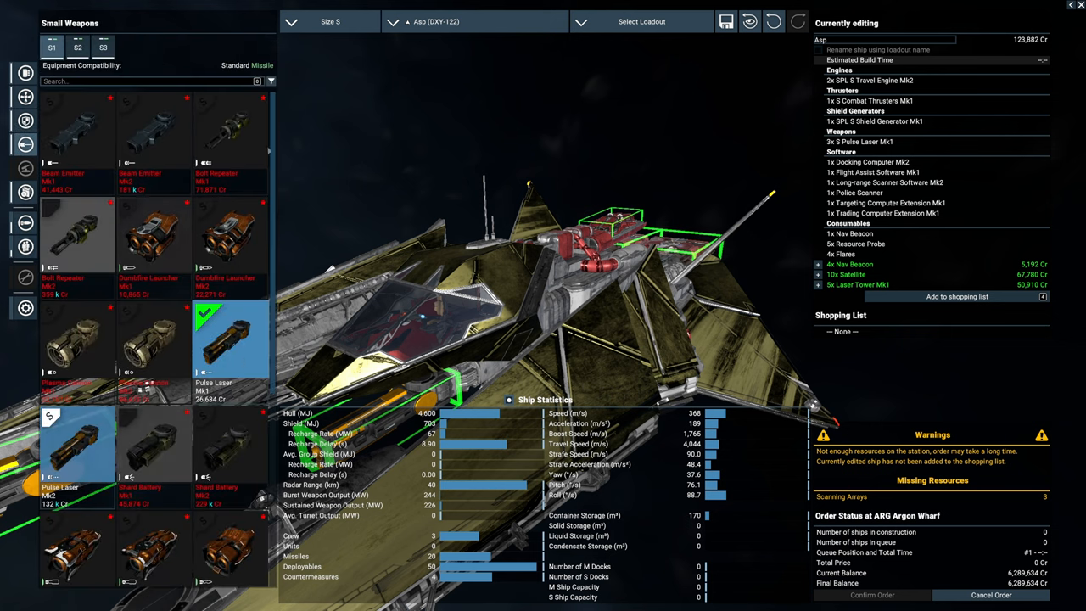
Lower the Asp's satellites to 8 and confirm its 103,548 Cr order.
scroll(down, 3)
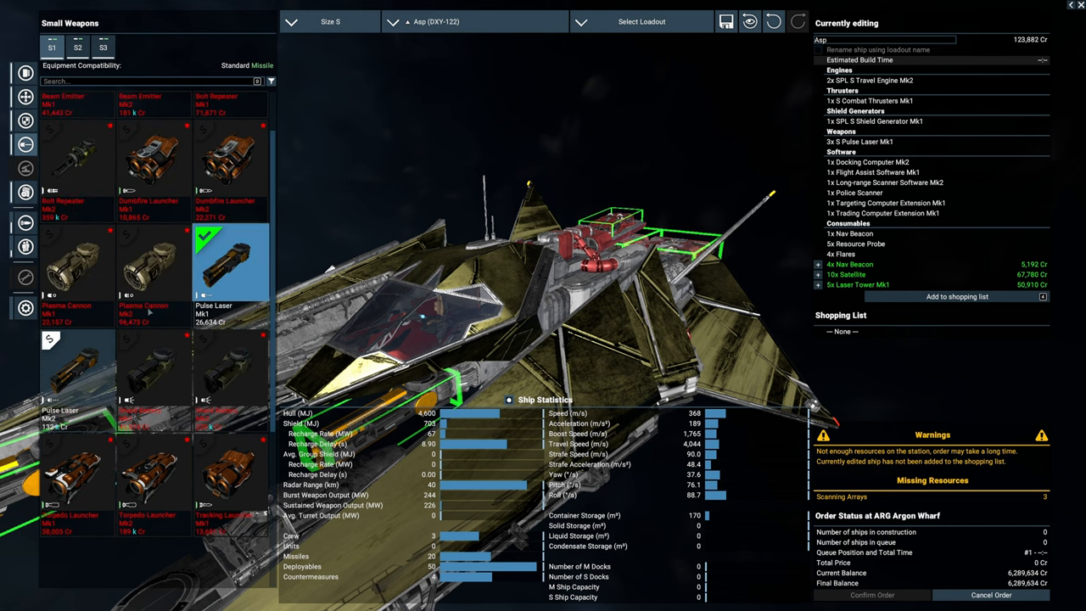
scroll(down, 3)
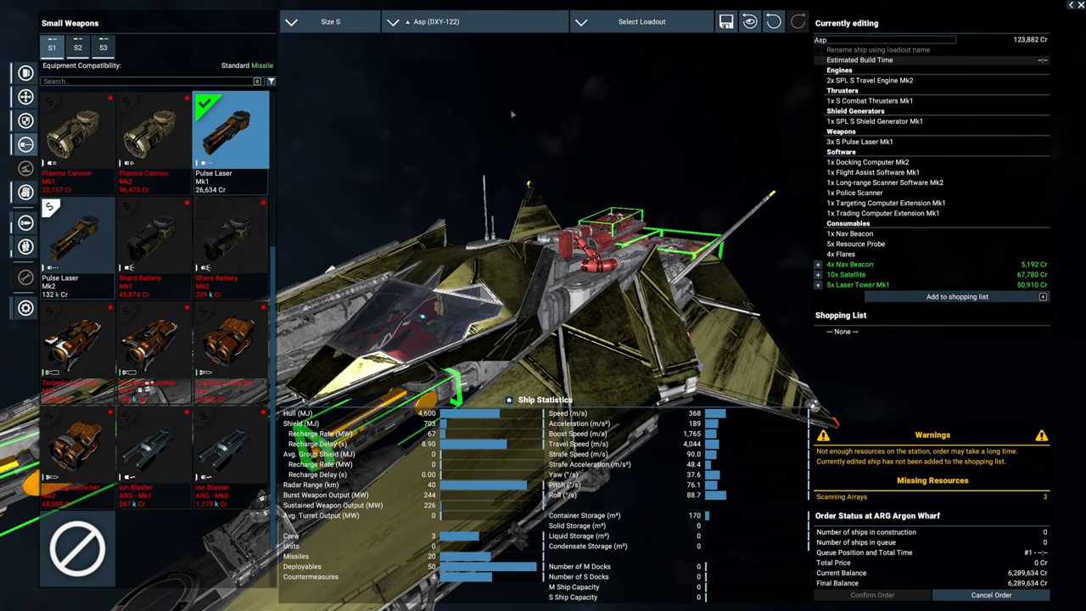
mouse_move(555, 151)
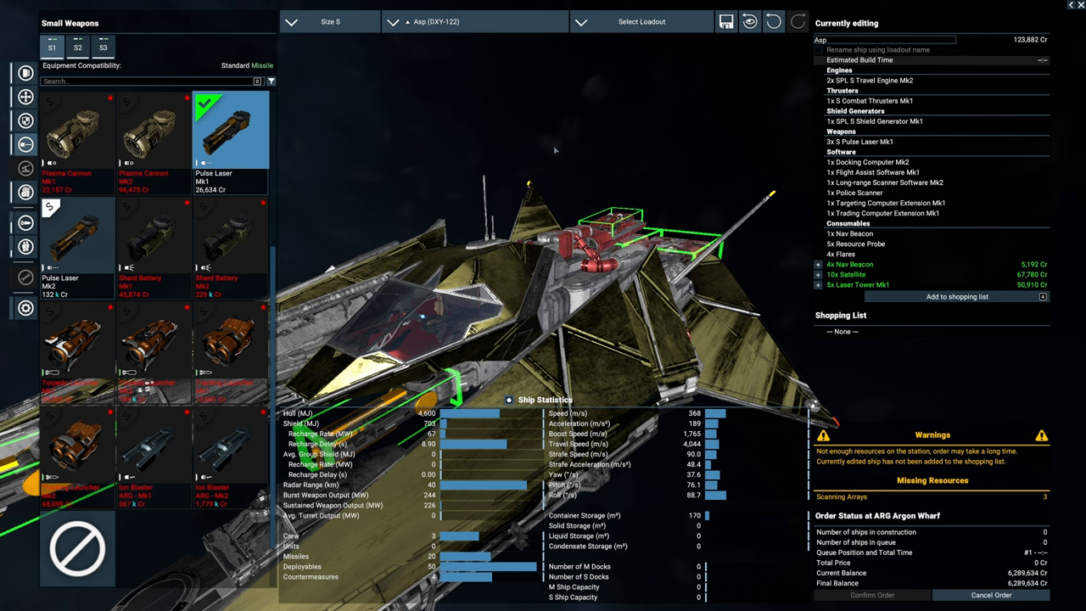
mouse_move(543, 155)
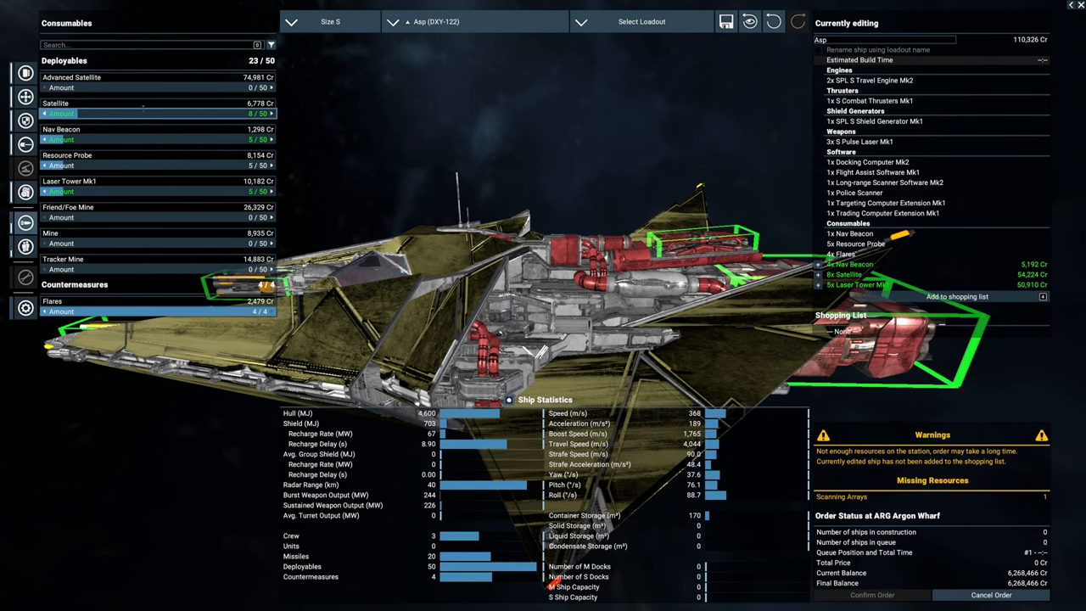
click(45, 113)
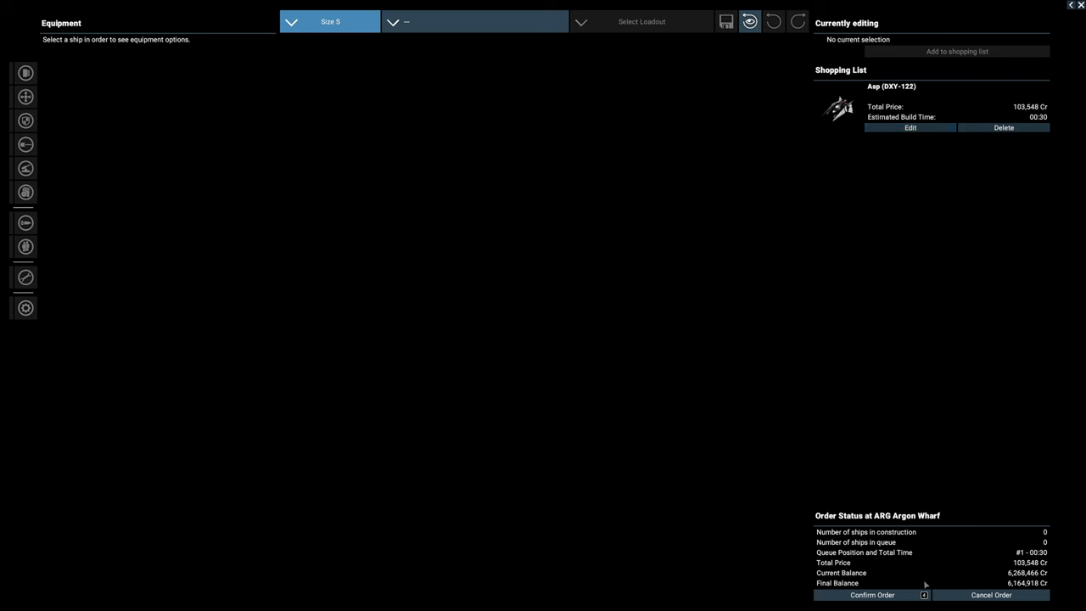
click(871, 595)
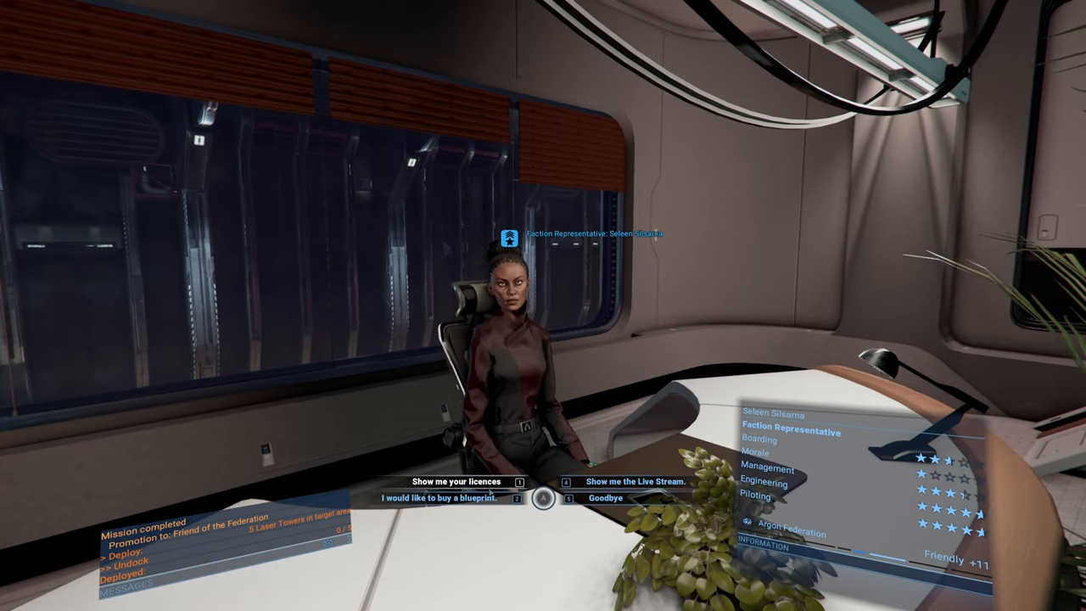
Say goodbye to the Argon Federation representative and take command of the new Asp.
click(454, 480)
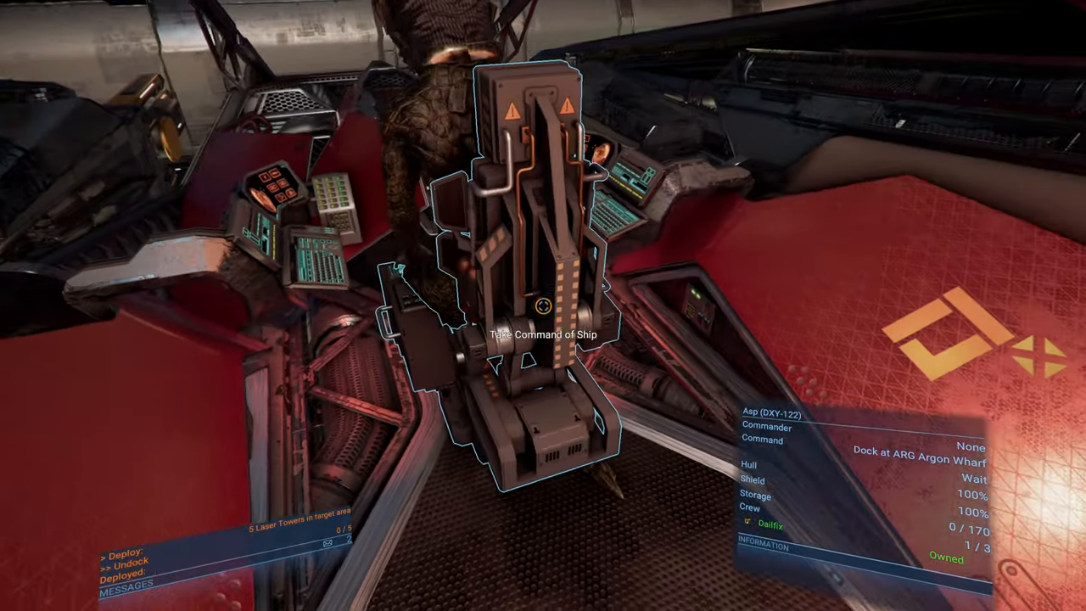
key(Escape)
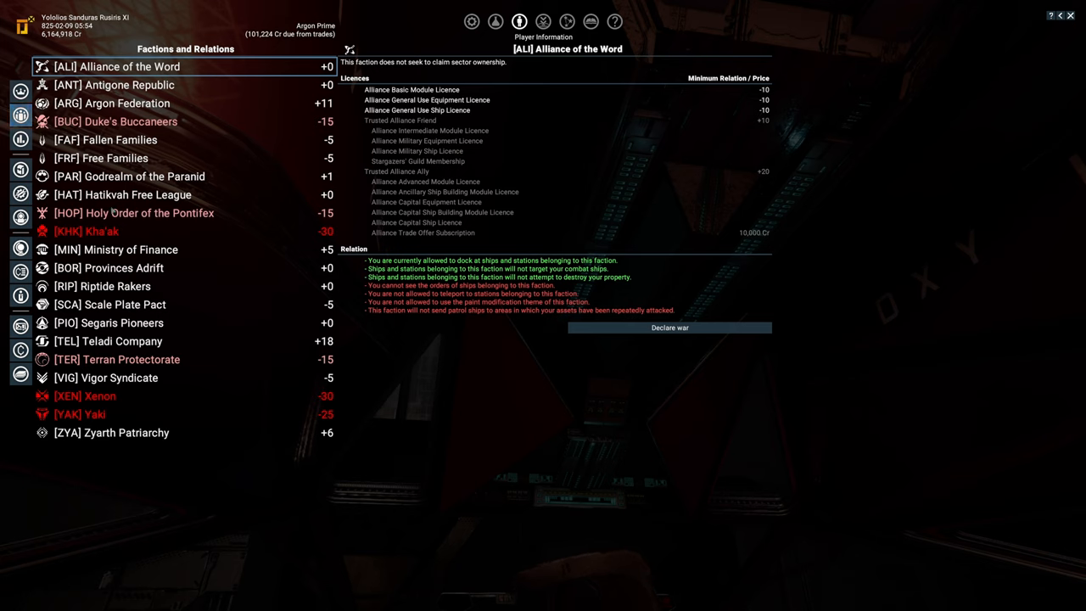
Select Teladi Company to see its +18 relation and licence tiers.
click(108, 340)
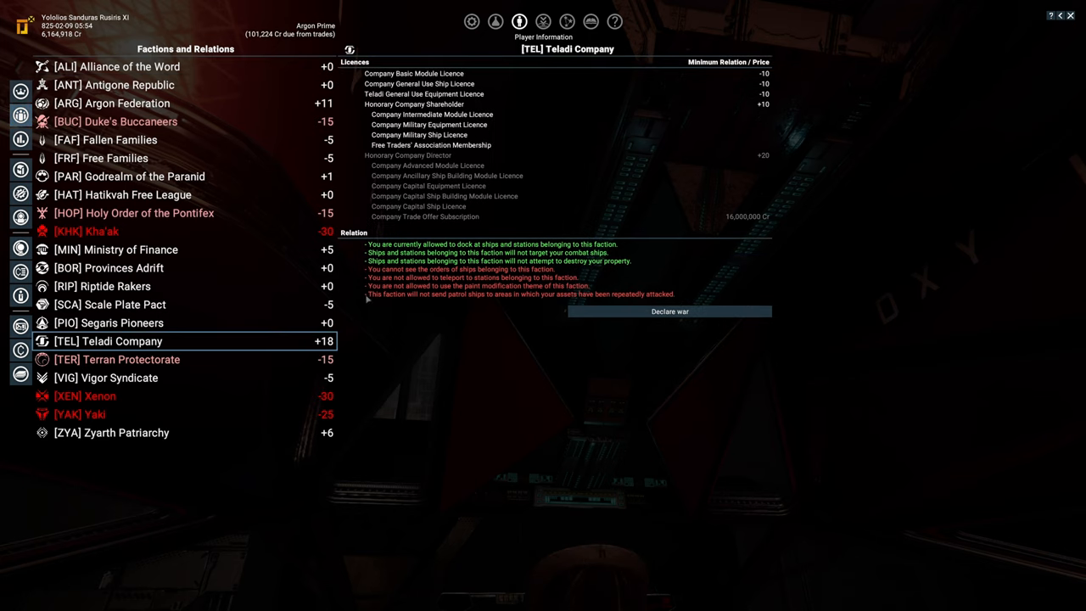
mouse_move(496, 301)
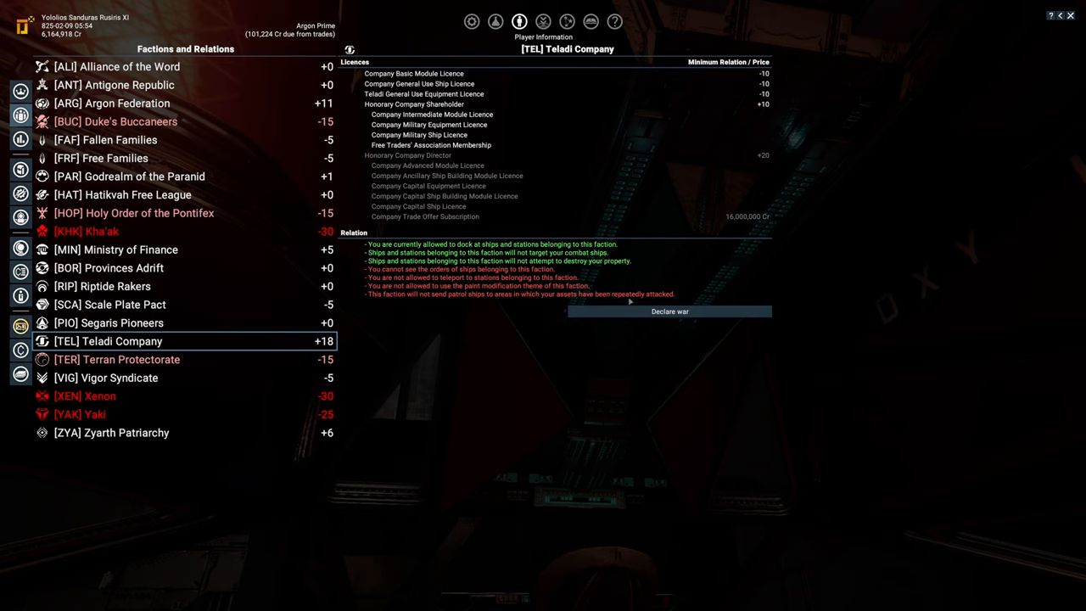
mouse_move(720, 273)
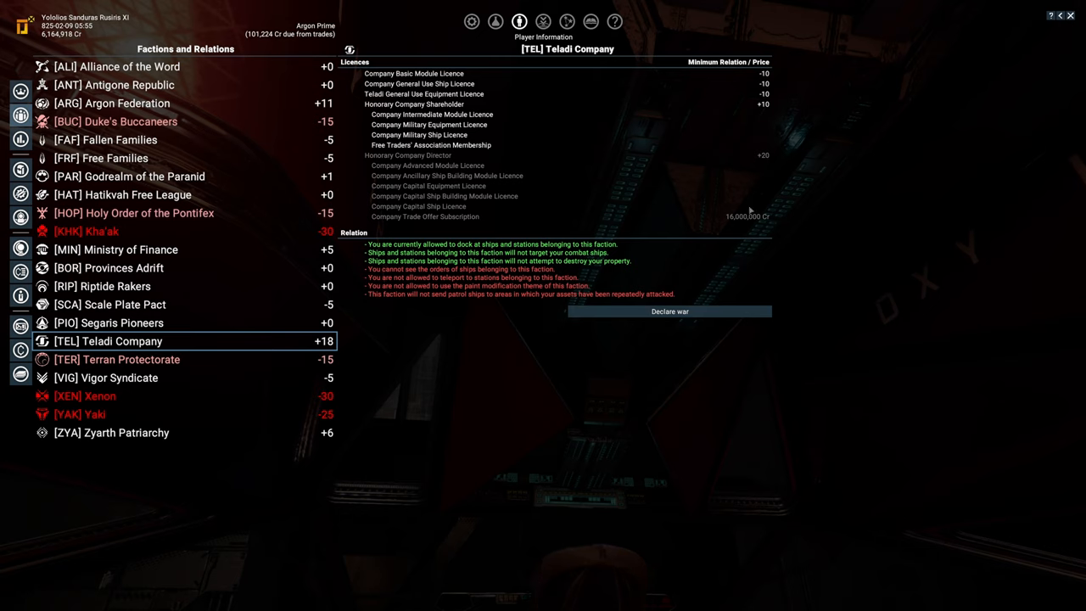
mouse_move(779, 186)
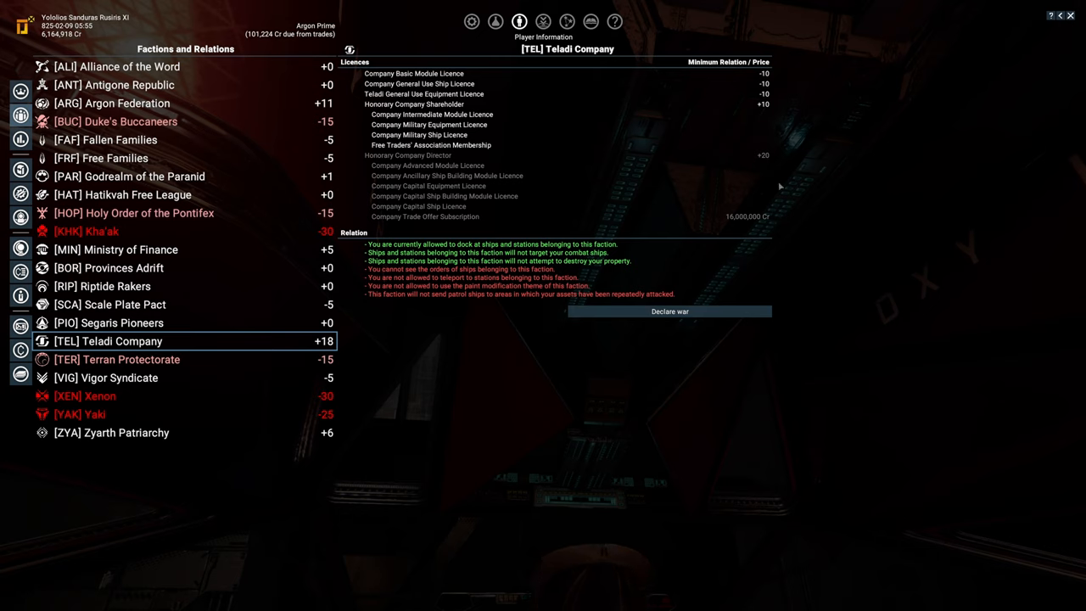
mouse_move(372, 208)
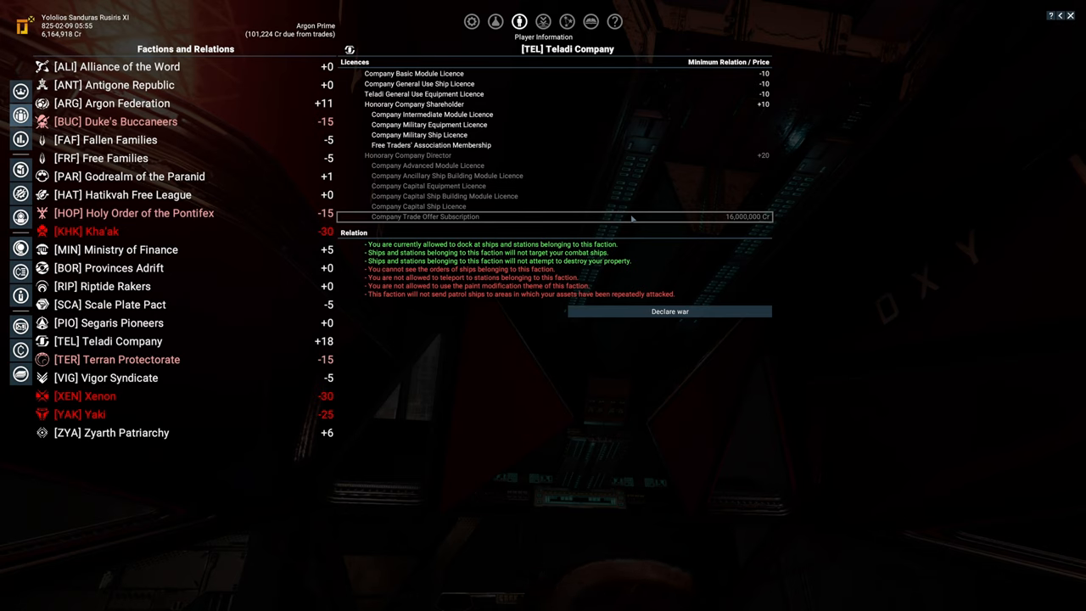
mouse_move(735, 221)
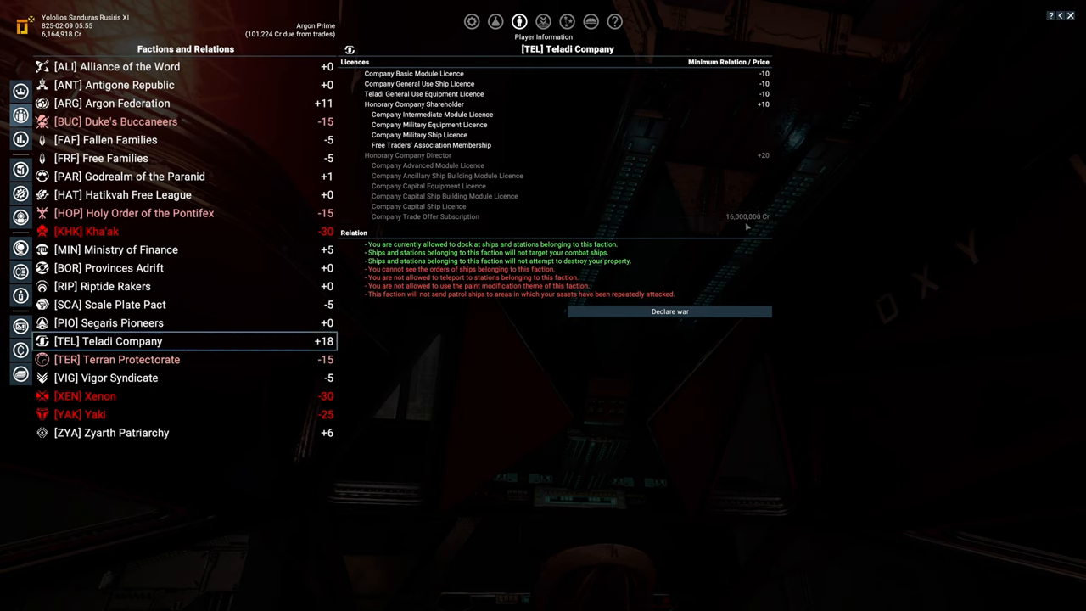
mouse_move(716, 261)
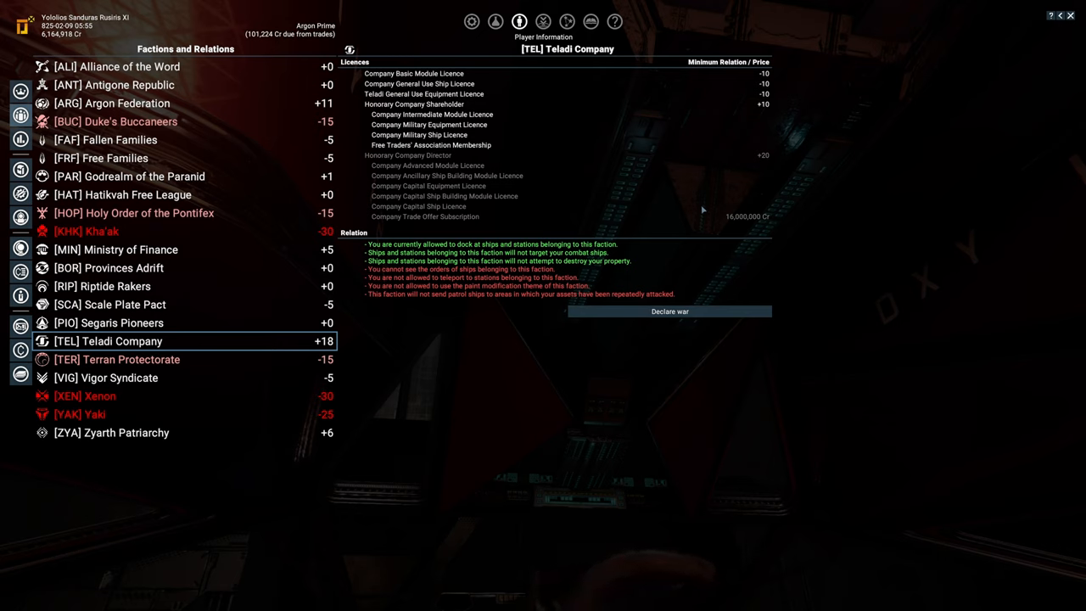
mouse_move(797, 128)
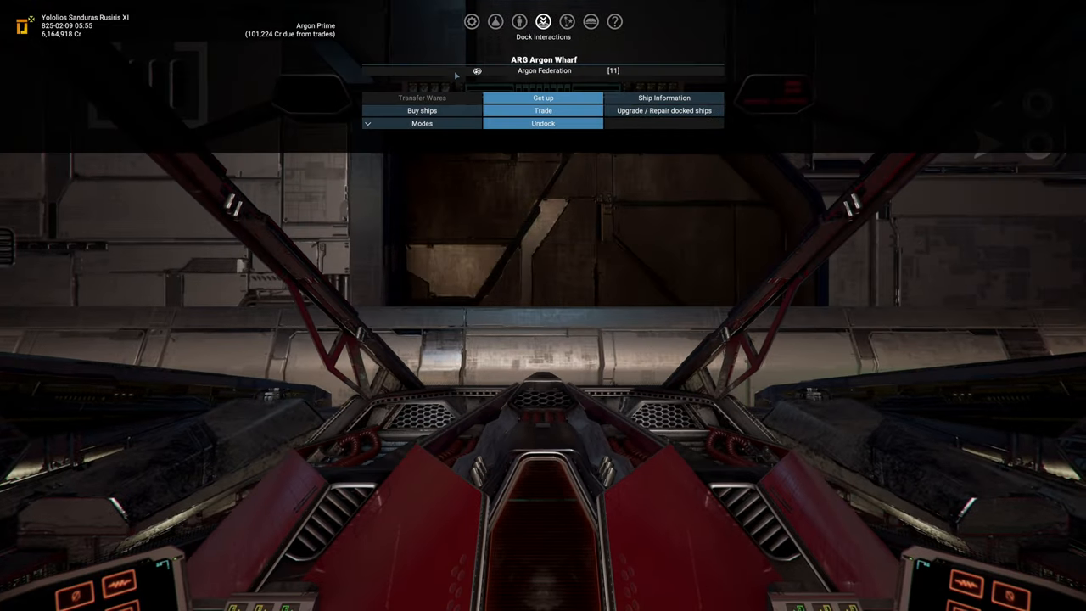
mouse_move(542, 110)
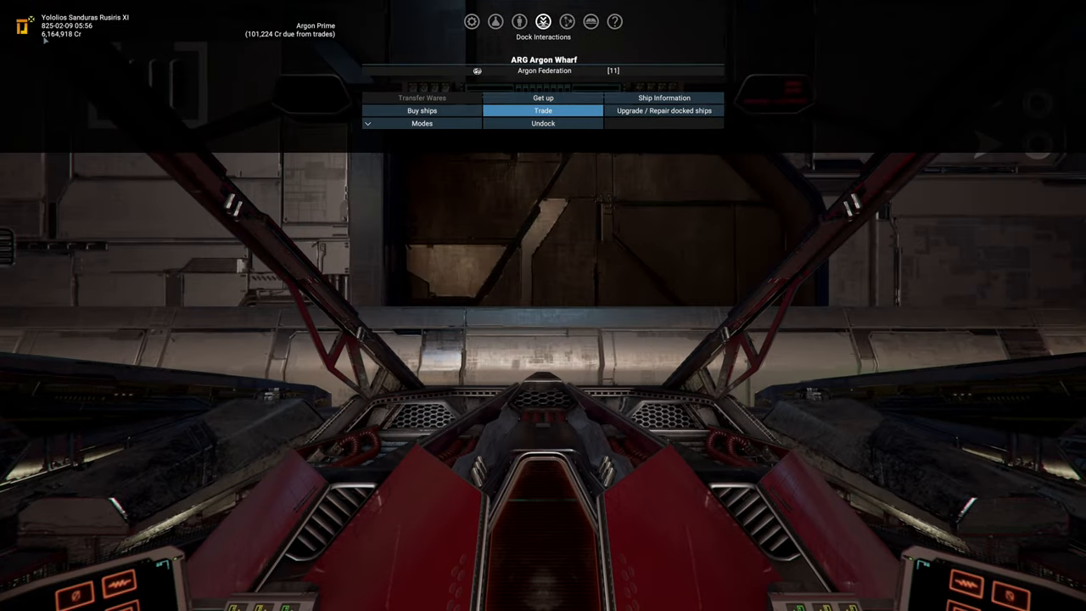
Undock the Asp from Argon Wharf into Hatikvah's Choice I and bring up its interactions.
click(542, 123)
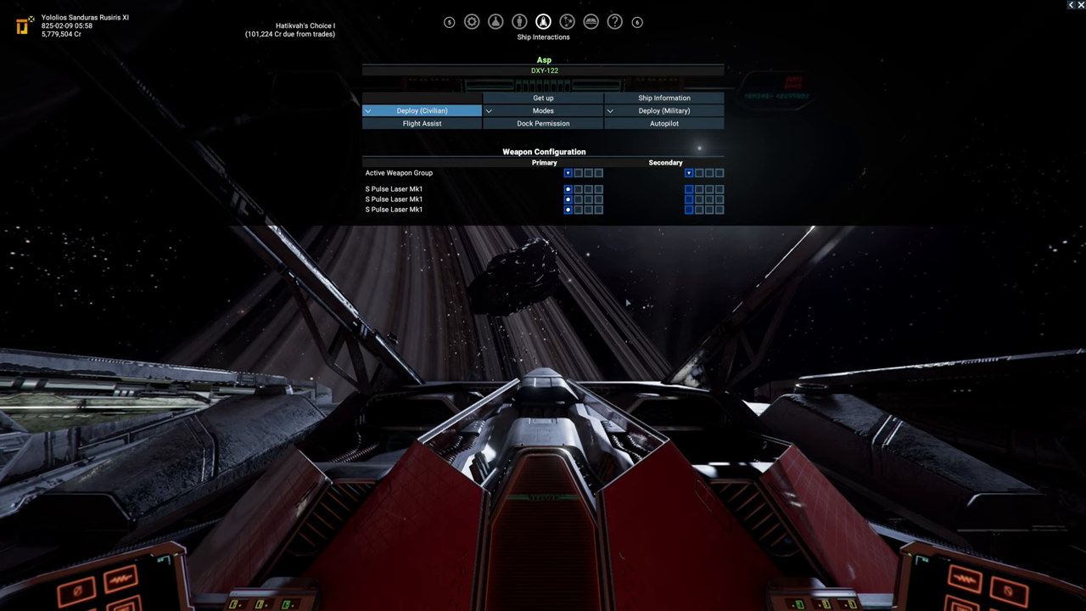
click(663, 110)
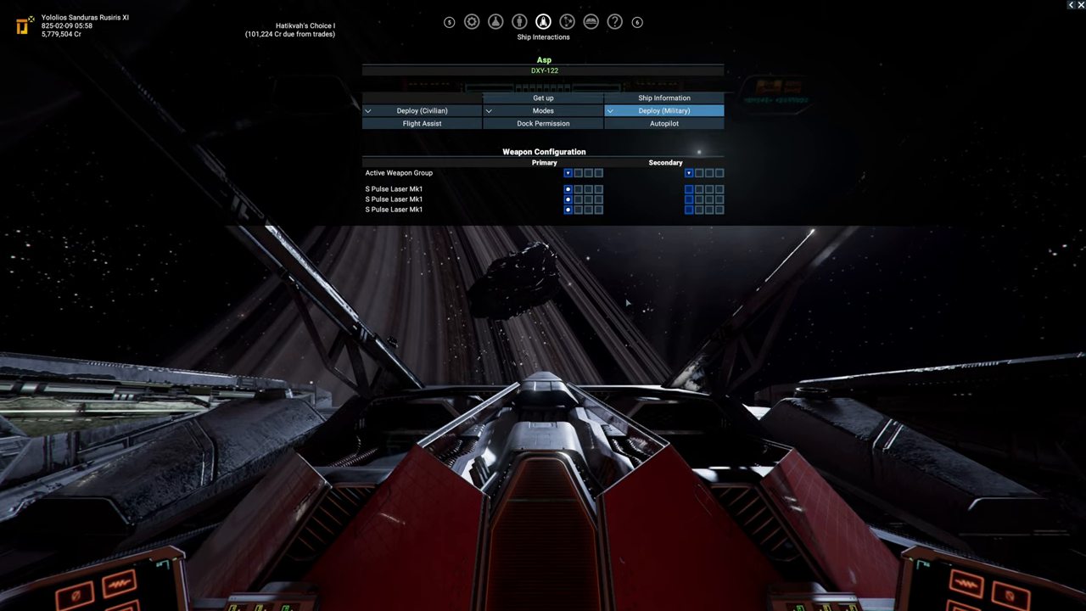
Open the Ship Interactions menu for the Asp DXY-122.
click(664, 111)
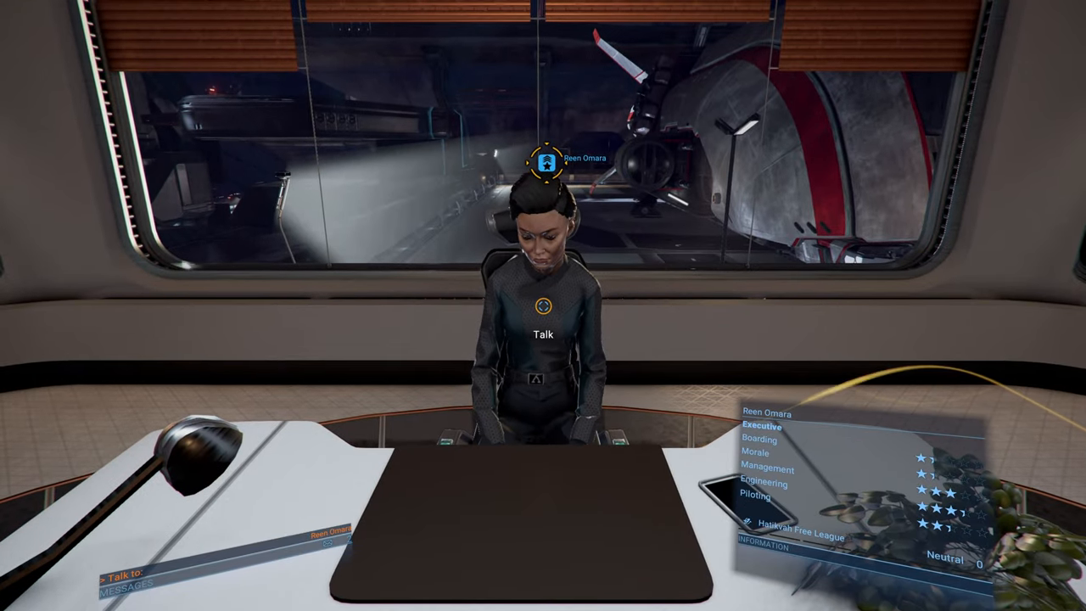
Talk to the Hatikvah Free League executive at the office desk.
click(542, 306)
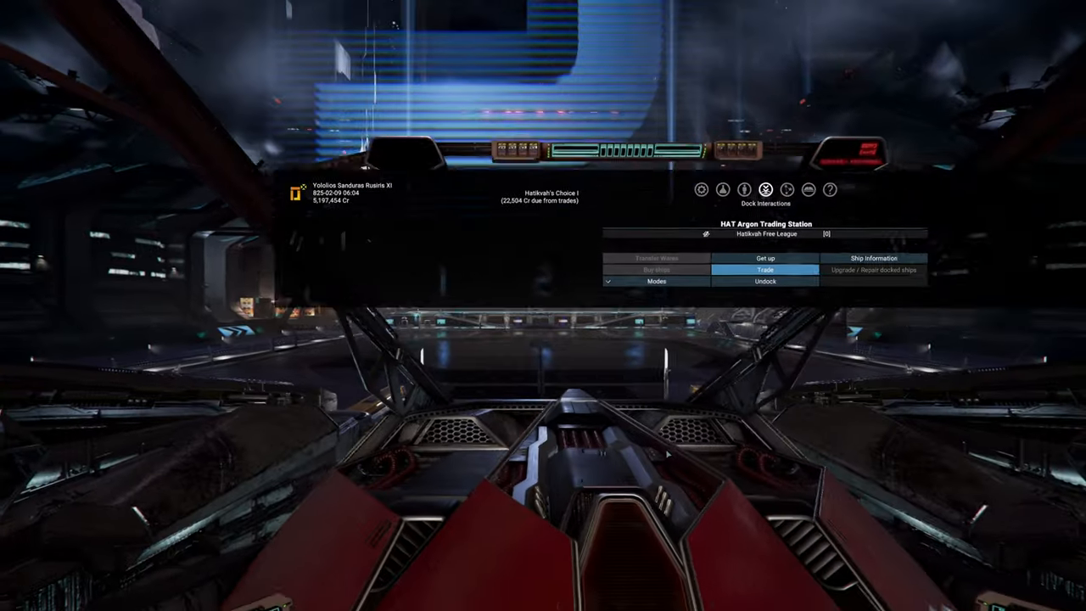
Choose Get up from the dock options to walk around HAT Argon Trading Station.
click(764, 281)
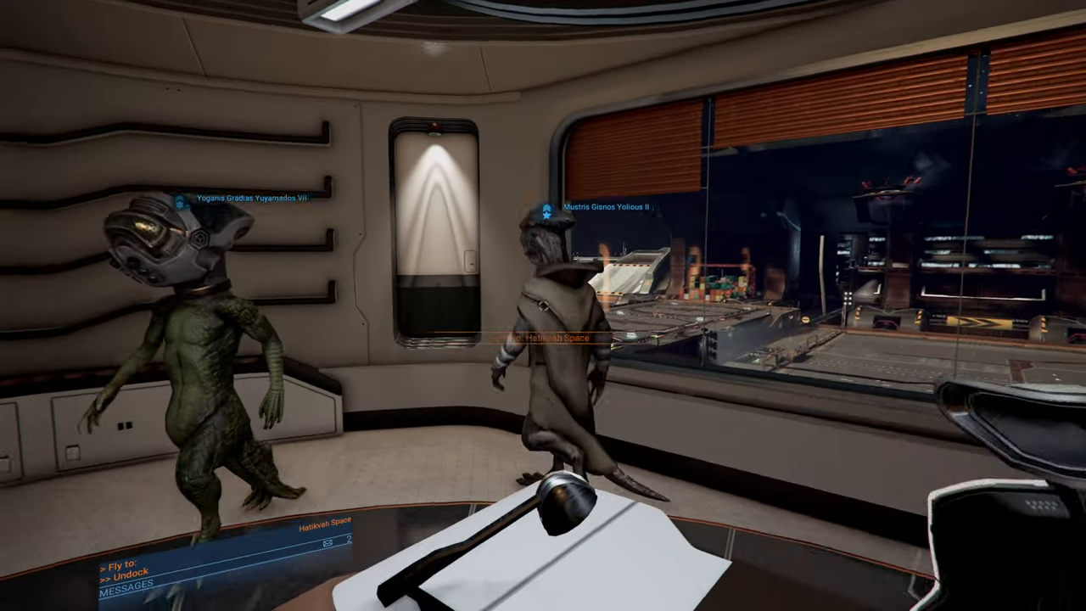
mouse_move(543, 305)
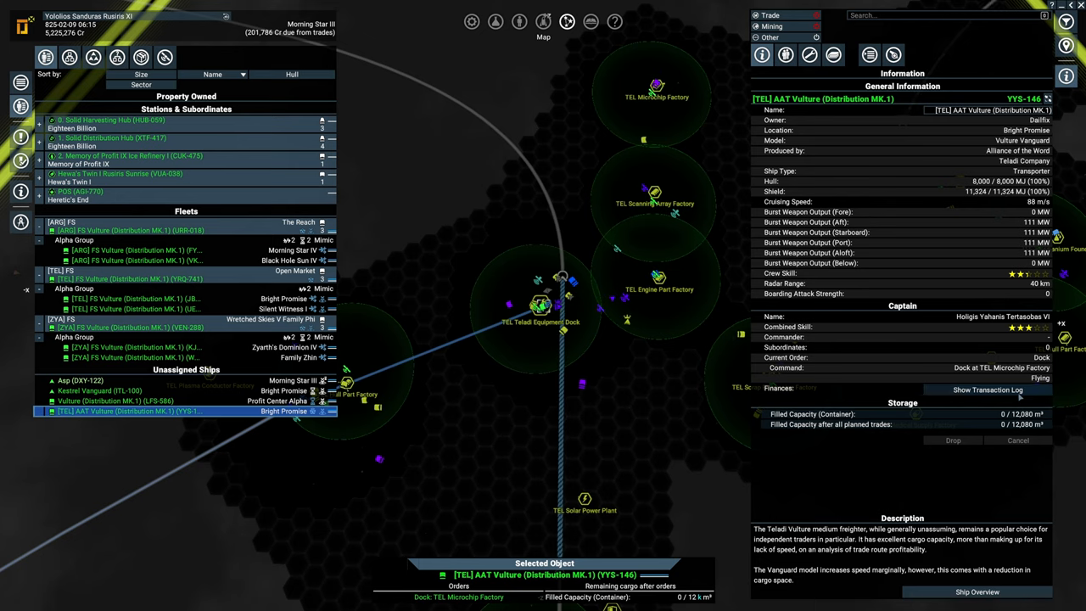
View the AAT Vulture's transaction log, then close it.
click(987, 390)
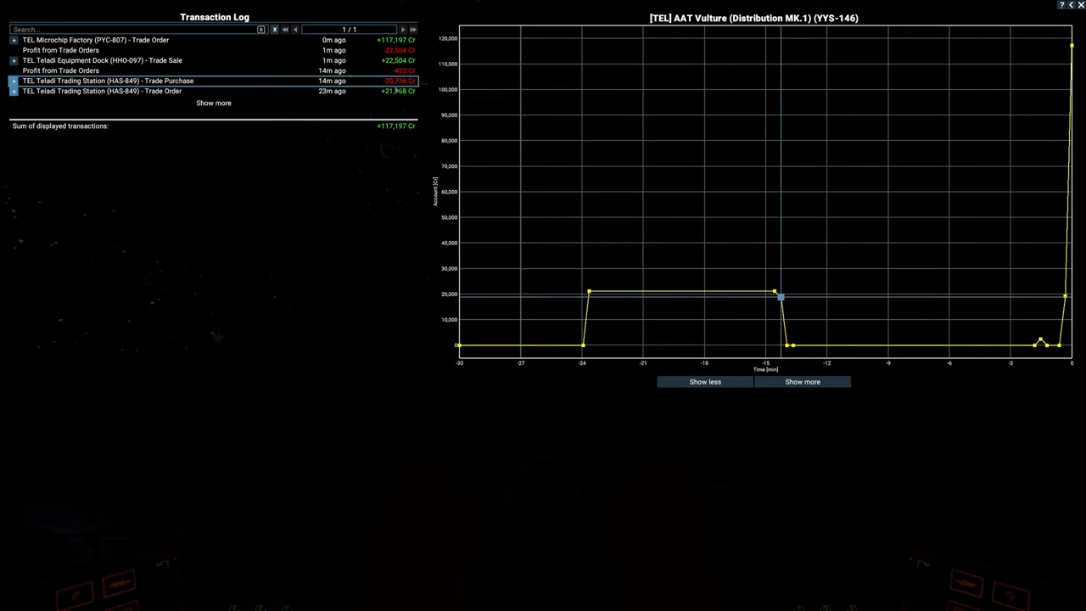
click(102, 60)
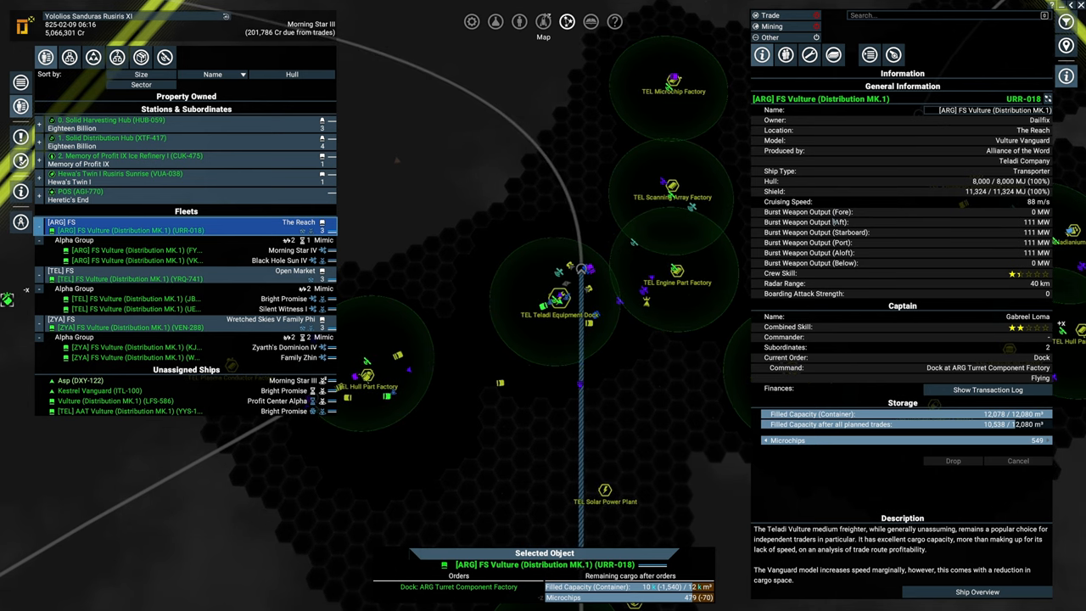
click(494, 21)
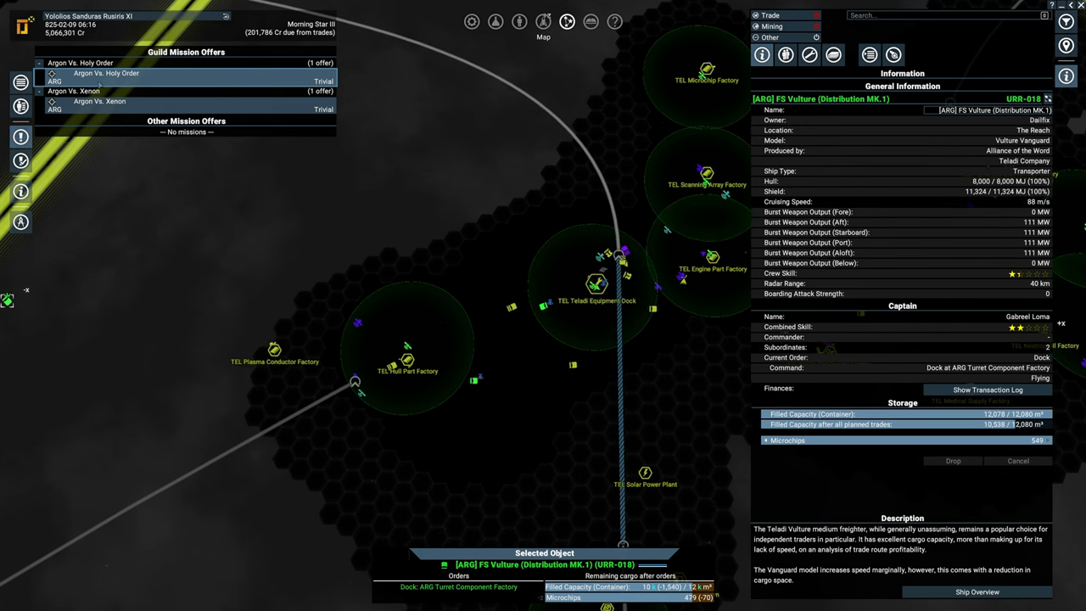
click(106, 73)
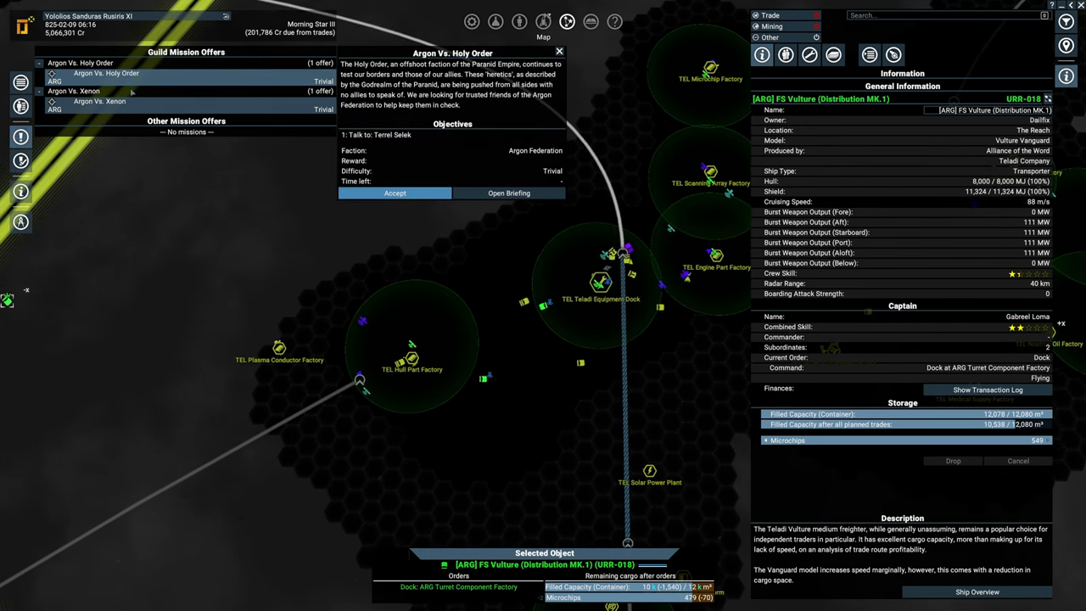
click(98, 101)
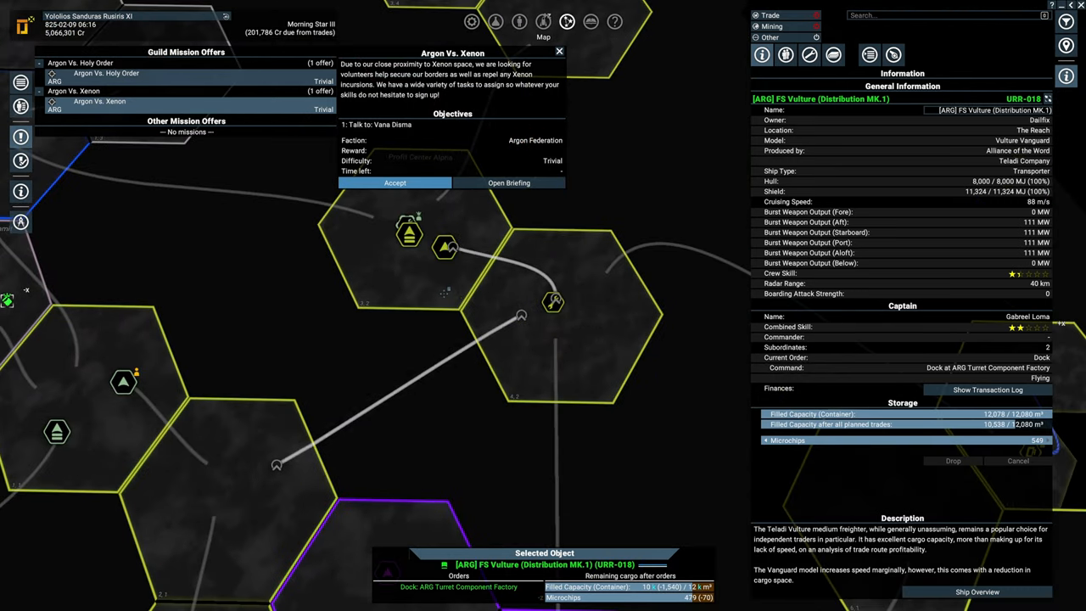
click(559, 51)
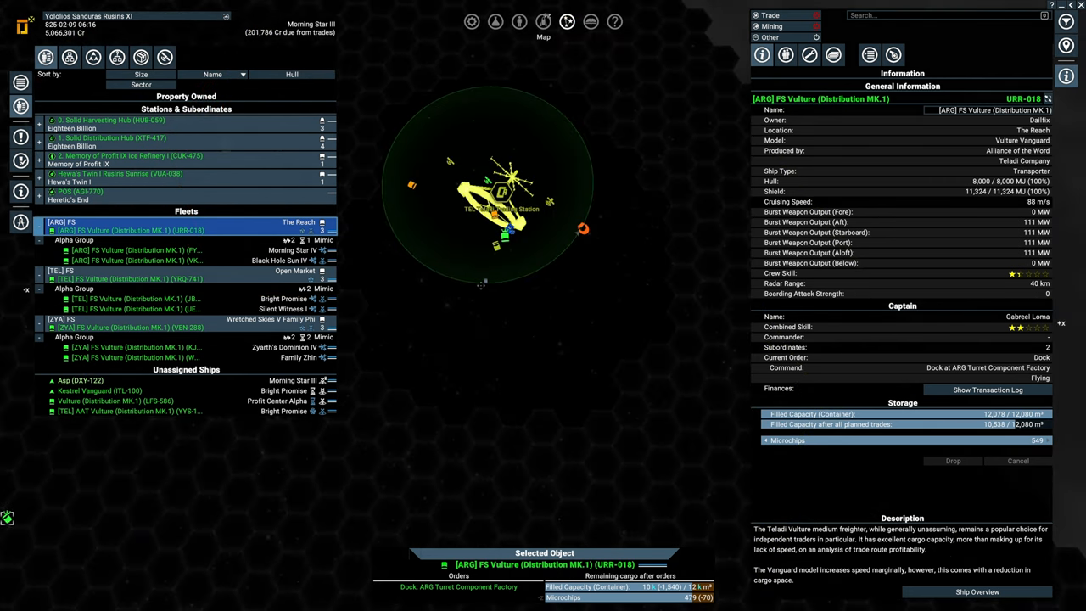
Return to the cockpit, then reopen the galaxy map with M.
click(135, 359)
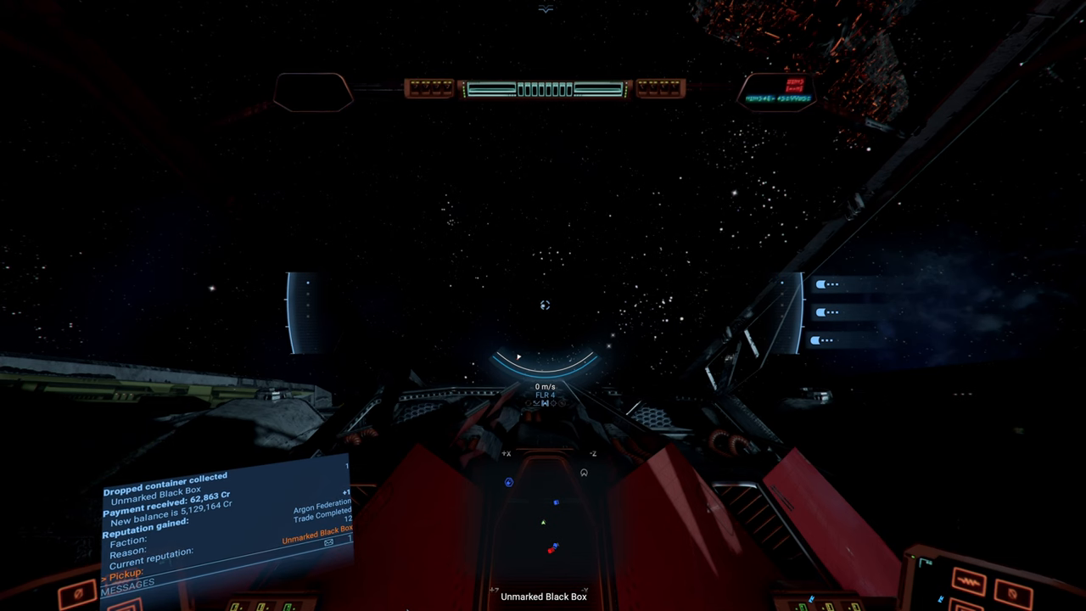
key(M)
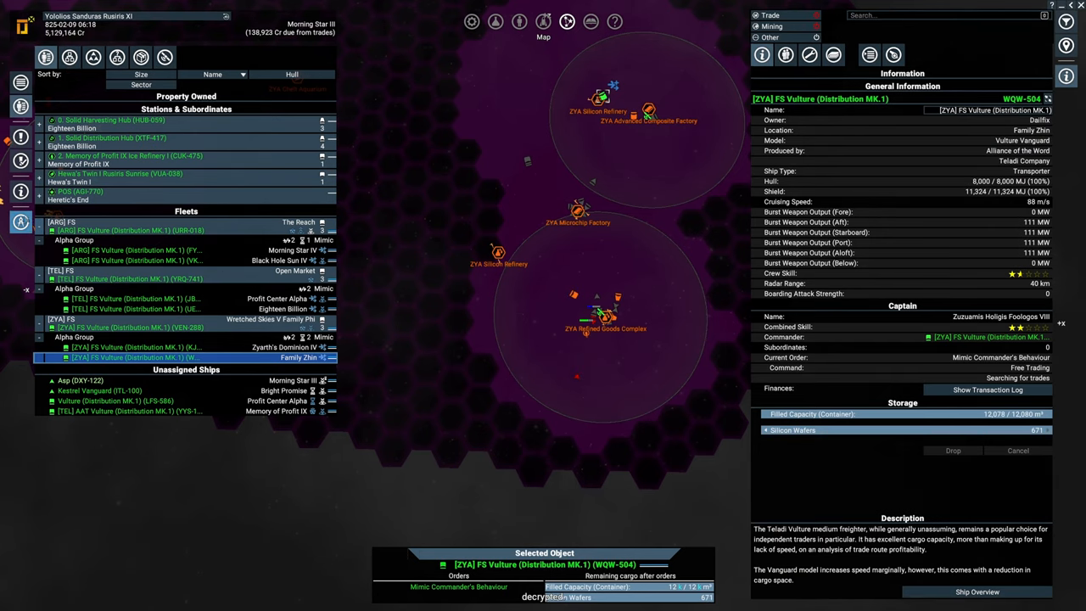
Check Player Information messages, then view the logbook entries.
click(519, 21)
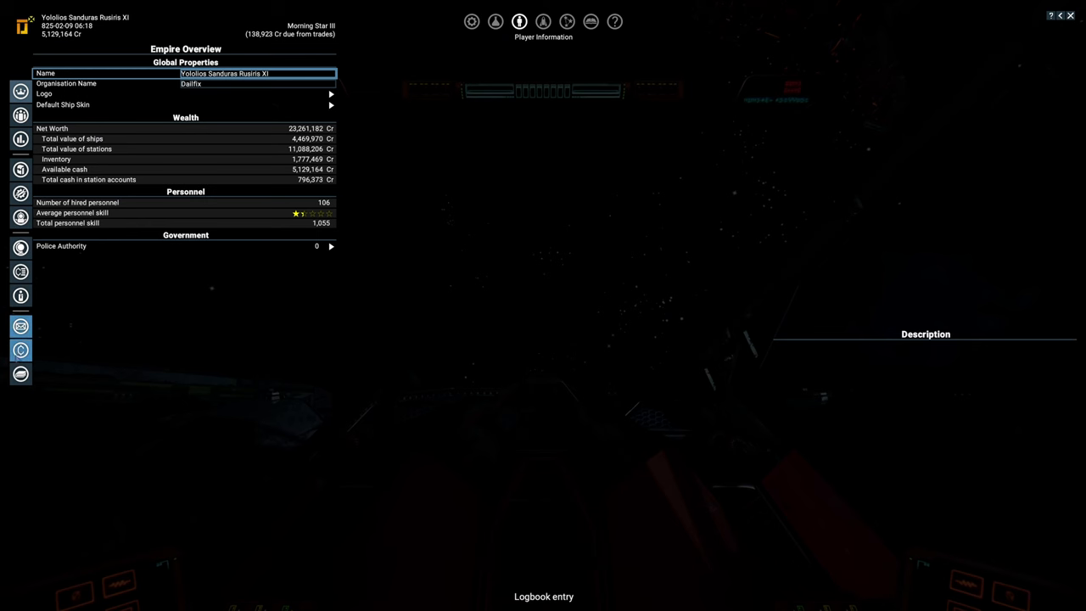
click(21, 325)
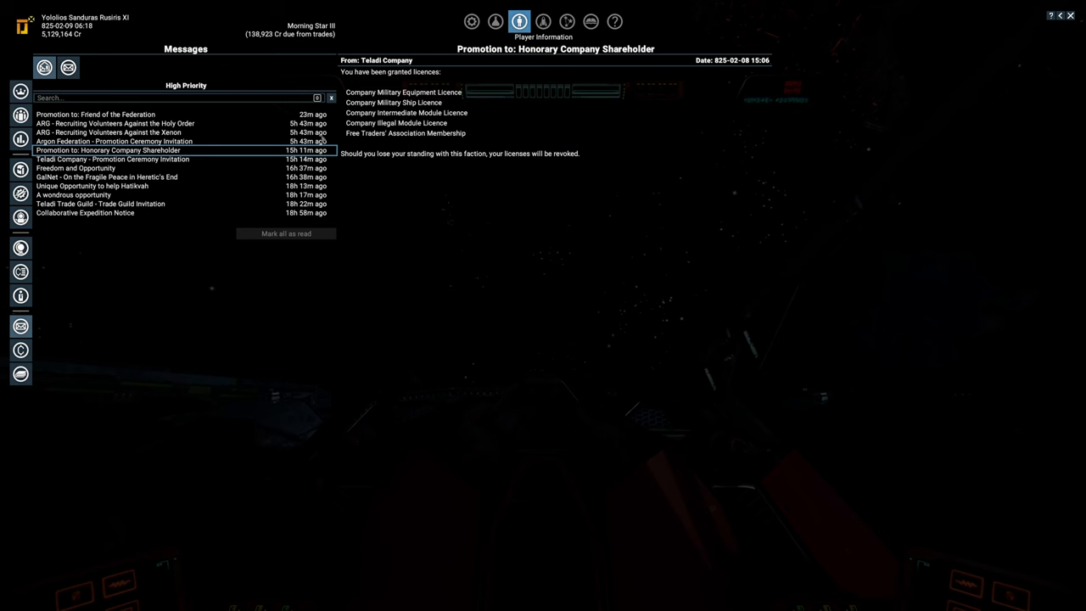
click(21, 373)
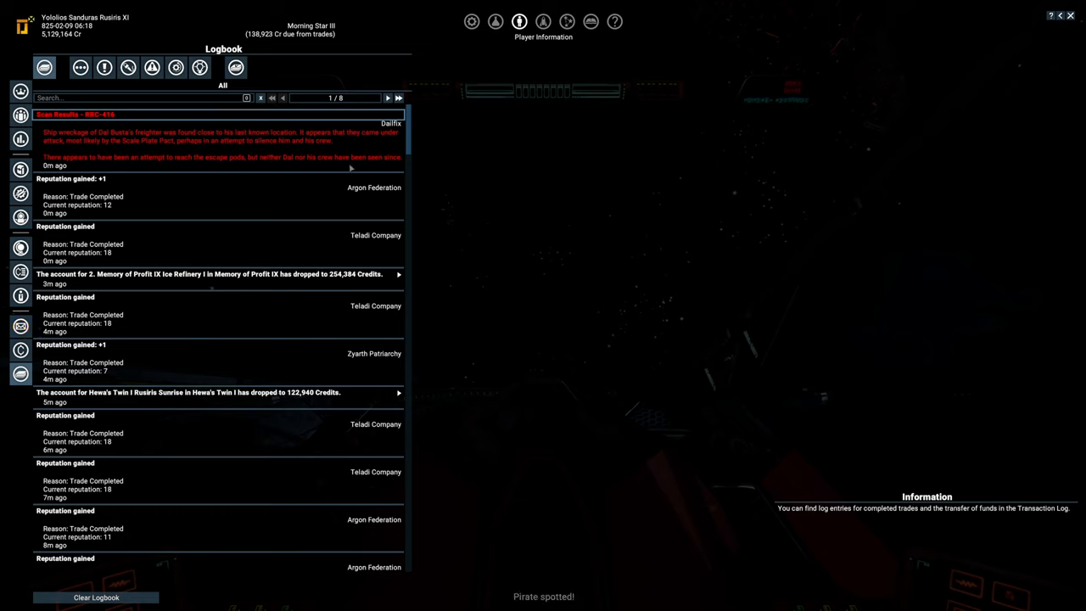
mouse_move(144, 156)
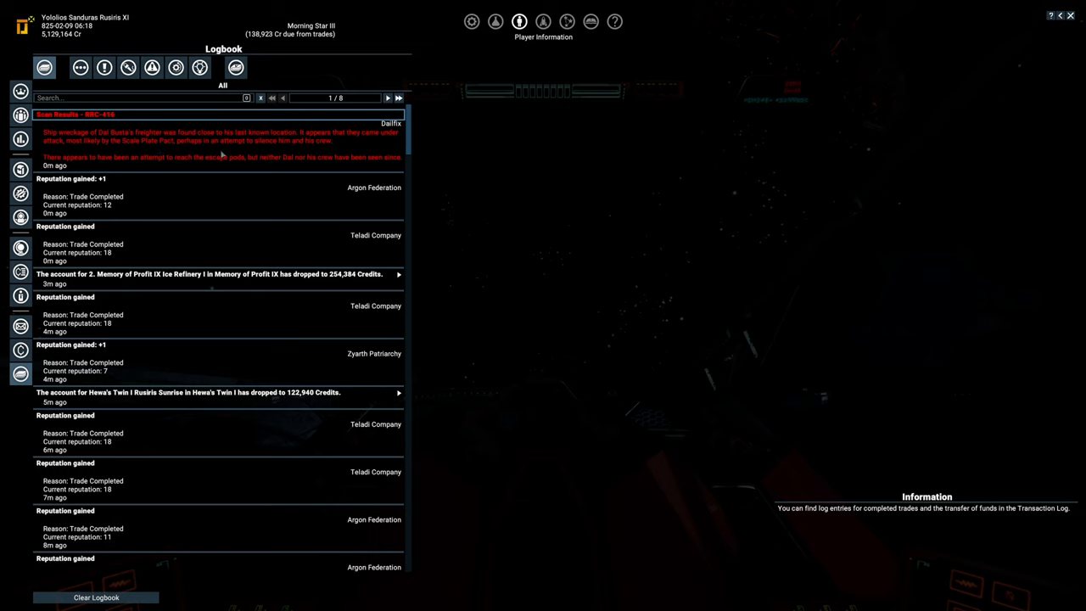
mouse_move(265, 150)
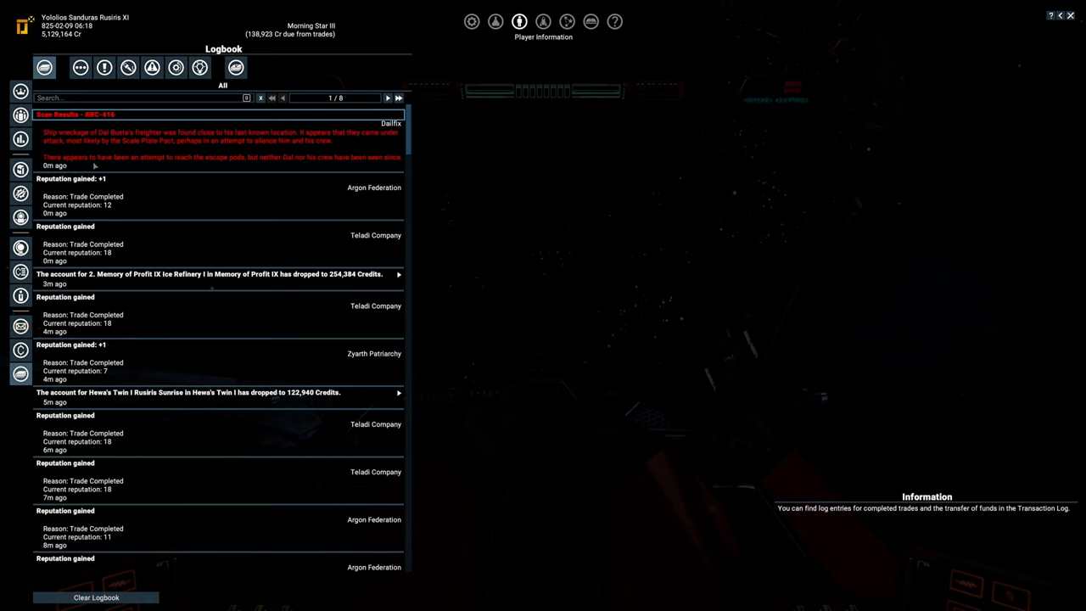
mouse_move(96, 165)
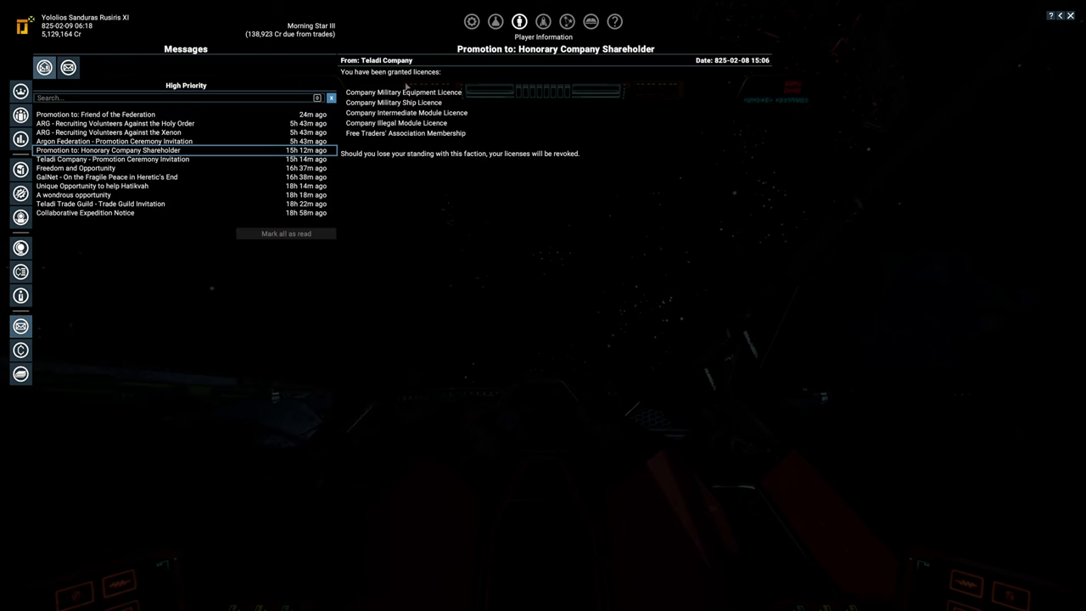
mouse_move(602, 77)
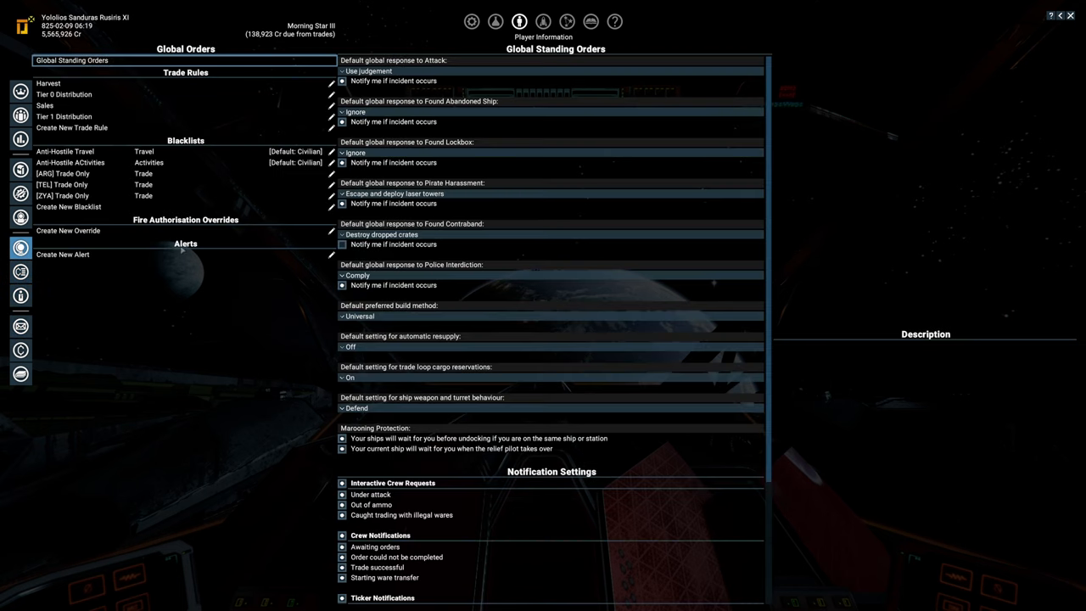
mouse_move(410, 95)
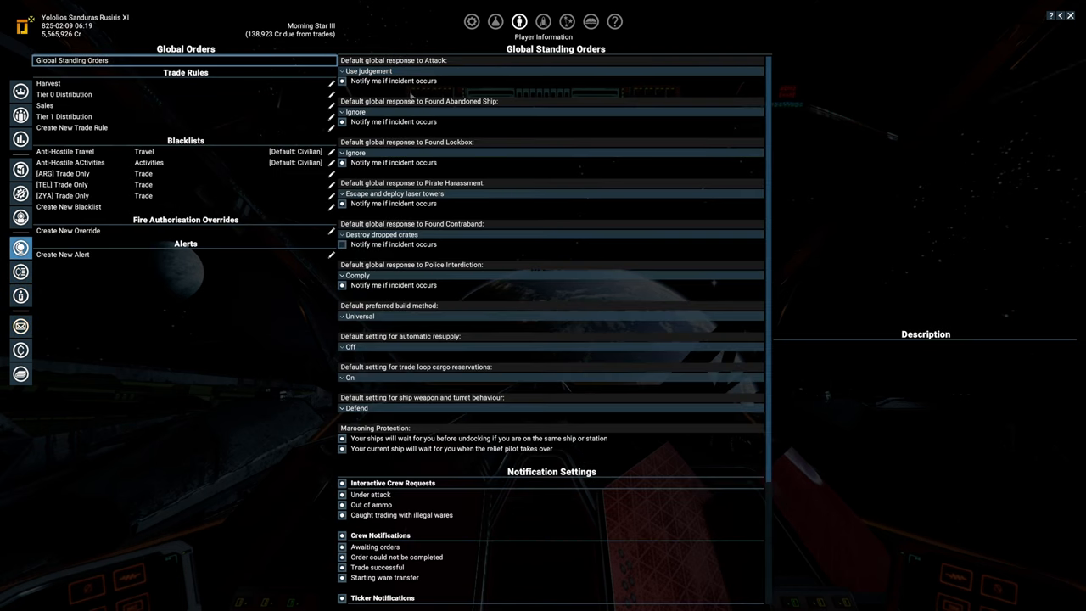
Set the Global Standing Orders found lockbox response to Ignore.
click(367, 70)
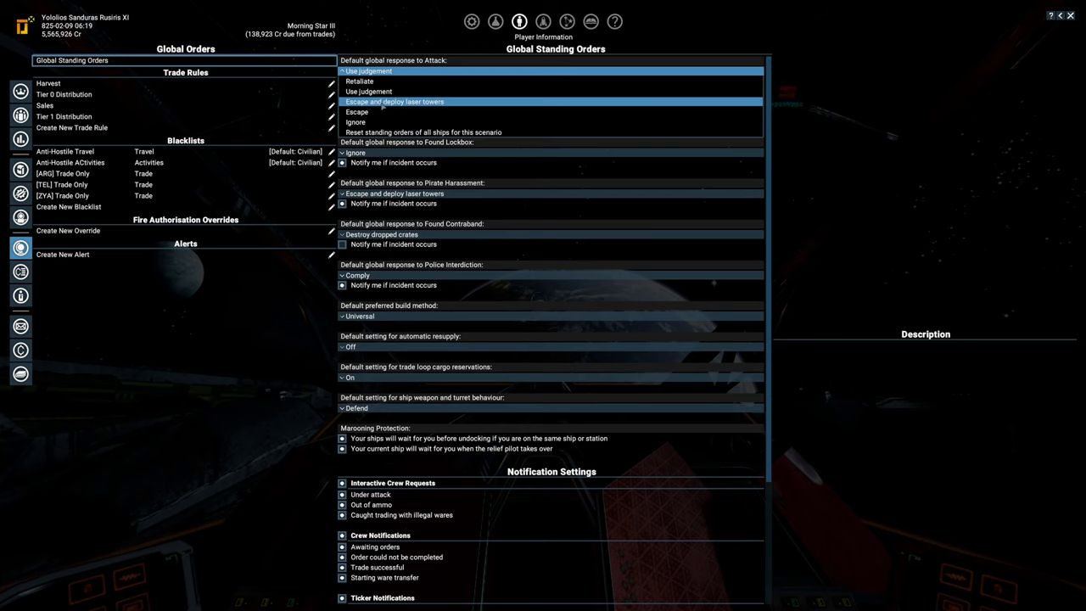
click(368, 70)
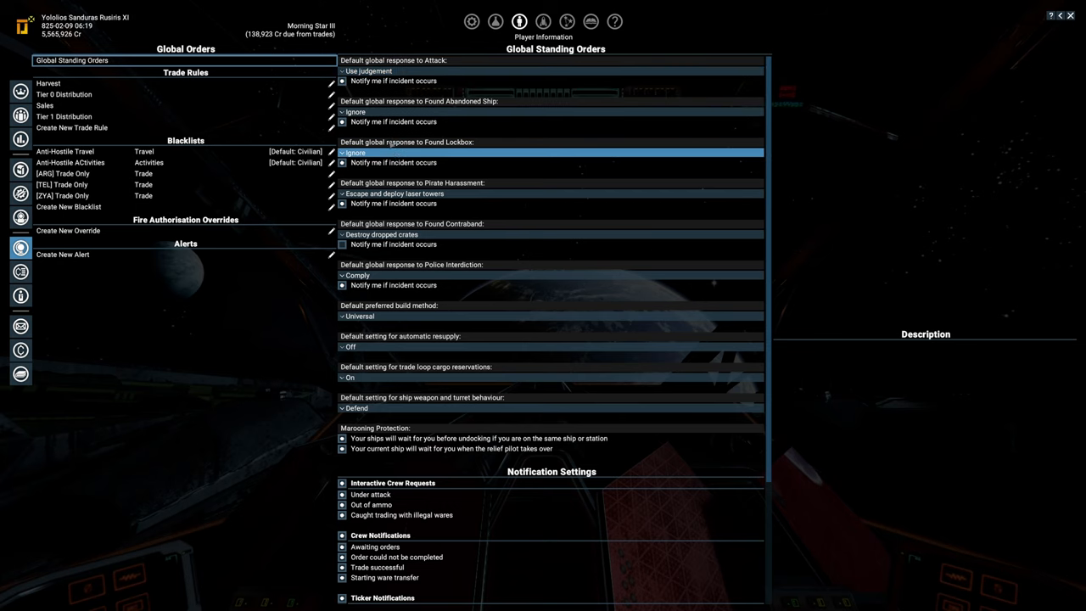
mouse_move(394, 193)
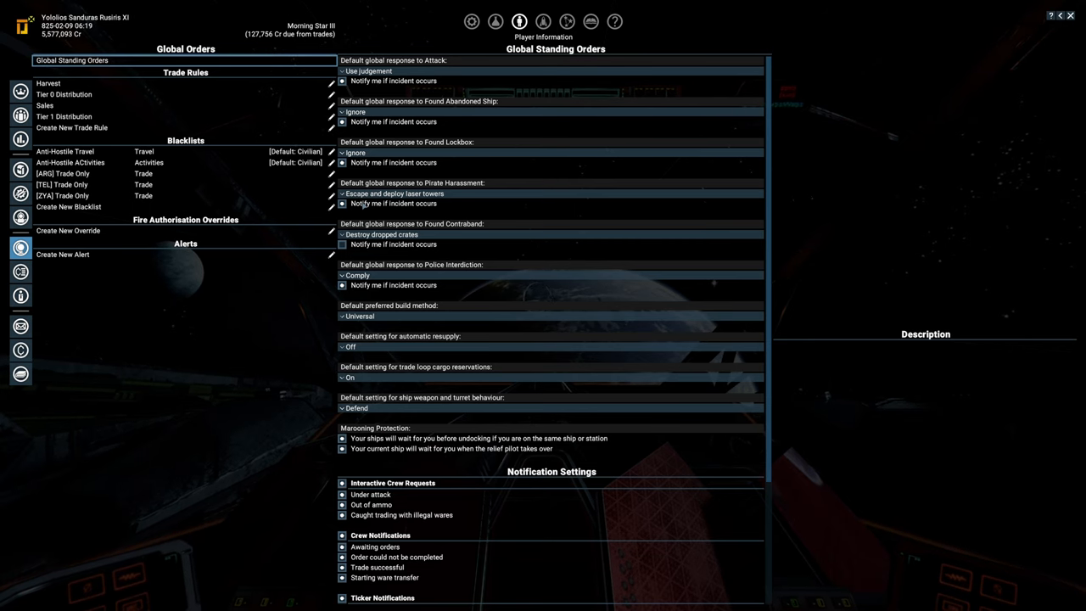
Leave the Global Standing Orders overview.
click(342, 204)
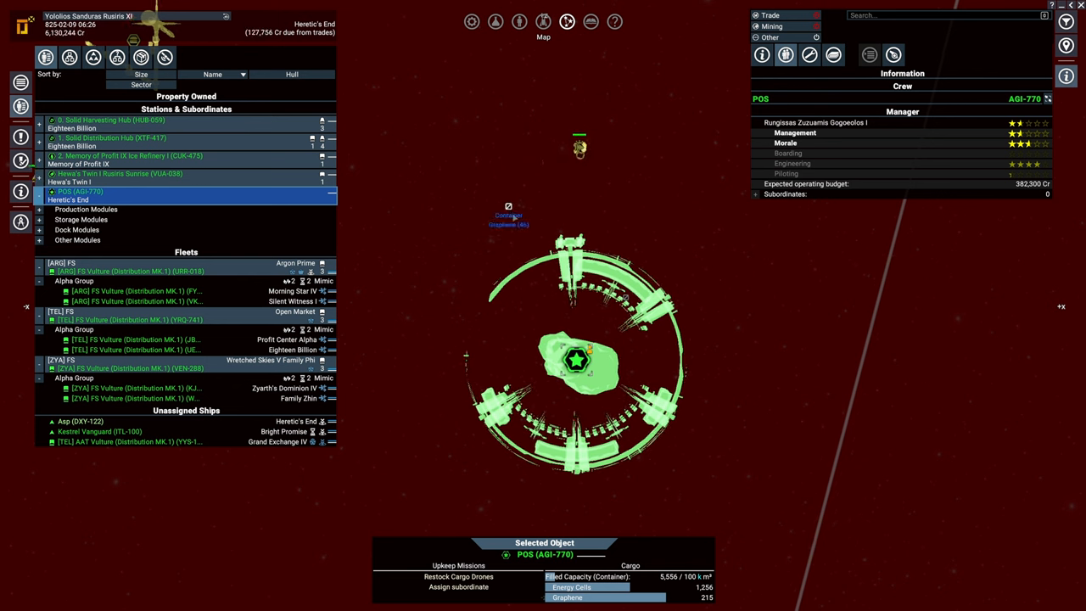
Open the POS station's general information and its logical station overview.
click(761, 55)
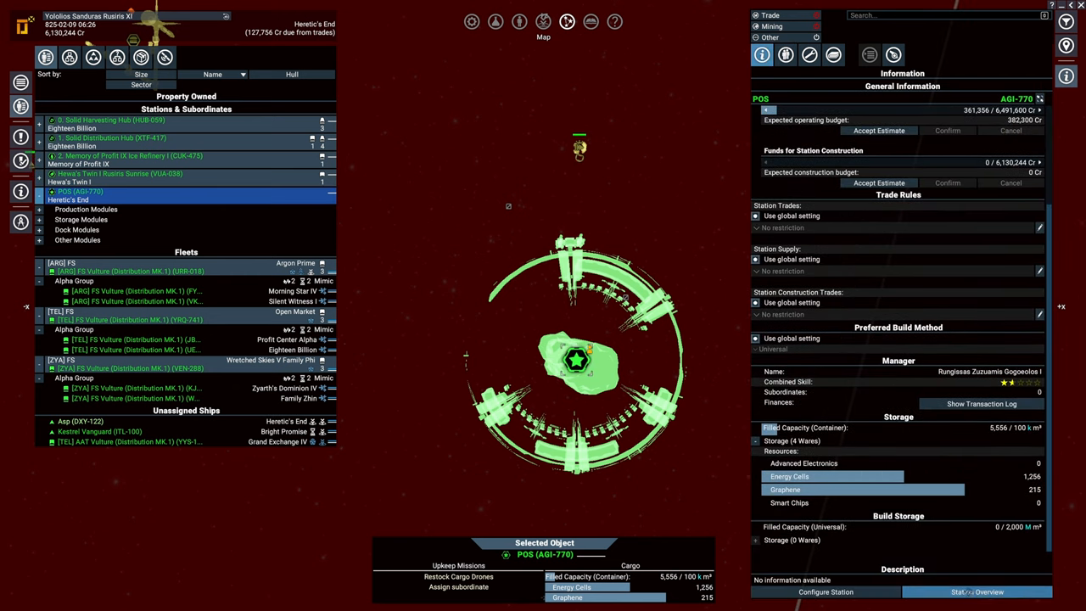
click(981, 404)
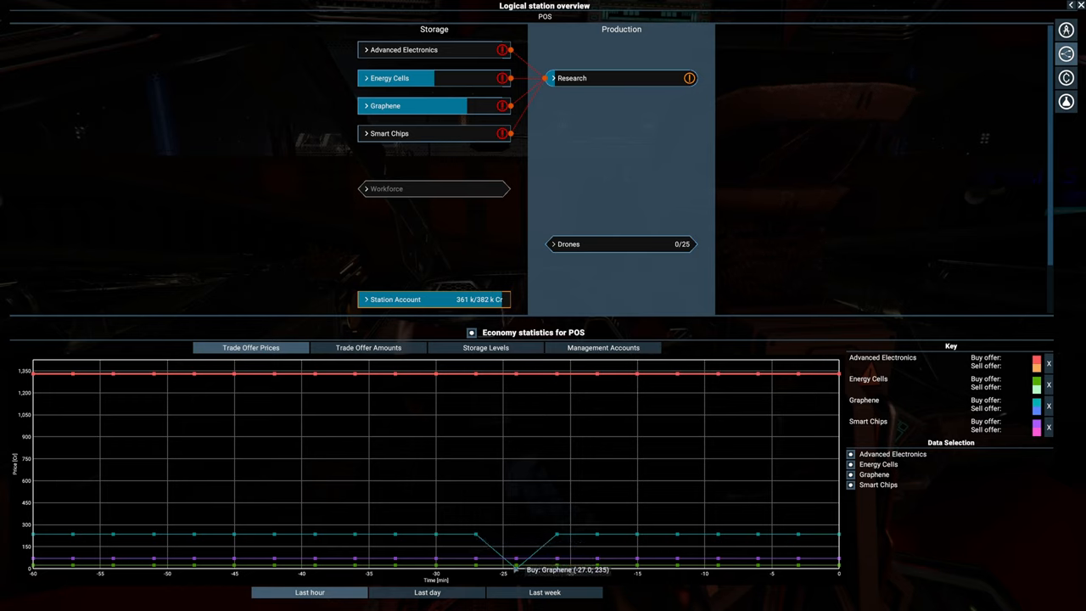
Chart the POS station's storage levels and open its station account budget details.
click(427, 592)
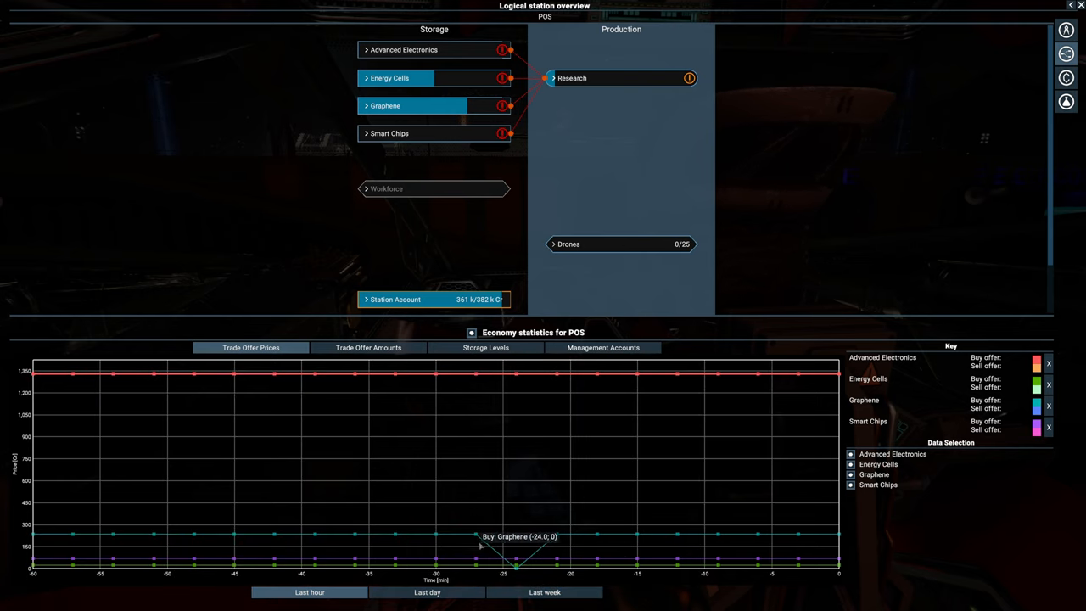
click(485, 347)
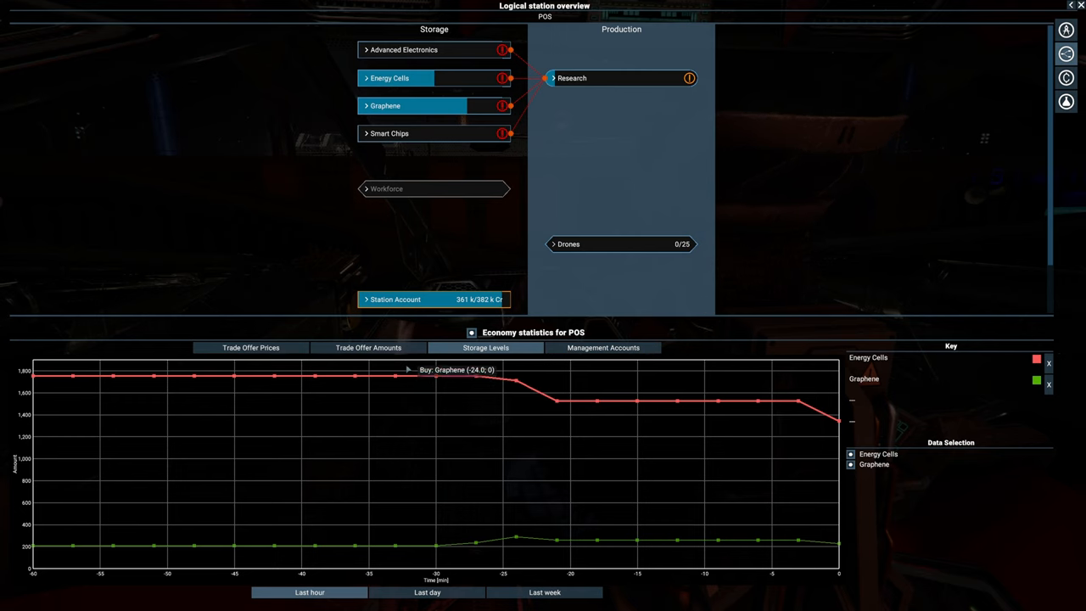
mouse_move(699, 403)
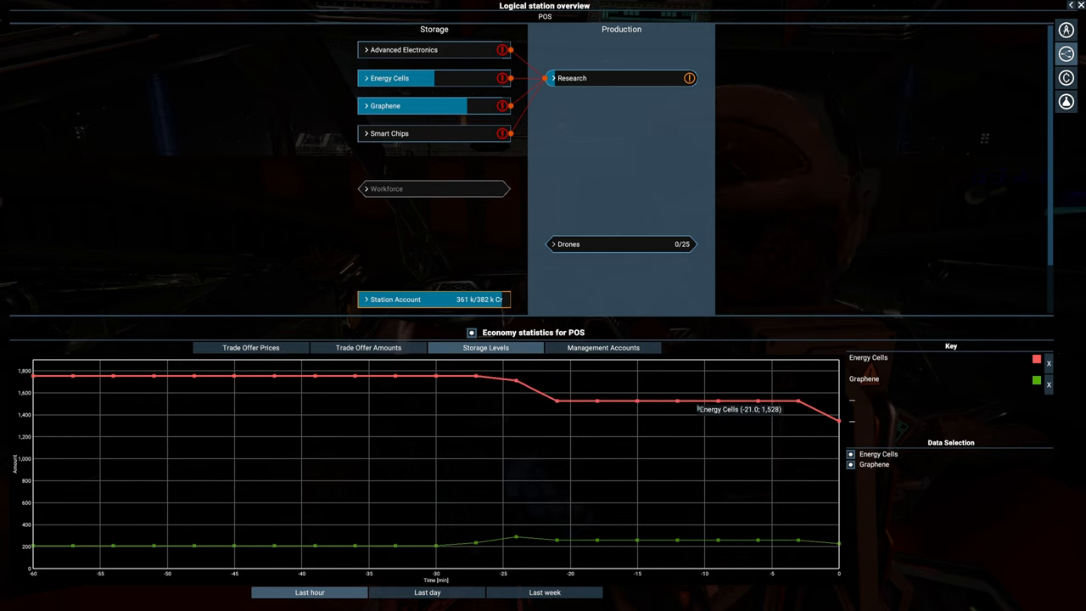
mouse_move(693, 542)
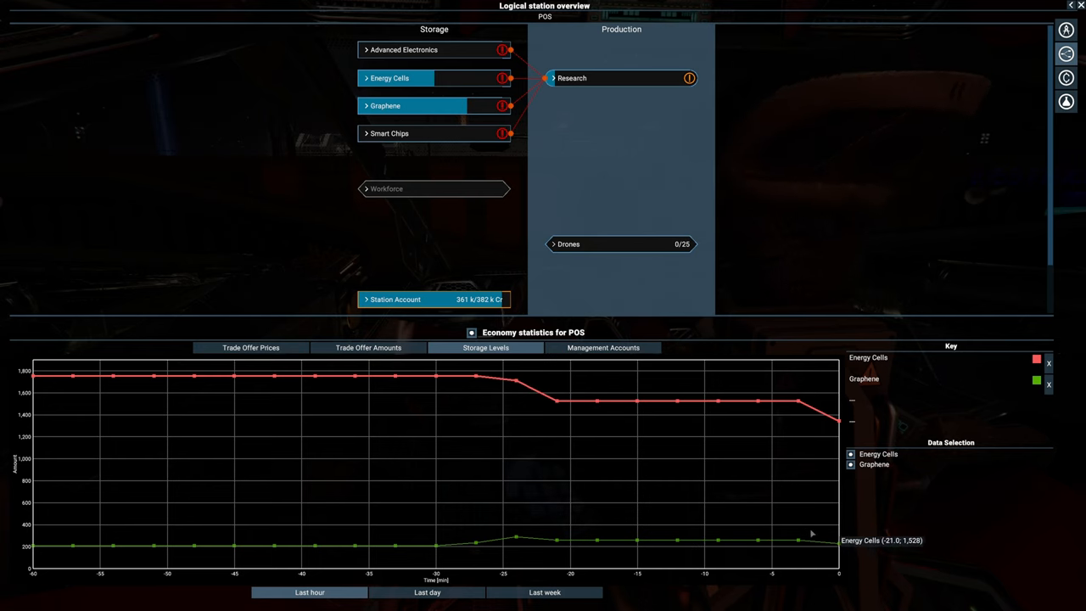
click(368, 347)
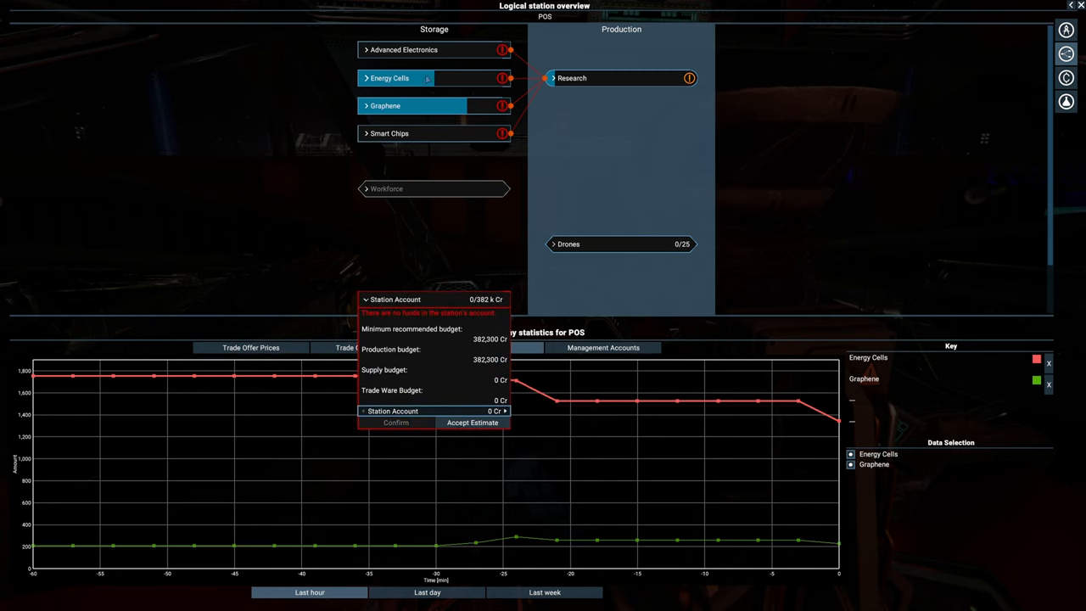
Cancel the POS station's Production Module Hack research.
click(389, 77)
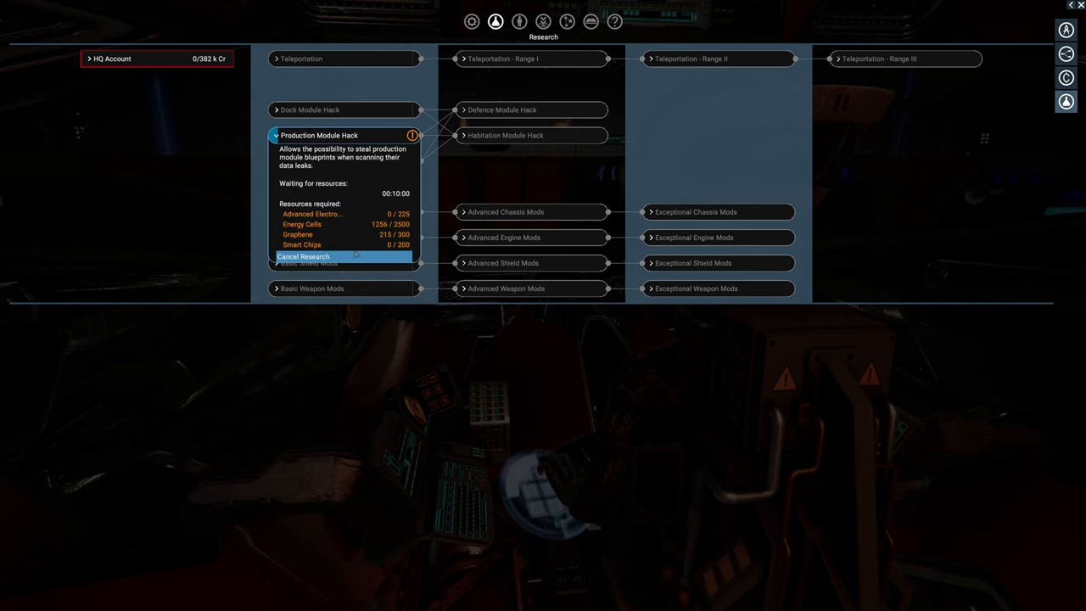
click(303, 256)
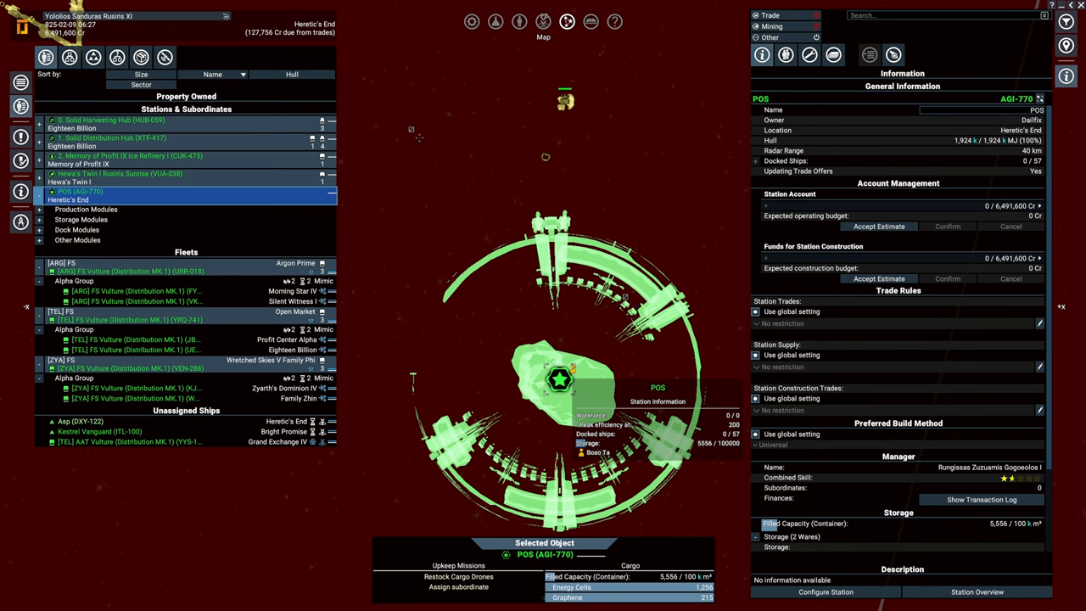
mouse_move(625, 299)
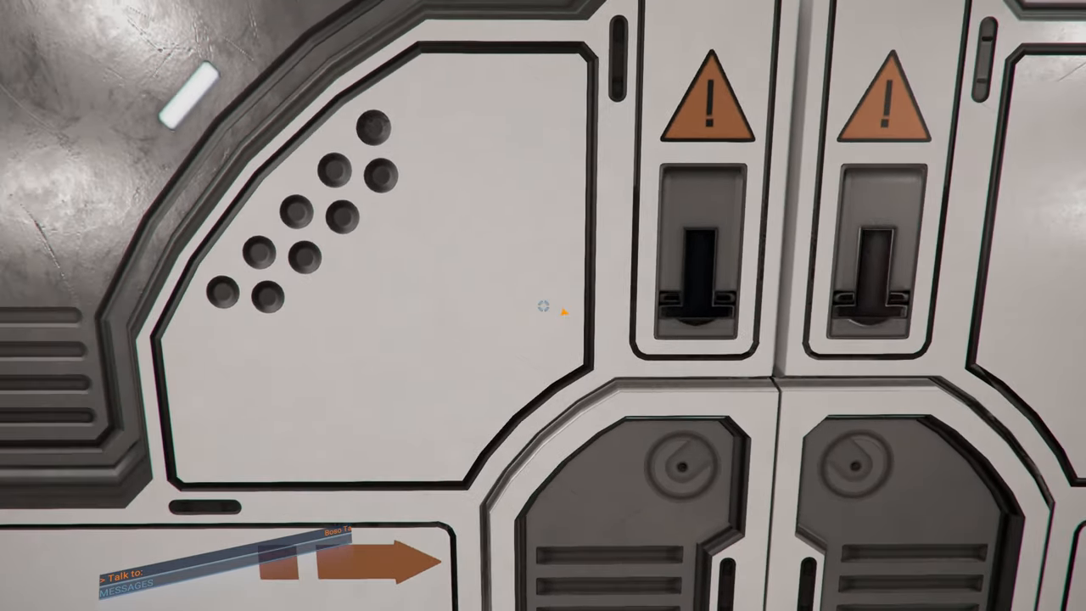
mouse_move(542, 305)
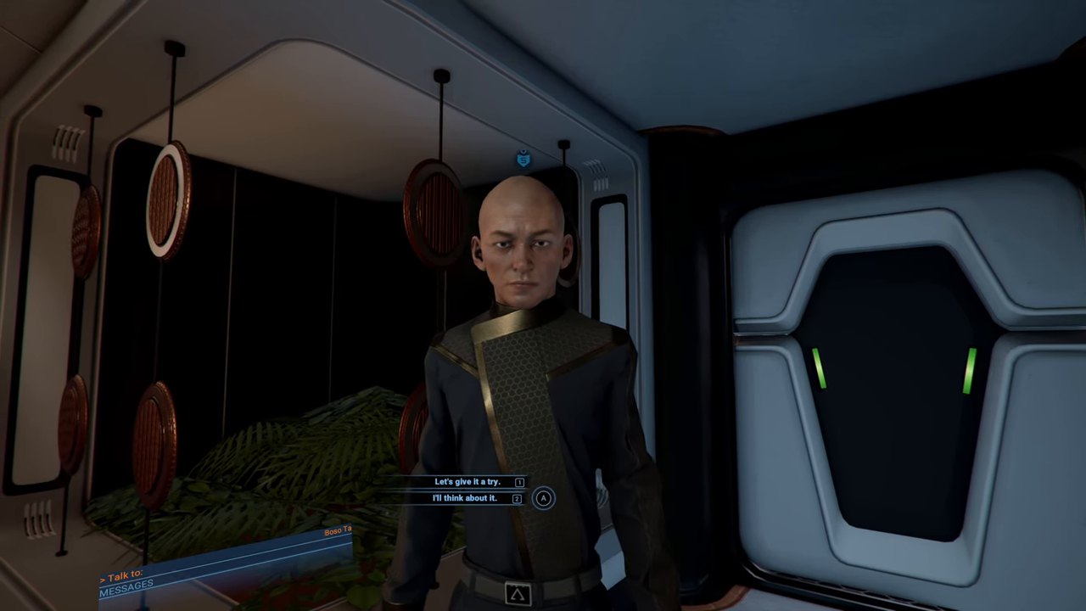
Answer 'Let's give it a try.' to accept the proposal and head into the Boron lab.
click(459, 481)
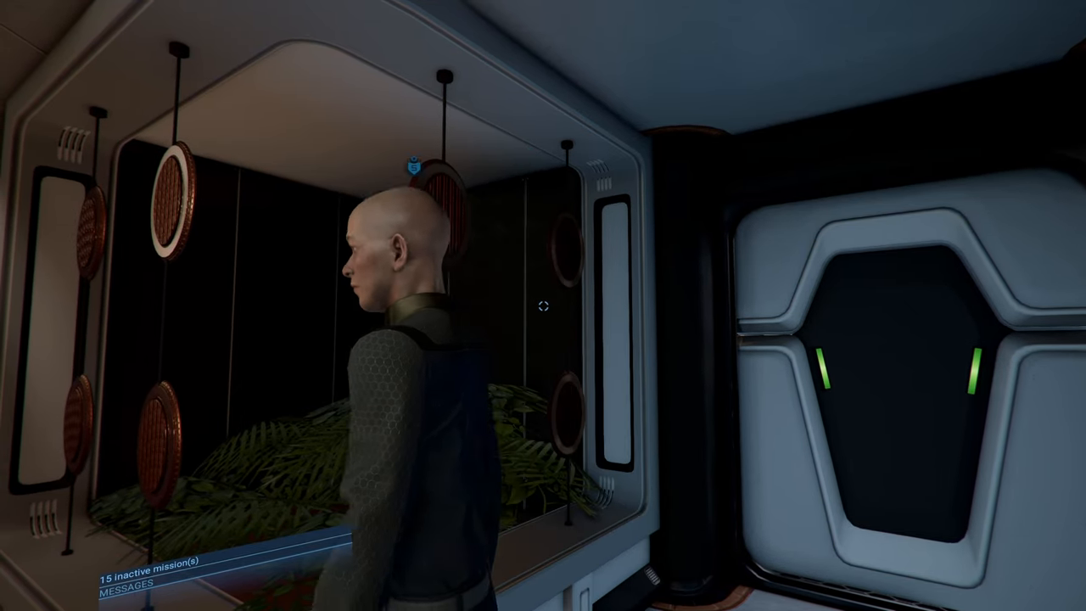
mouse_move(543, 305)
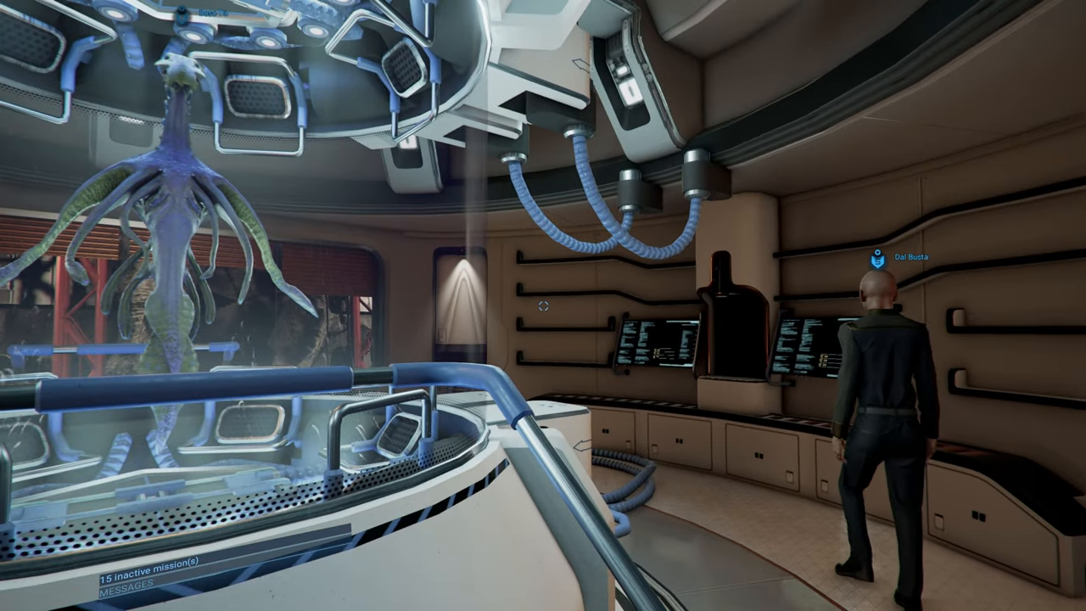